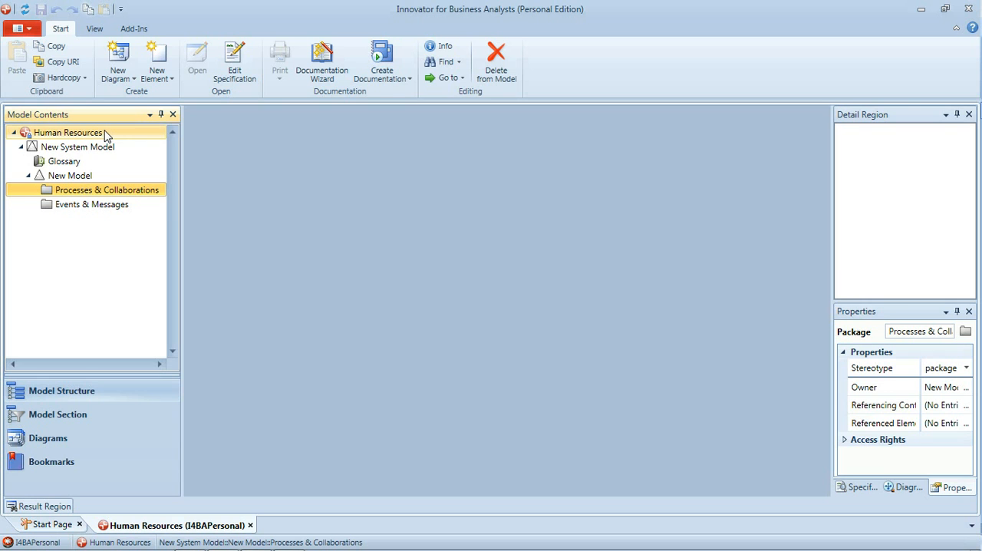
{"action": "mouse_move", "coordinate": [129, 190]}
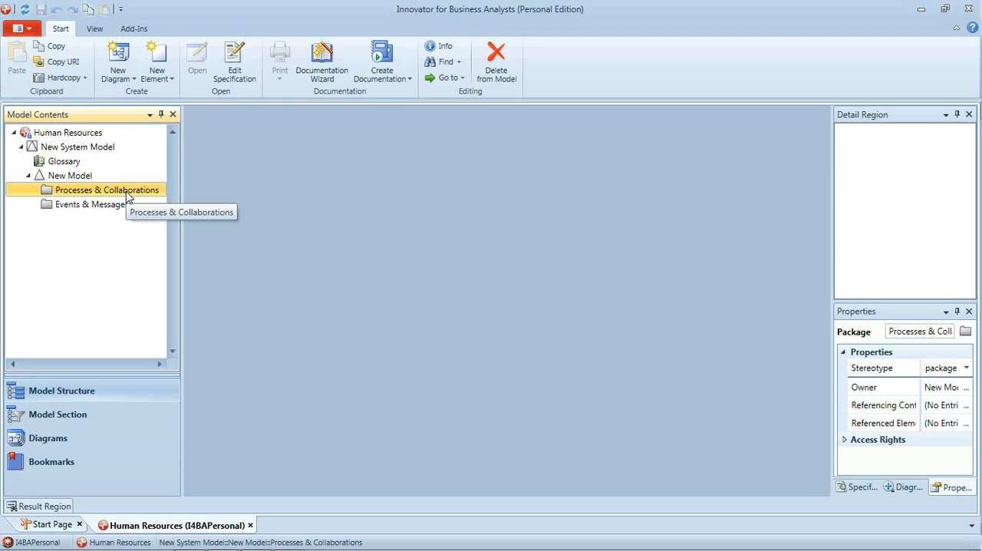
{"action": "mouse_move", "coordinate": [64, 197]}
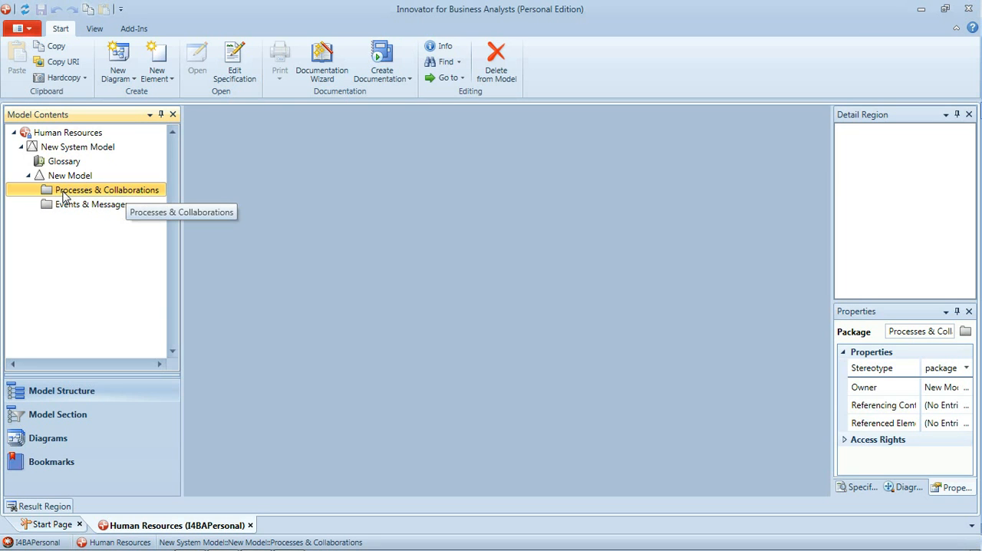
{"action": "mouse_move", "coordinate": [117, 61]}
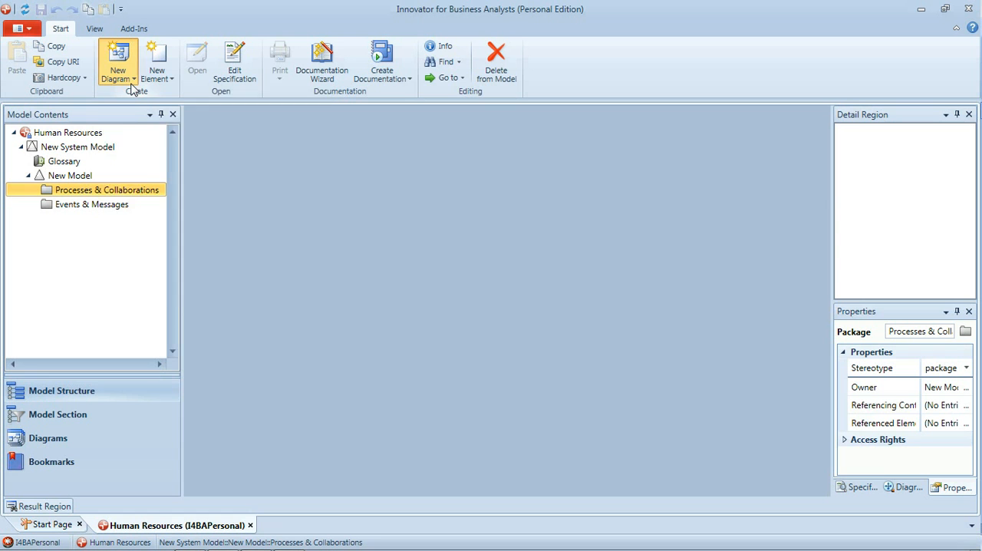
Create a new BPMN diagram named 'Apply for Job' under Processes & Collaborations
{"action": "left_click", "coordinate": [116, 61]}
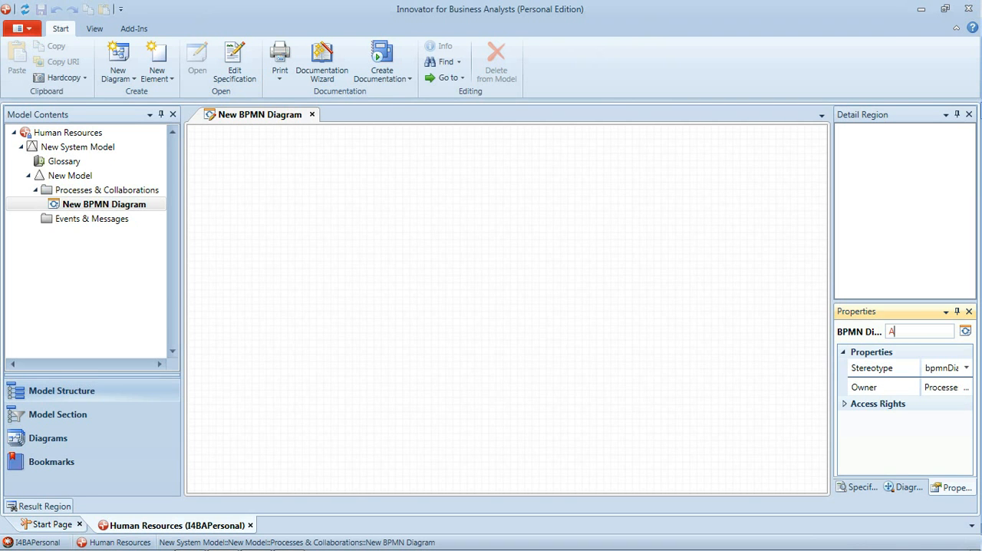
{"action": "type", "text": "Apply for Job"}
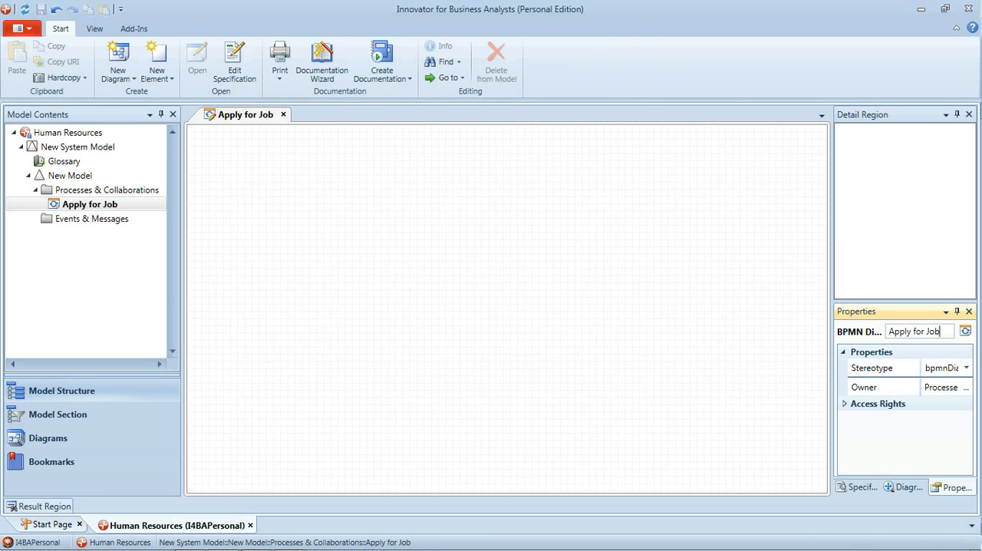
Place a horizontal process pool named 'Apply for Job' and stretch it wider across the canvas
{"action": "left_click", "coordinate": [482, 235]}
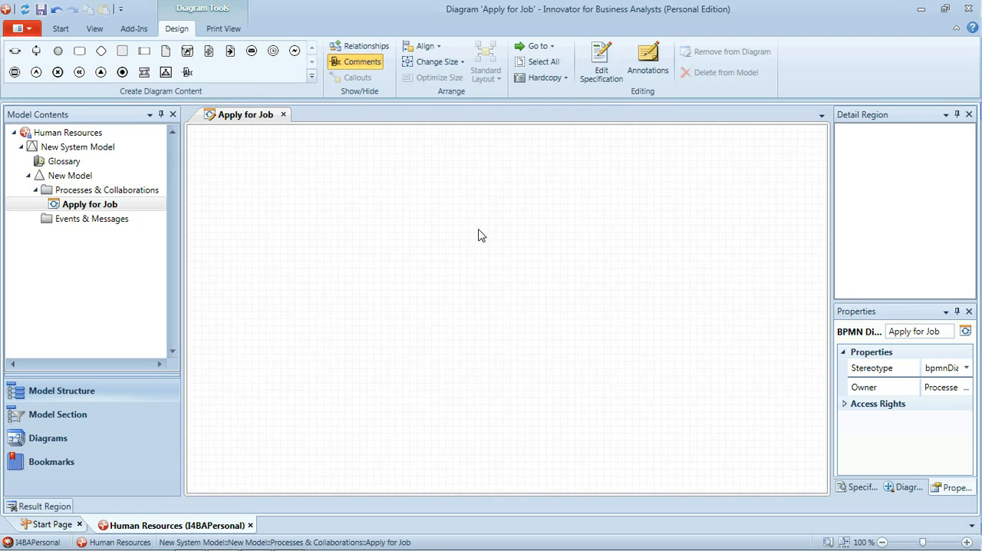
{"action": "mouse_move", "coordinate": [245, 90]}
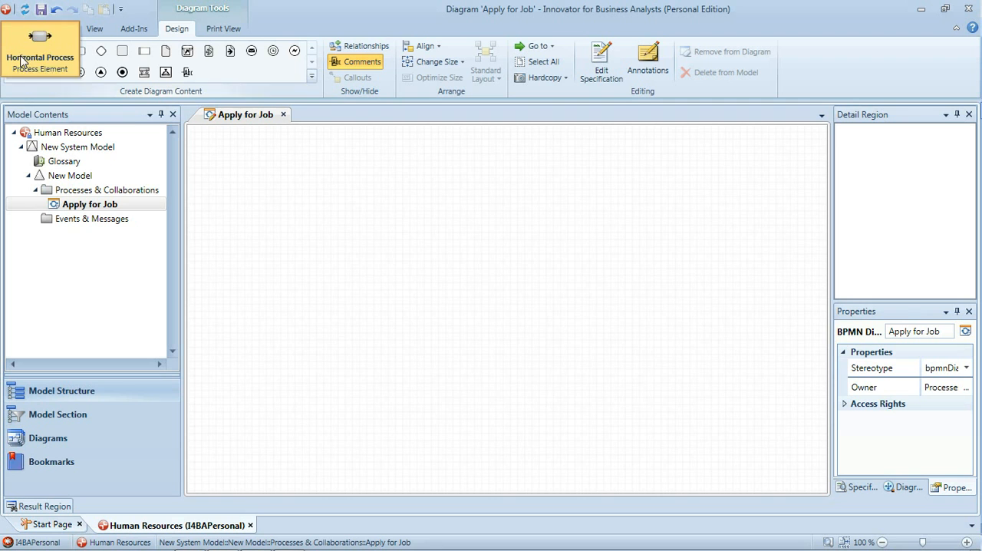
{"action": "left_click", "coordinate": [208, 153]}
{"action": "type", "text": "Appl"}
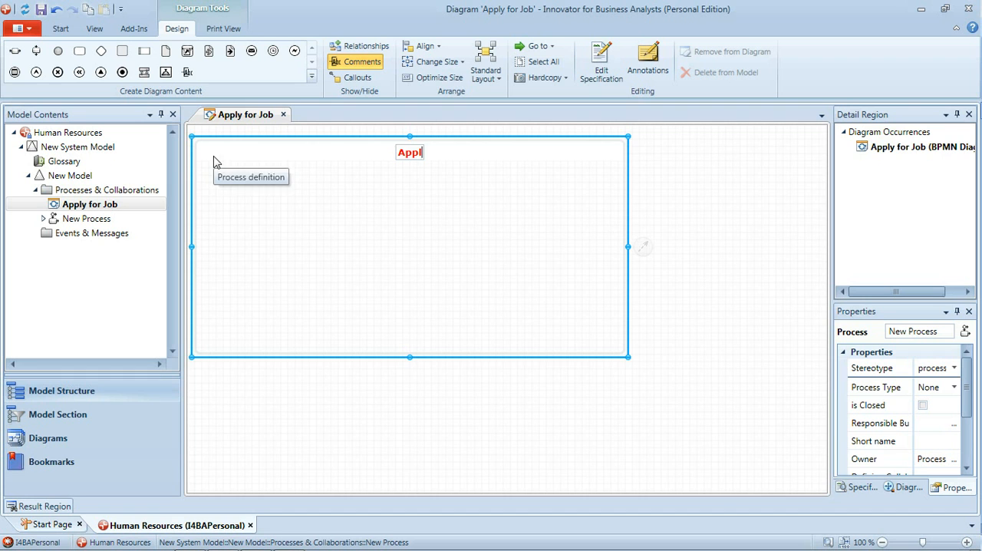
{"action": "type", "text": "y for Job"}
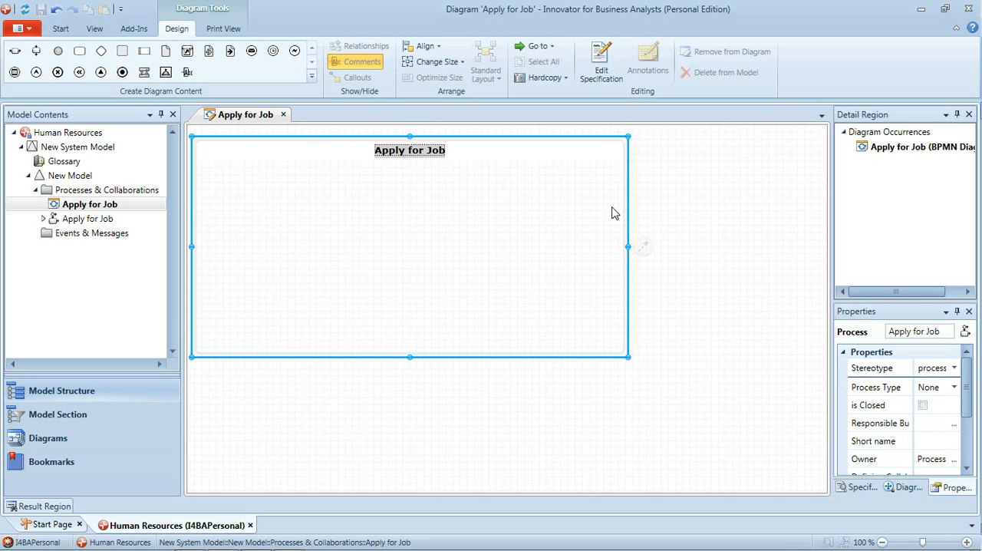
{"action": "left_click_drag", "start_coordinate": [628, 245], "coordinate": [821, 246]}
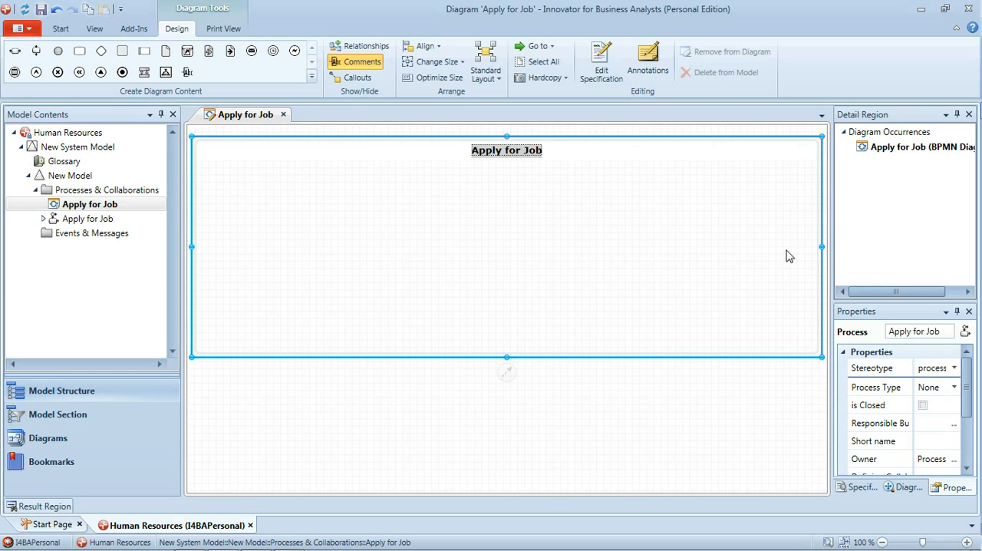
{"action": "mouse_move", "coordinate": [529, 270]}
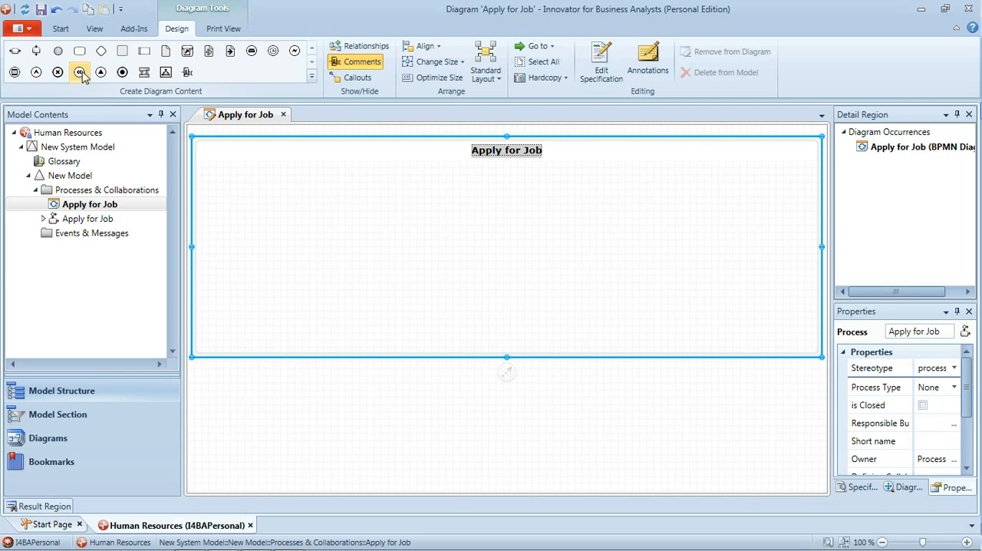
Place a start event at the pool's left and flow it into a 'Create Application' task
{"action": "left_click", "coordinate": [222, 227]}
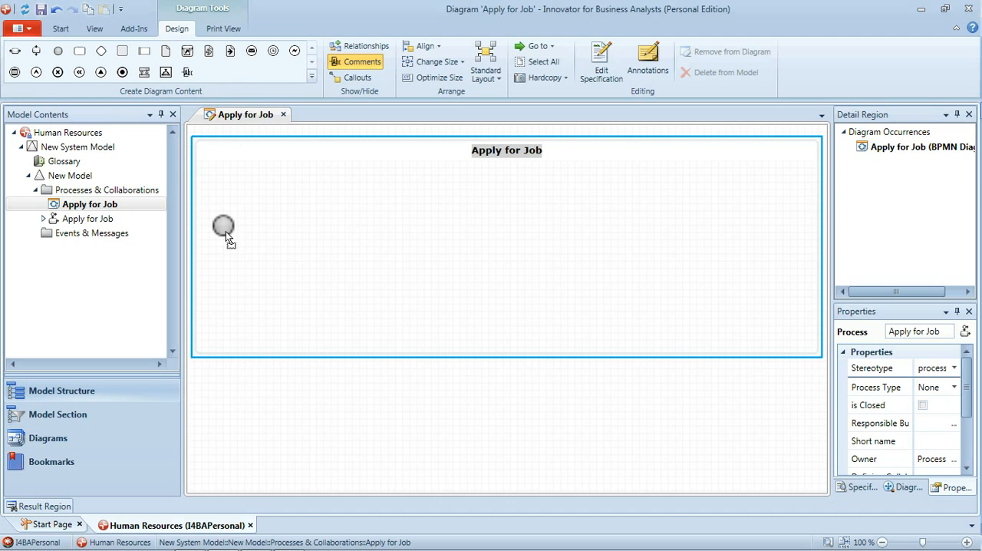
{"action": "left_click", "coordinate": [222, 230]}
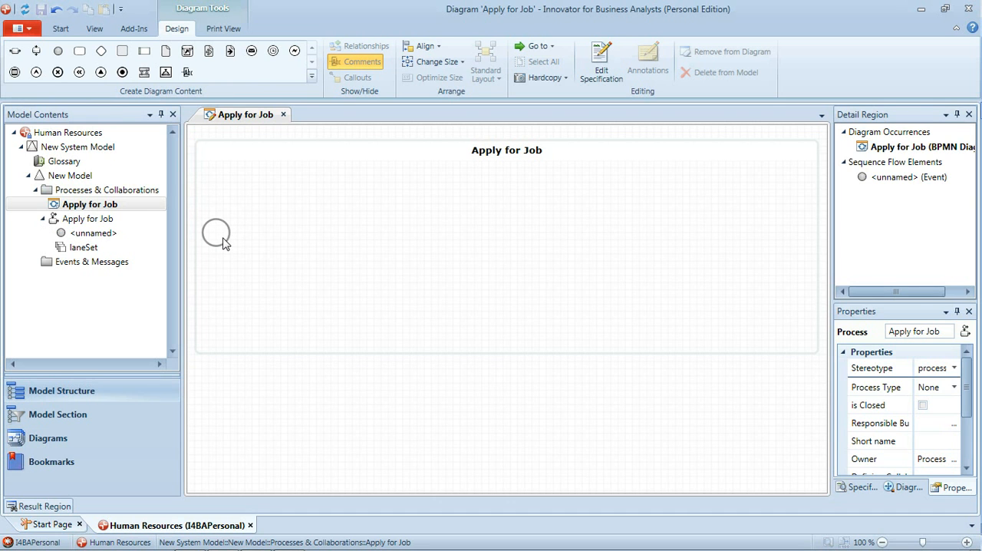
{"action": "left_click", "coordinate": [214, 233]}
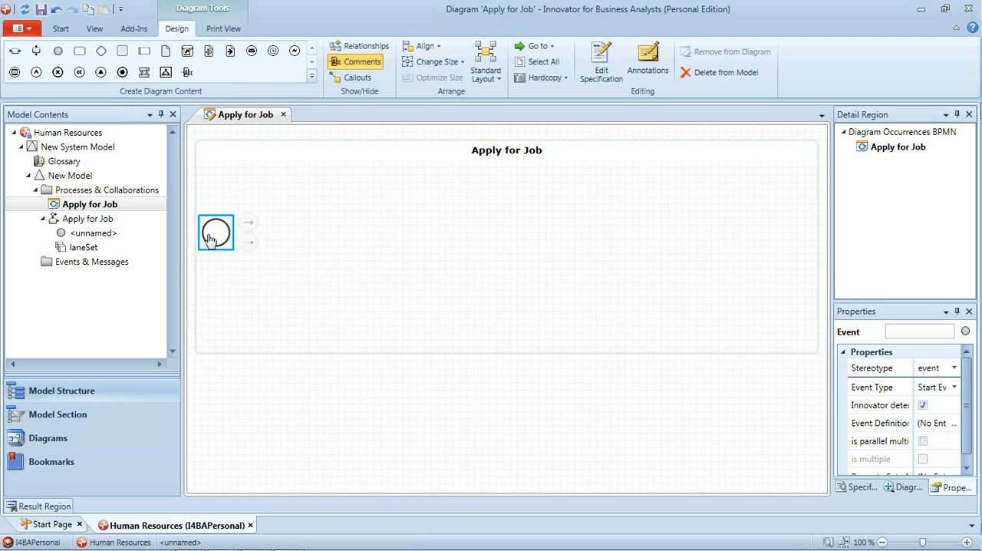
{"action": "mouse_move", "coordinate": [220, 244]}
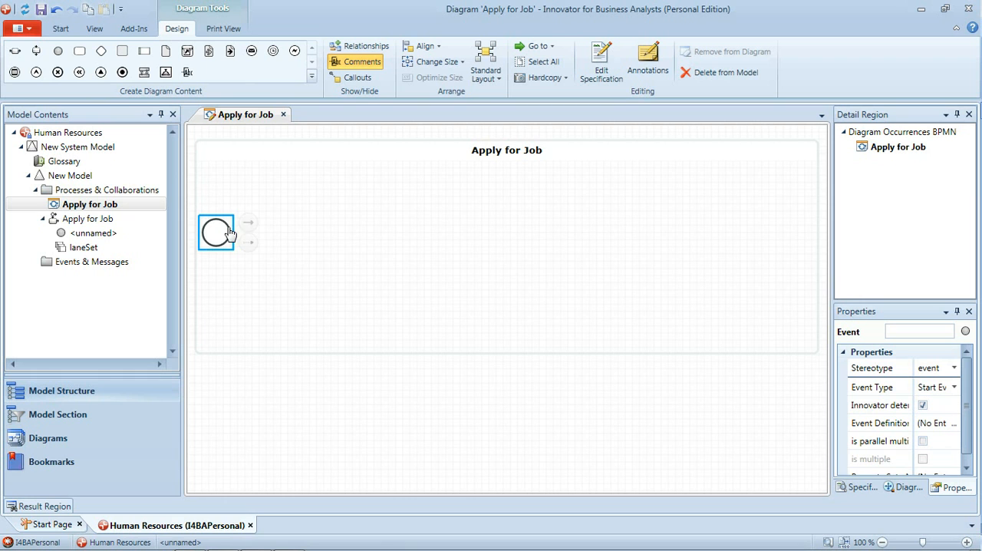
{"action": "mouse_move", "coordinate": [248, 223]}
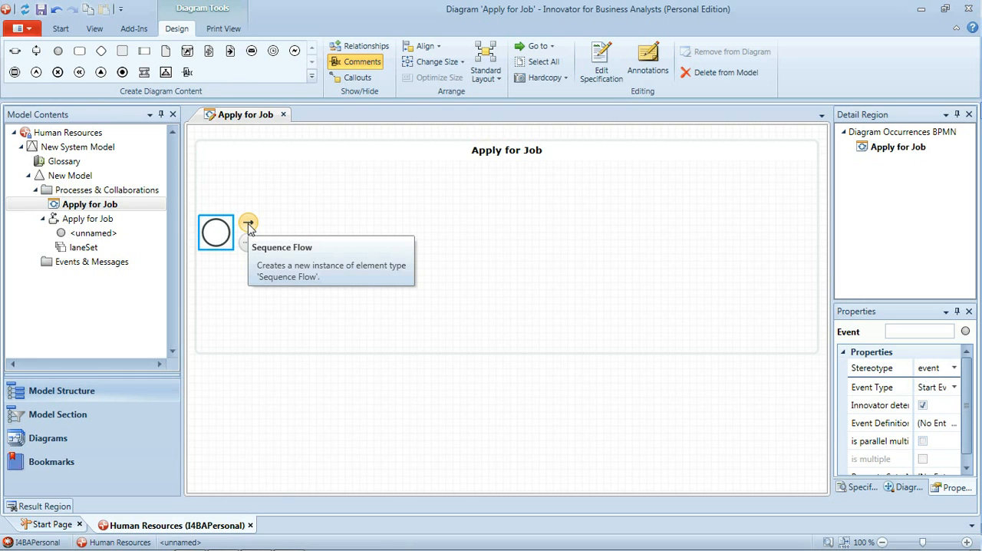
{"action": "mouse_move", "coordinate": [267, 237]}
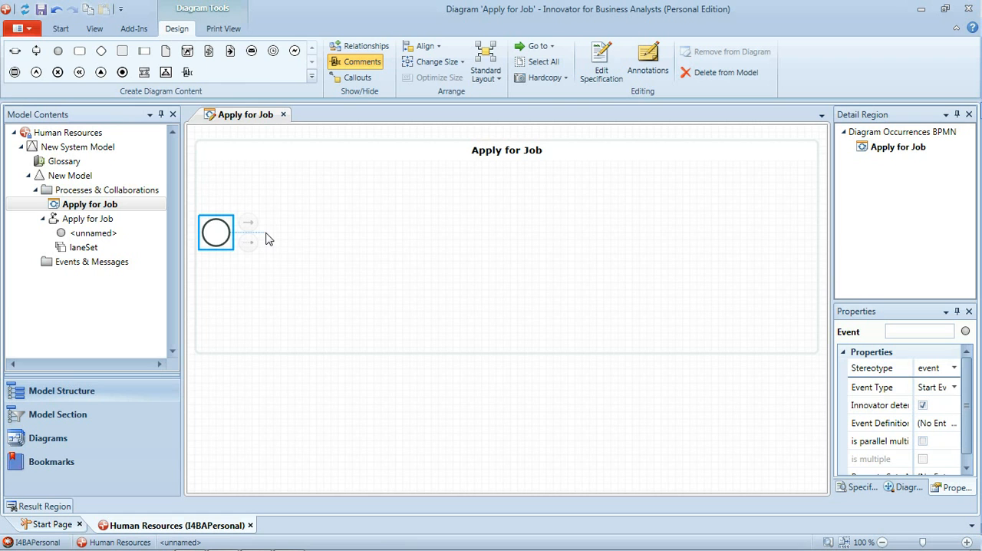
{"action": "left_click", "coordinate": [249, 221]}
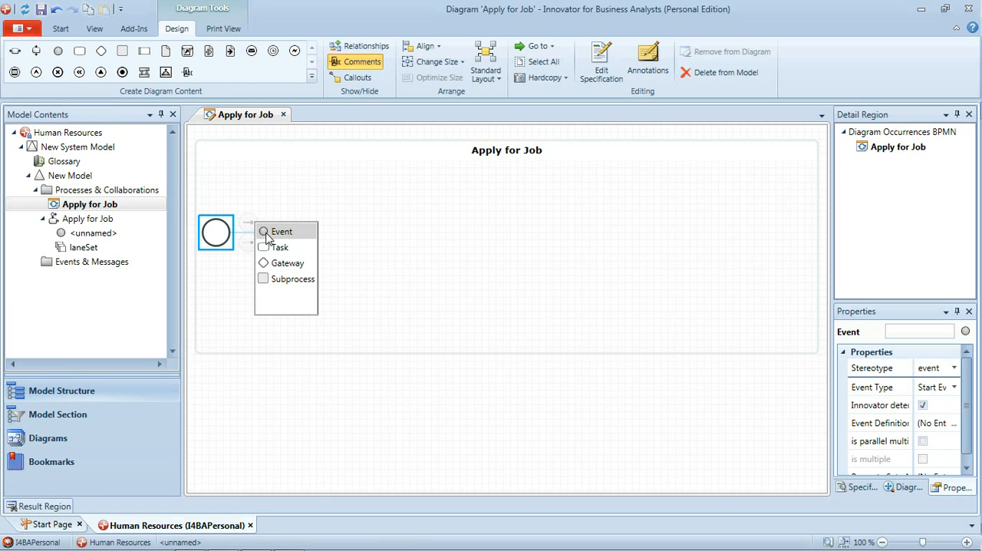
{"action": "mouse_move", "coordinate": [284, 247]}
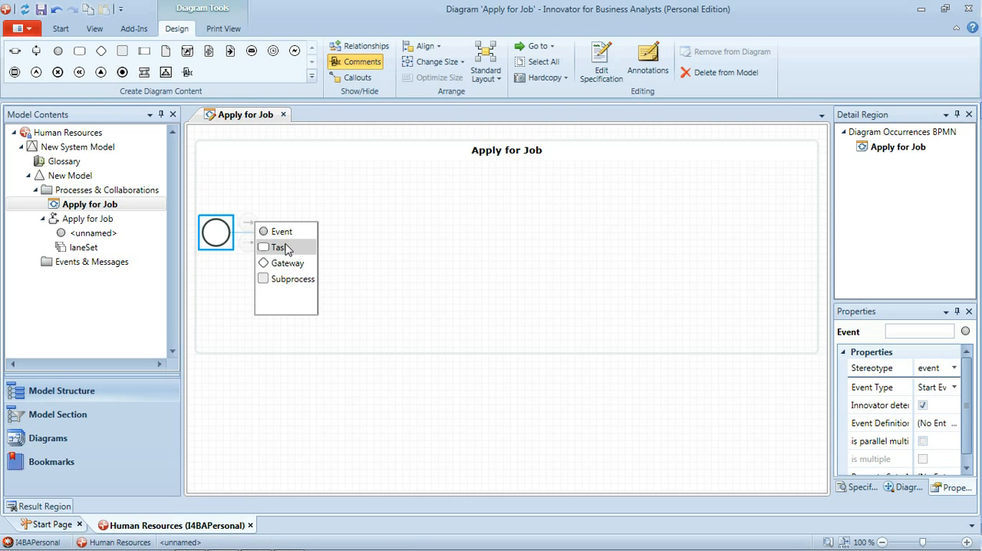
{"action": "left_click", "coordinate": [279, 246]}
{"action": "type", "text": "Create"}
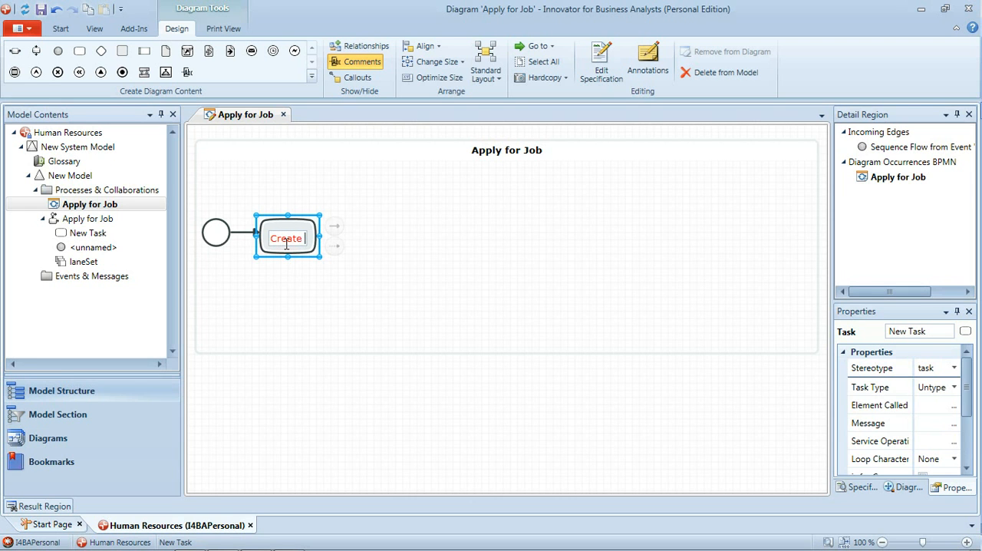
{"action": "type", "text": "Application"}
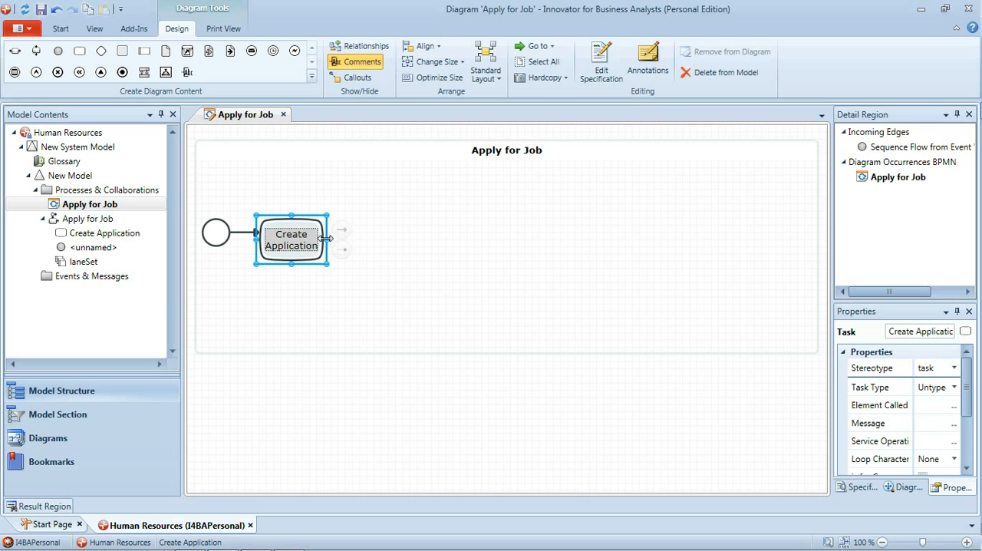
{"action": "mouse_move", "coordinate": [362, 238]}
{"action": "type", "text": "Submit Application"}
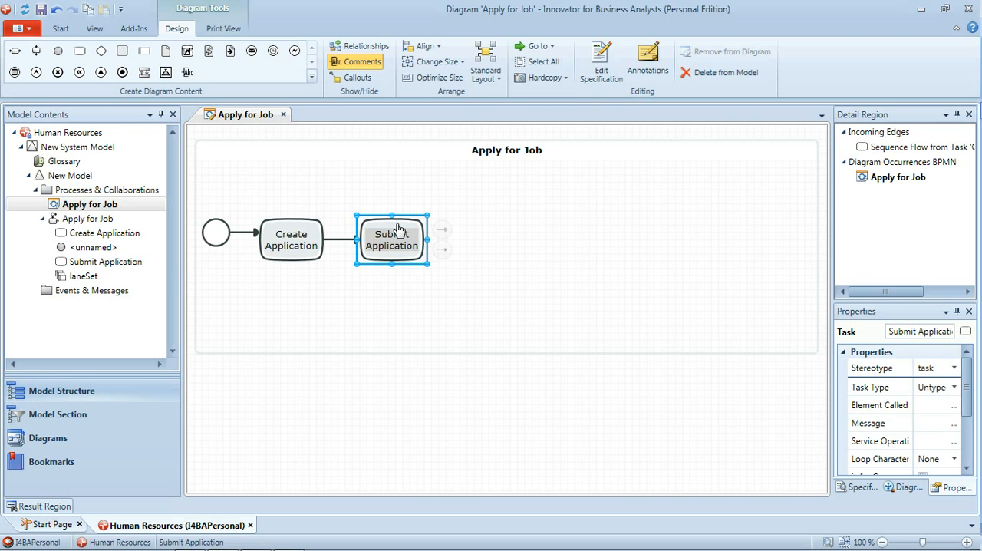
{"action": "mouse_move", "coordinate": [414, 244]}
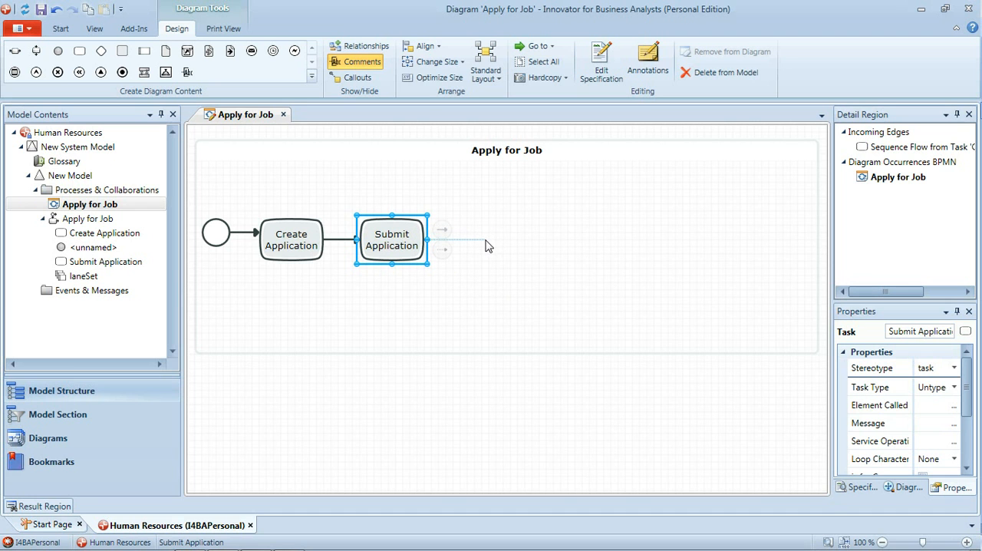
Chain new tasks Attend Interview, Review Offer and Submit Acceptance Forms after Submit Application
{"action": "left_click", "coordinate": [442, 230]}
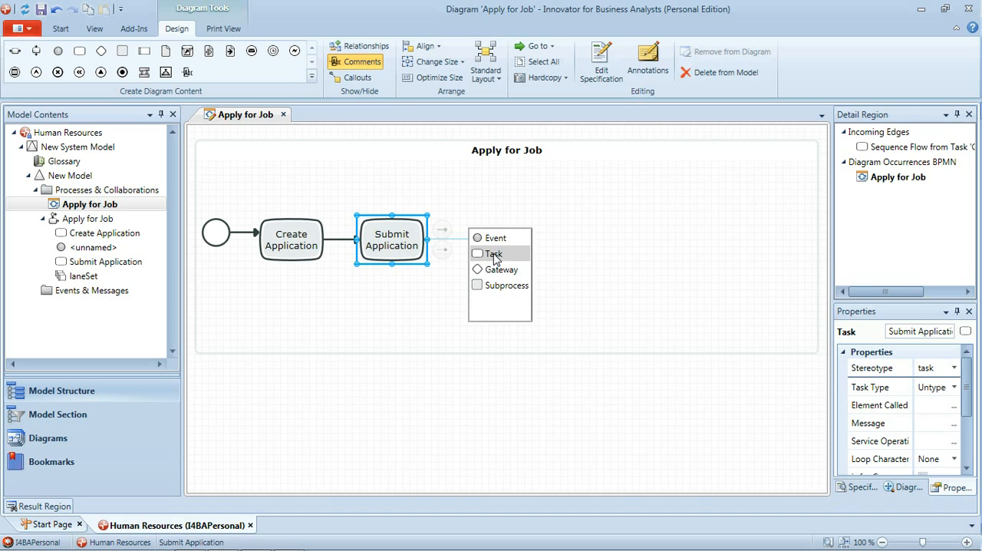
{"action": "left_click", "coordinate": [494, 254]}
{"action": "type", "text": "Attend"}
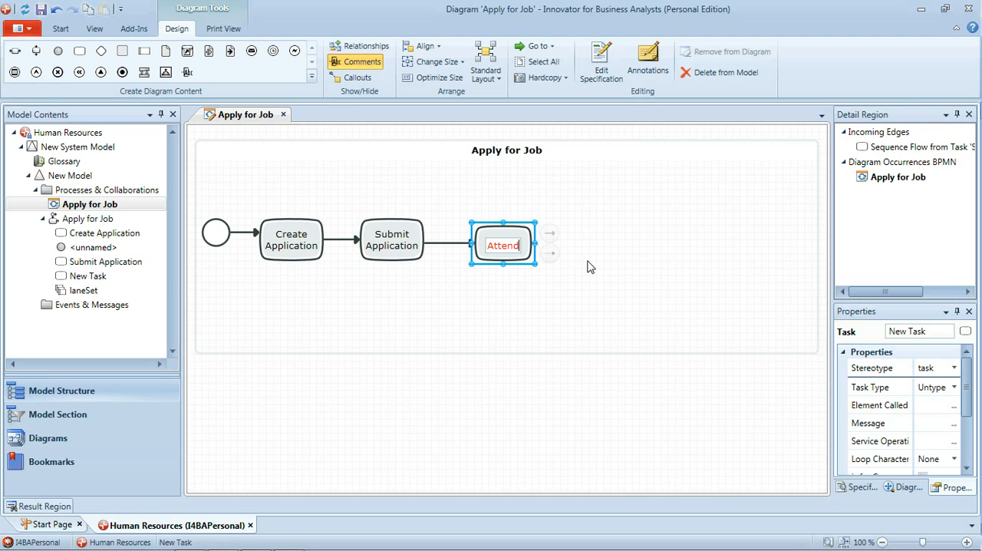
{"action": "type", "text": "Interview"}
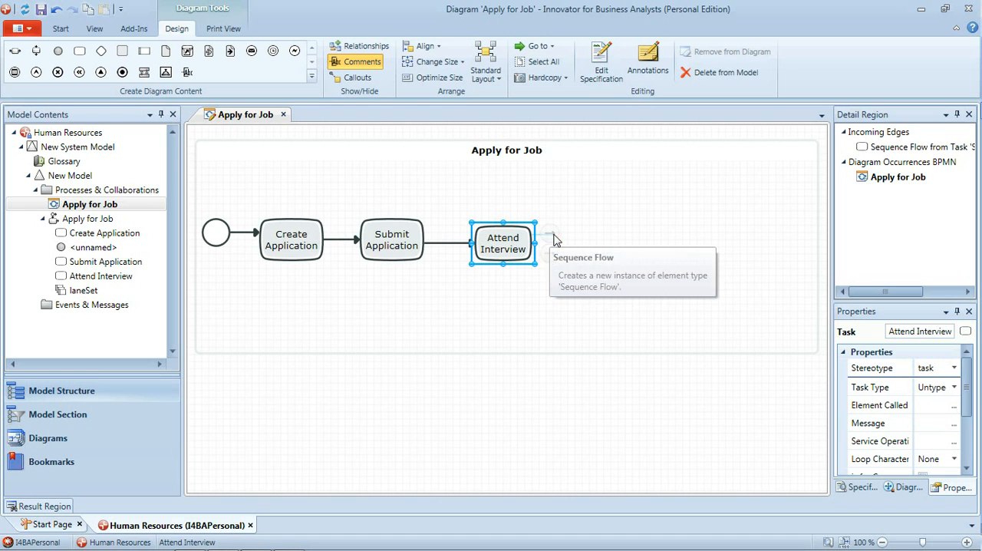
{"action": "mouse_move", "coordinate": [592, 248]}
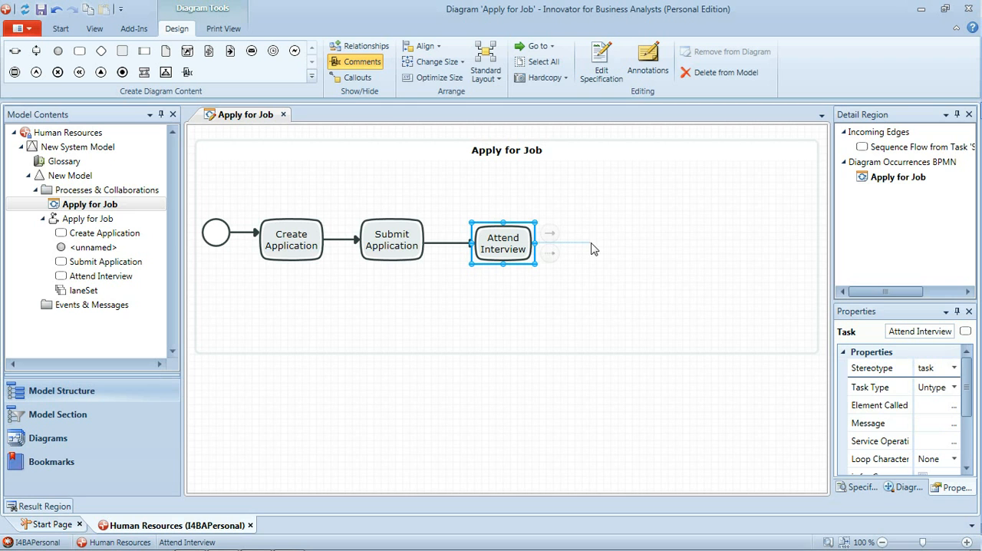
{"action": "left_click", "coordinate": [550, 234]}
{"action": "type", "text": "R"}
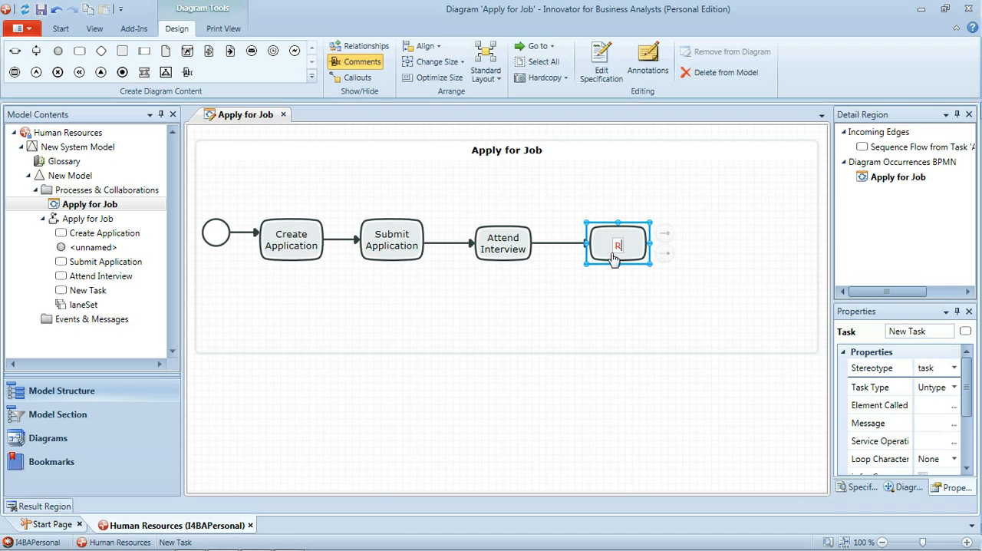
{"action": "type", "text": "eview Offer"}
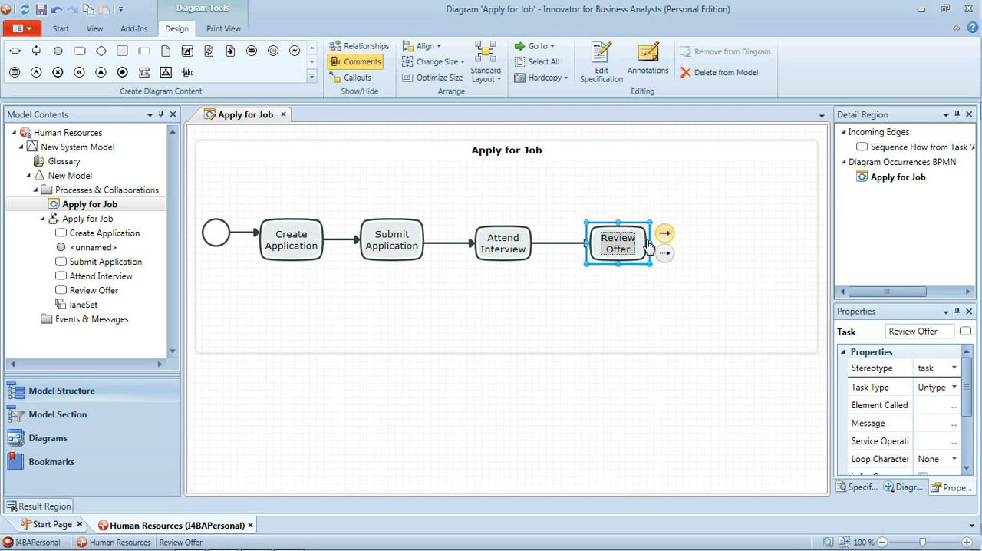
{"action": "mouse_move", "coordinate": [694, 248]}
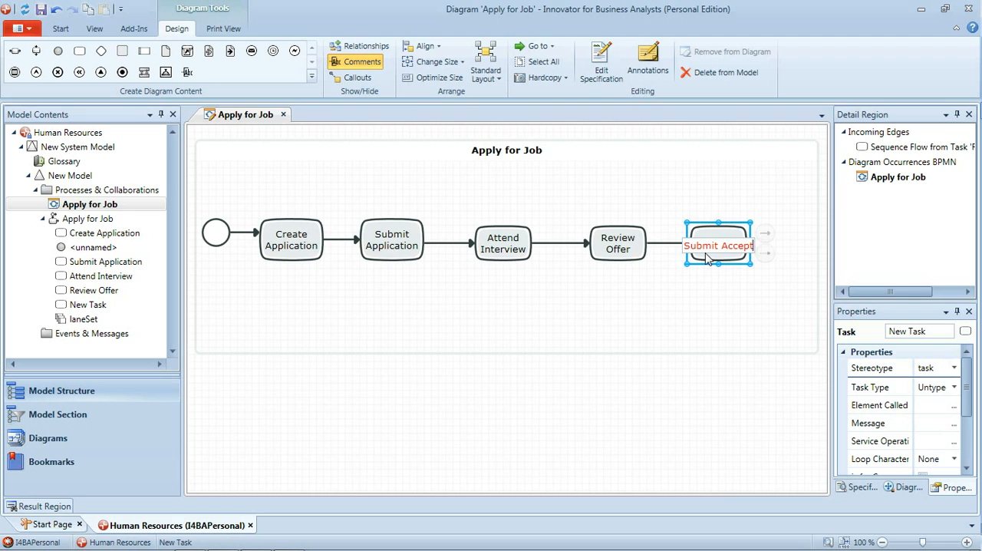
{"action": "type", "text": "Submit Acceptance Forms"}
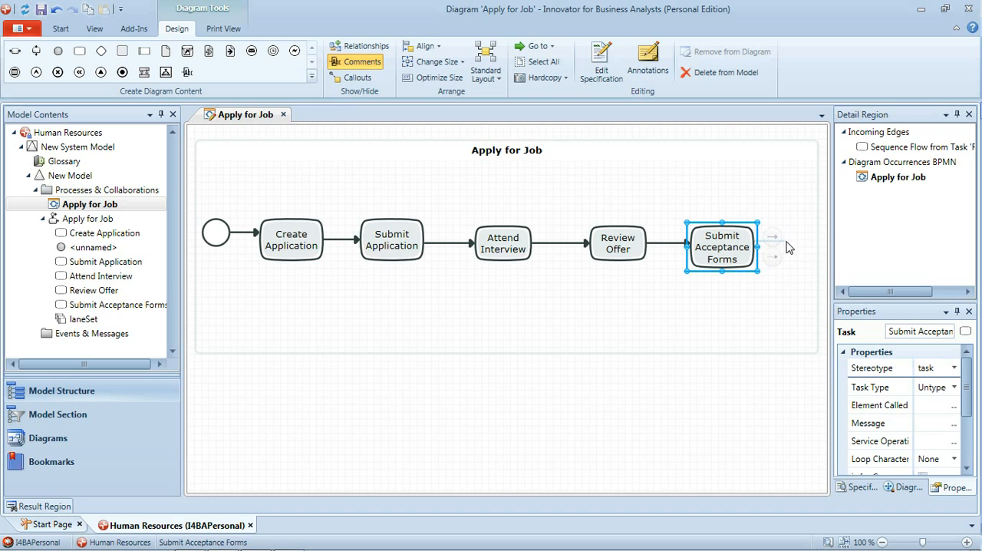
{"action": "left_click", "coordinate": [774, 239]}
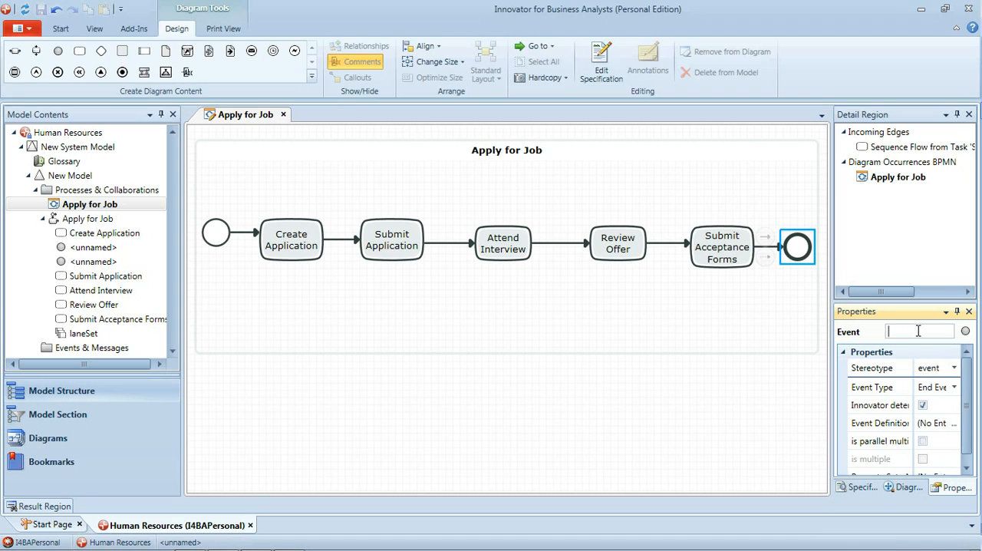
Name the final end event 'Offer Accepted' in the Properties panel
{"action": "type", "text": "Offer Accepted"}
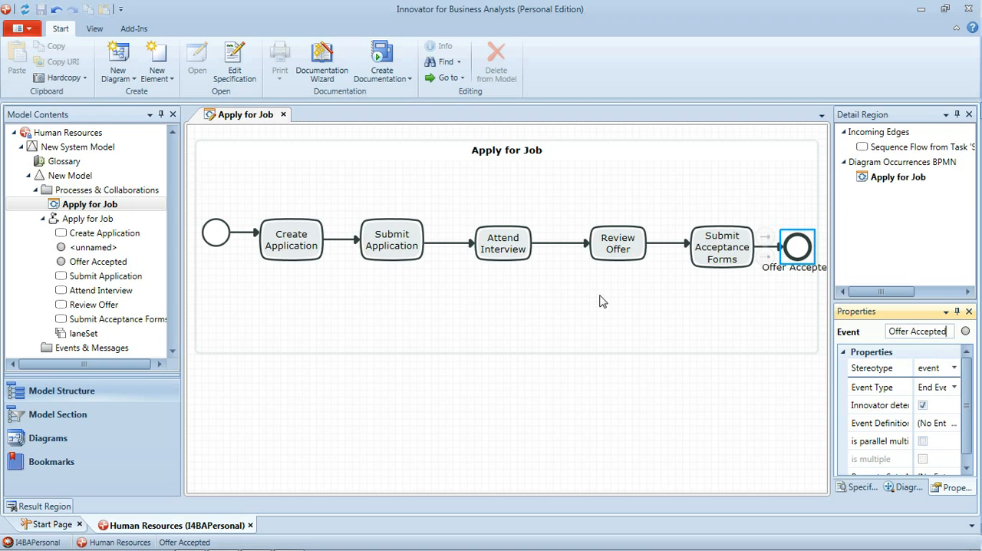
{"action": "mouse_move", "coordinate": [537, 181]}
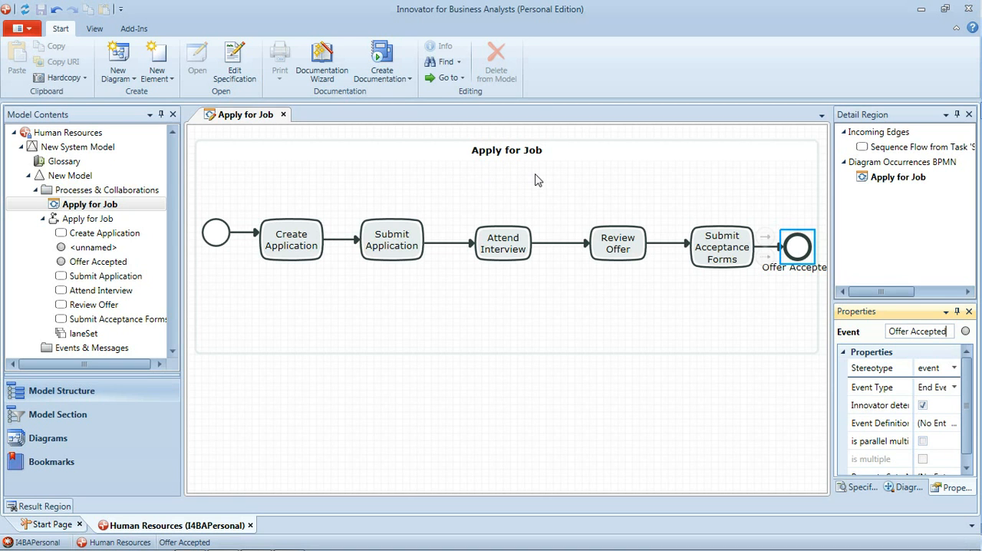
{"action": "mouse_move", "coordinate": [531, 387]}
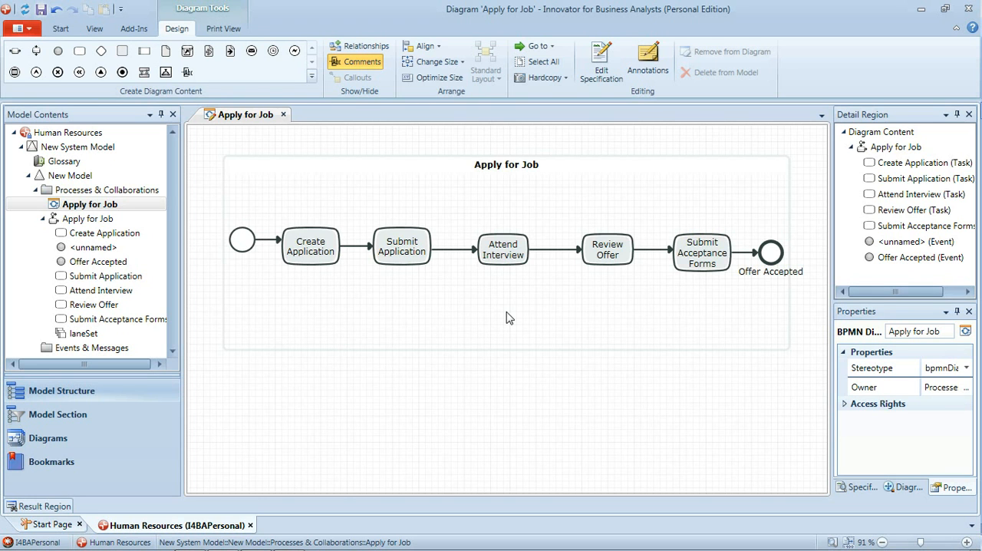
{"action": "mouse_move", "coordinate": [794, 257]}
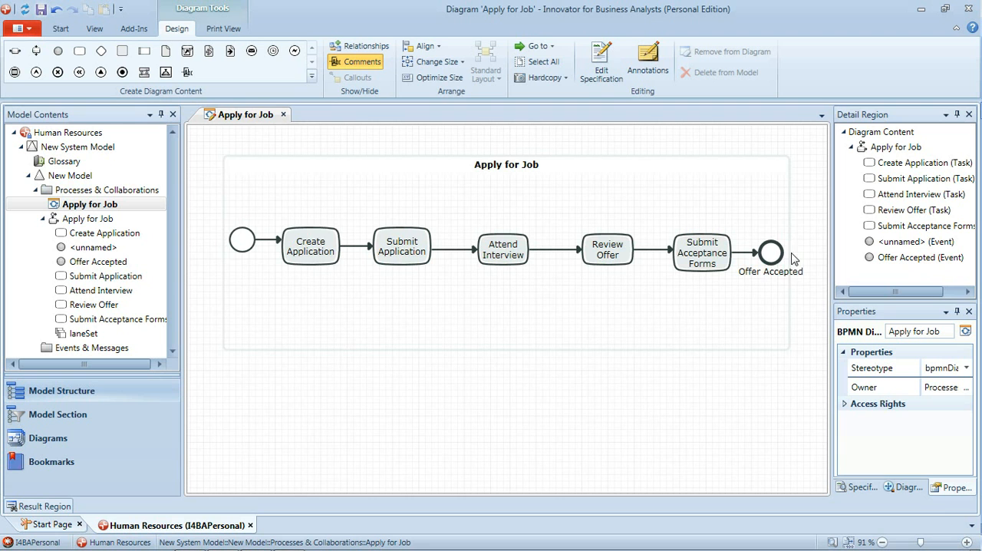
{"action": "mouse_move", "coordinate": [678, 279]}
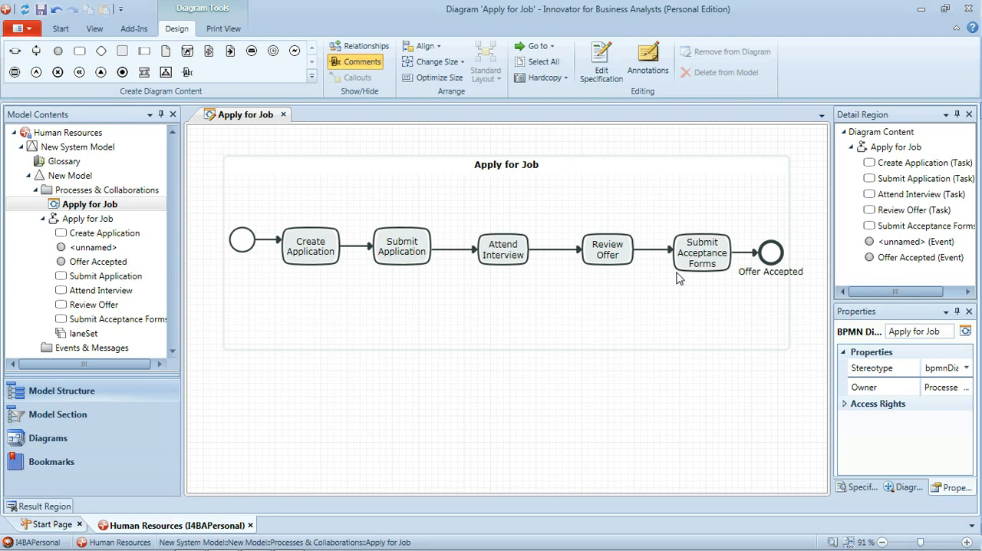
{"action": "mouse_move", "coordinate": [823, 485]}
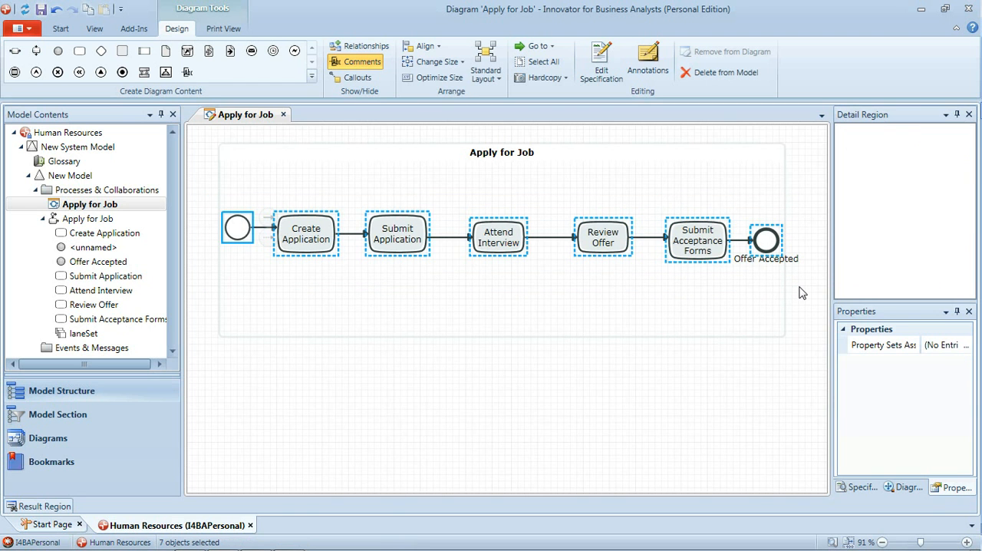
Align all selected events and tasks horizontally into one row
{"action": "left_click", "coordinate": [423, 46]}
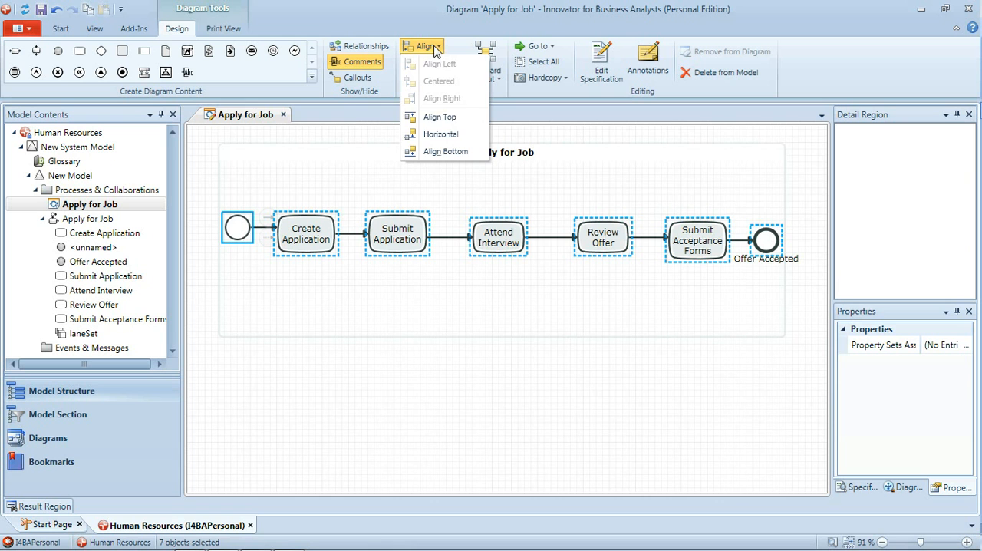
{"action": "left_click", "coordinate": [440, 134]}
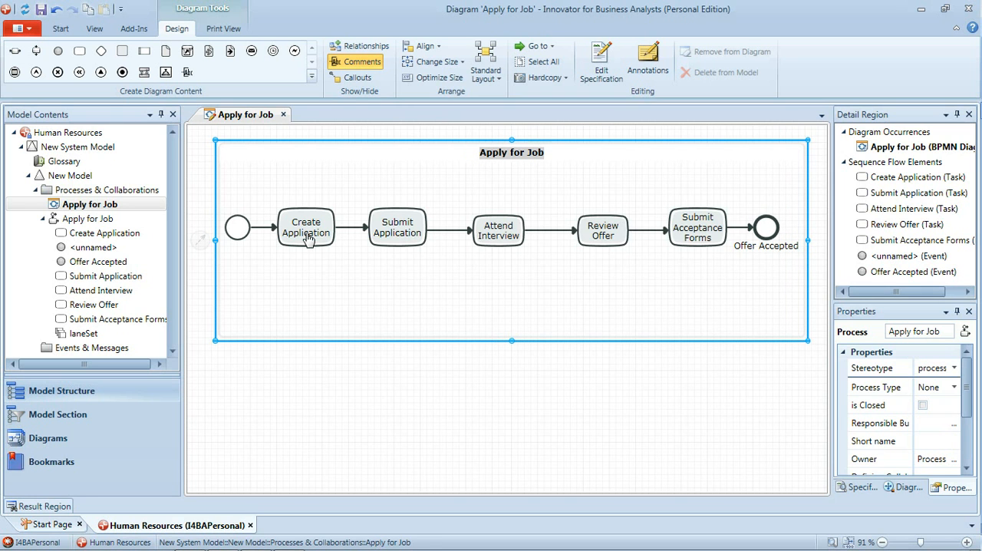
{"action": "mouse_move", "coordinate": [485, 244]}
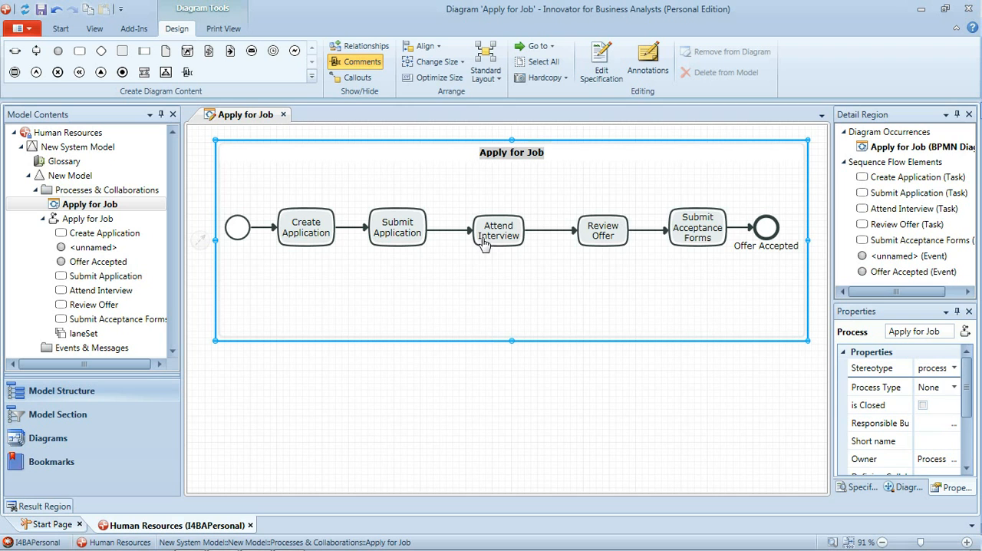
{"action": "mouse_move", "coordinate": [705, 245]}
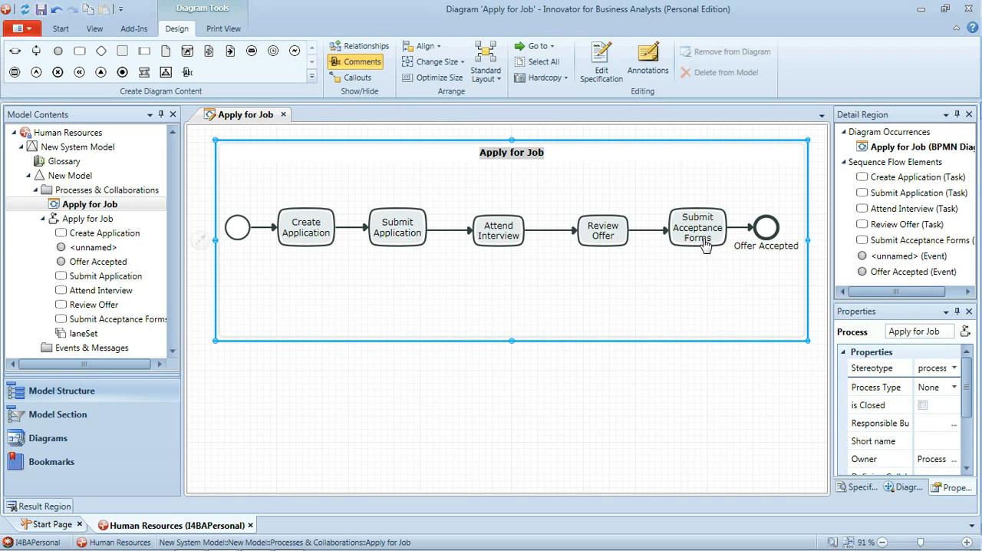
{"action": "mouse_move", "coordinate": [740, 254]}
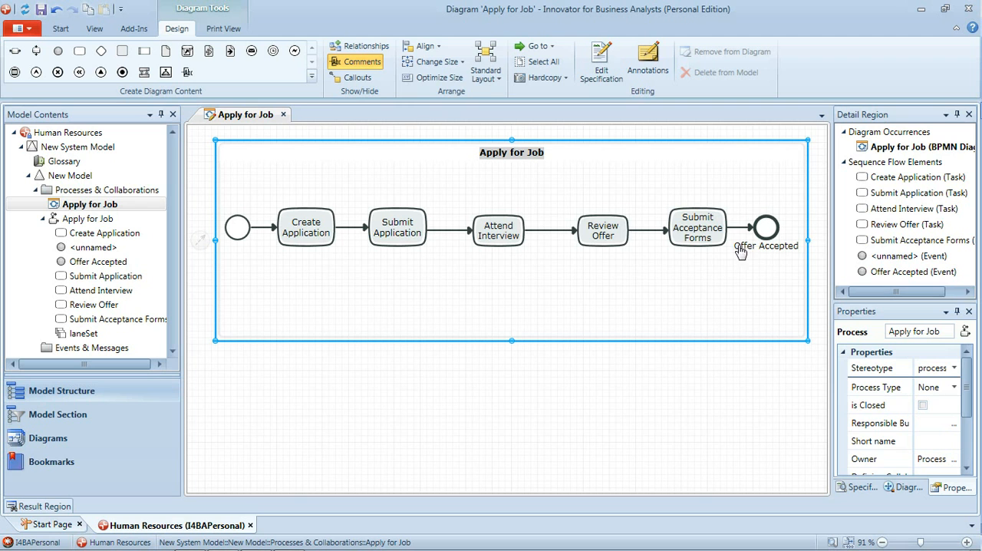
{"action": "mouse_move", "coordinate": [764, 239]}
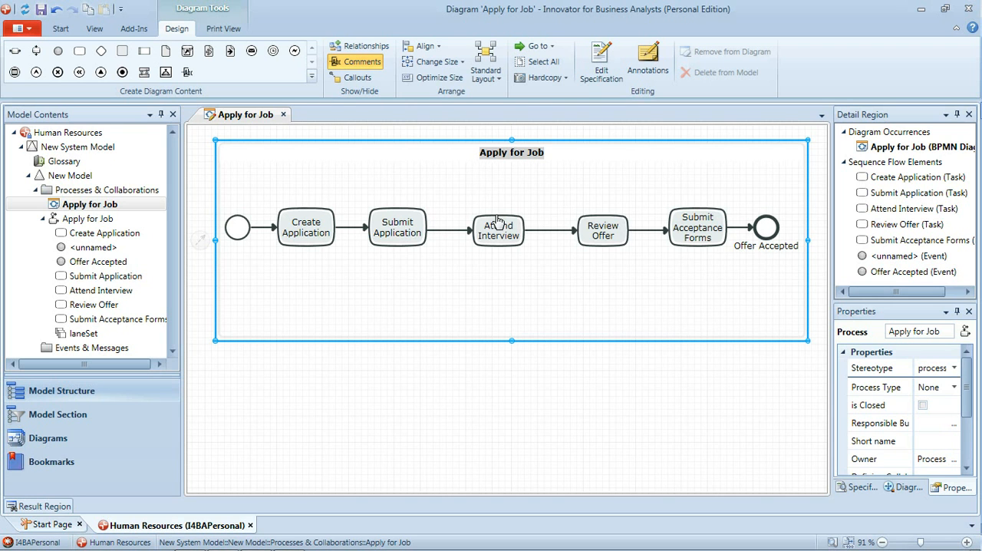
{"action": "mouse_move", "coordinate": [745, 227]}
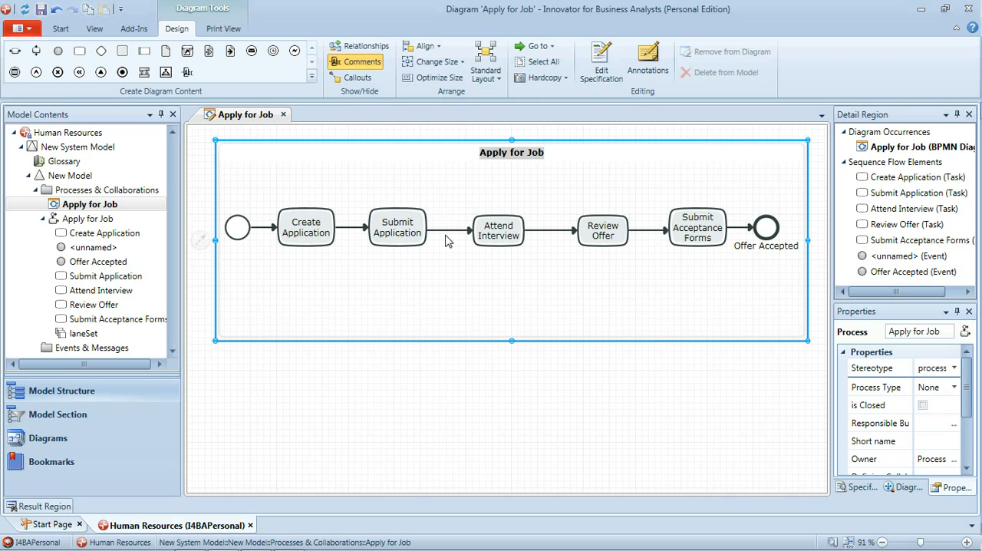
{"action": "mouse_move", "coordinate": [452, 267]}
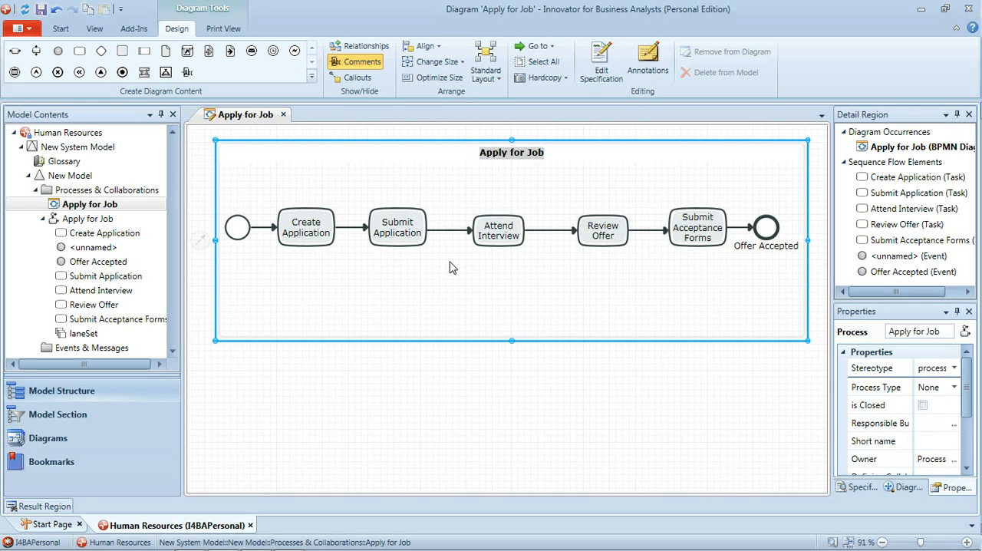
{"action": "mouse_move", "coordinate": [408, 244]}
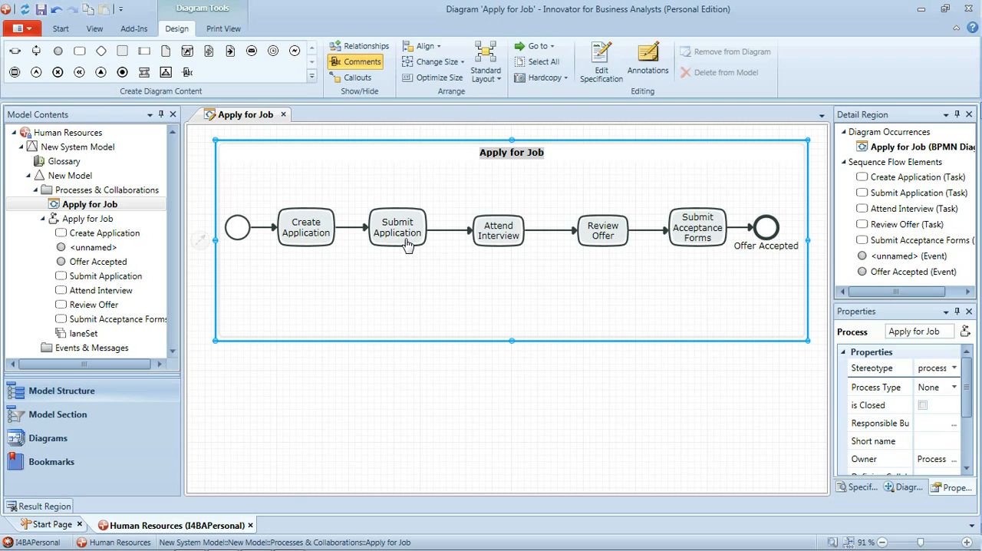
{"action": "mouse_move", "coordinate": [413, 255]}
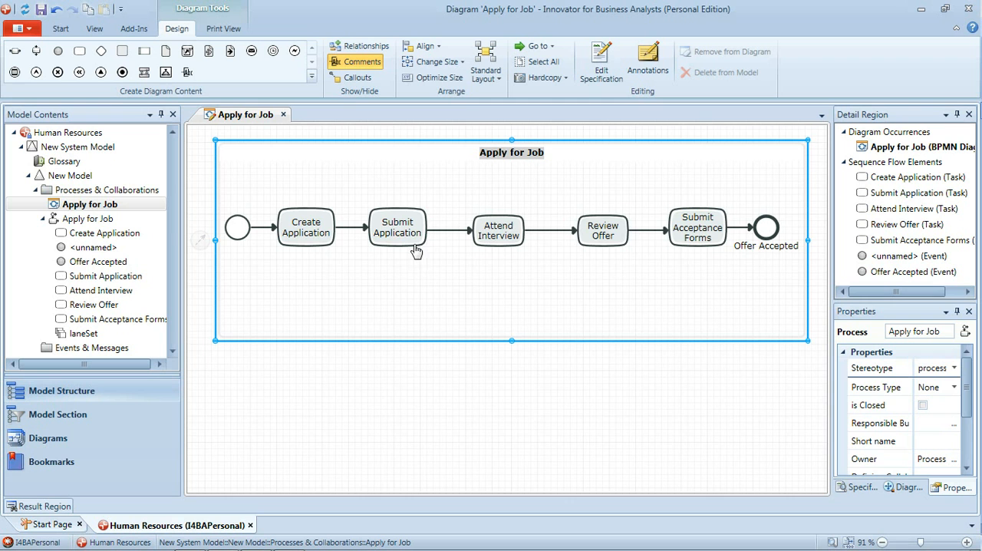
{"action": "mouse_move", "coordinate": [441, 248]}
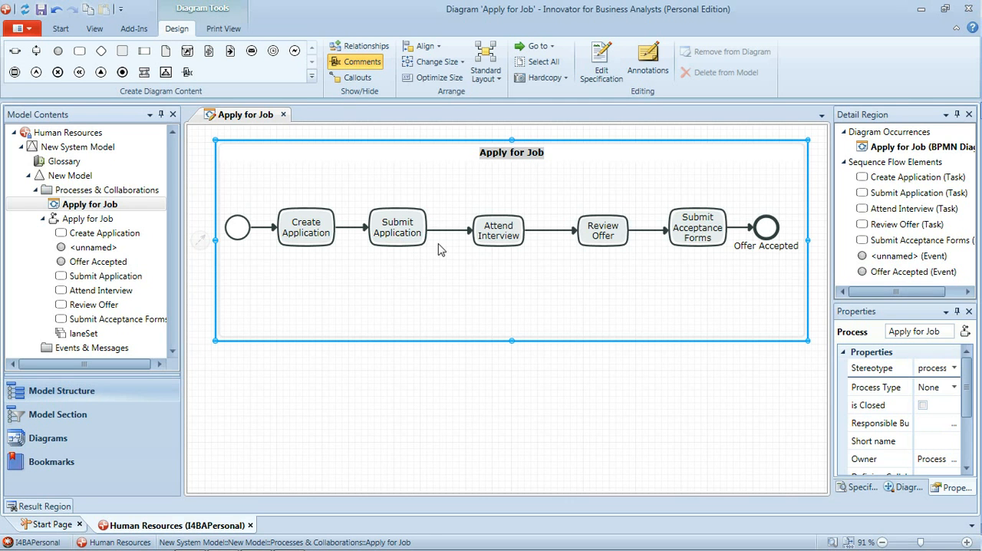
{"action": "mouse_move", "coordinate": [490, 263]}
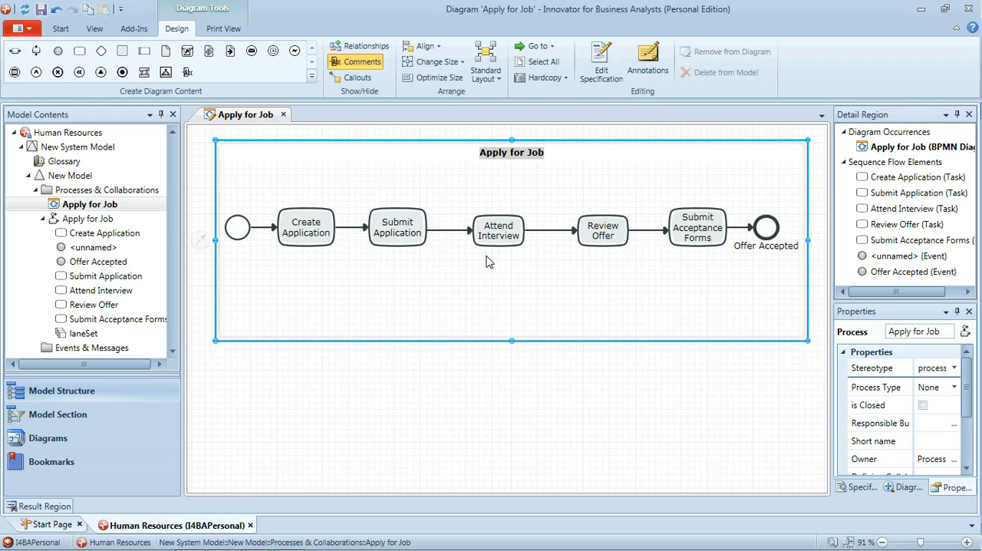
{"action": "mouse_move", "coordinate": [513, 264]}
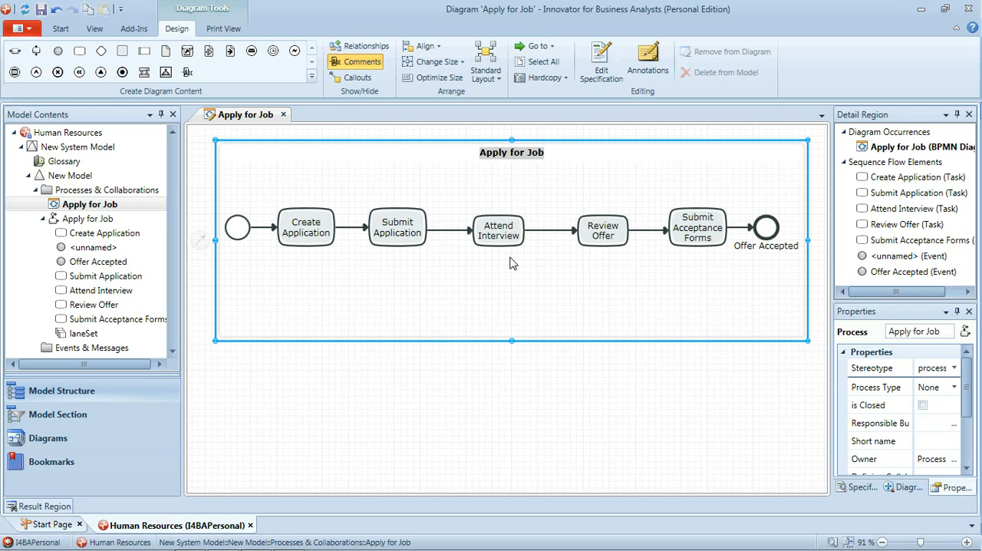
{"action": "left_click", "coordinate": [448, 230]}
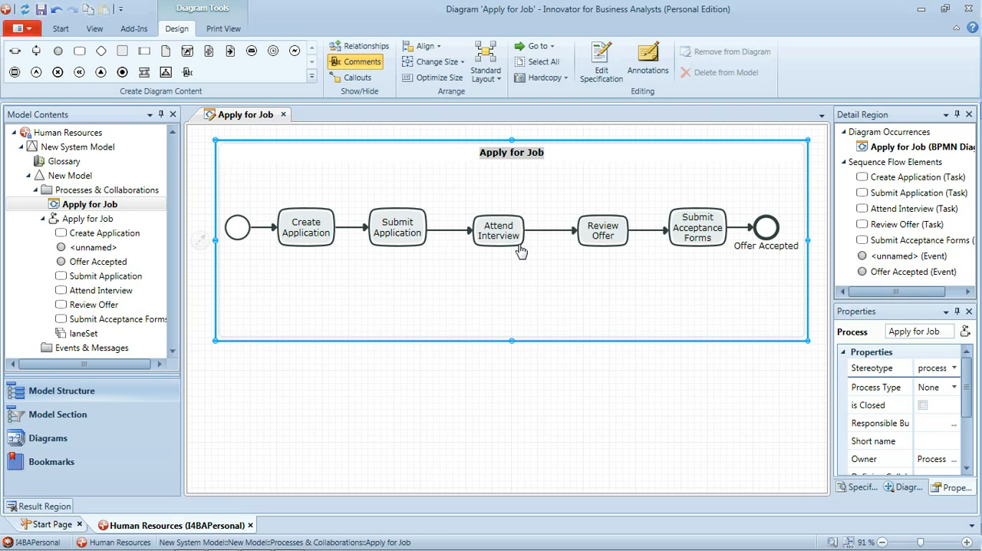
Widen the process frame to the right to make room after Submit Application
{"action": "scroll", "scroll_direction": "down", "scroll_amount": 3}
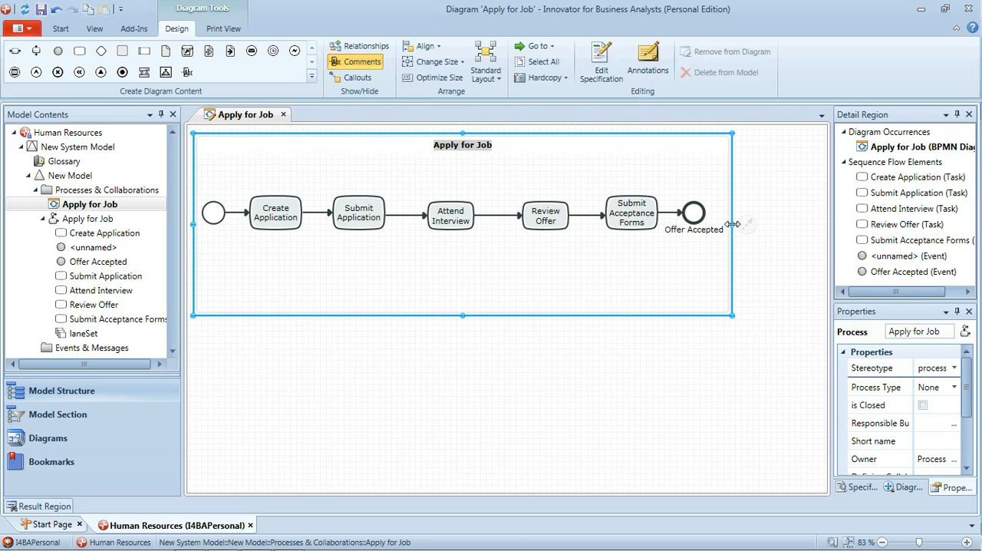
{"action": "left_click_drag", "start_coordinate": [731, 224], "coordinate": [821, 224]}
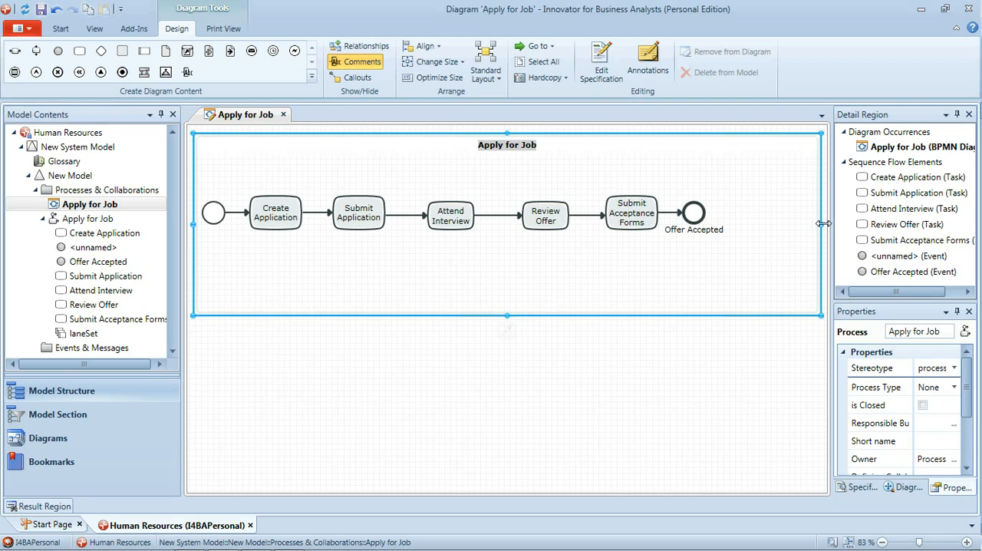
{"action": "mouse_move", "coordinate": [417, 244]}
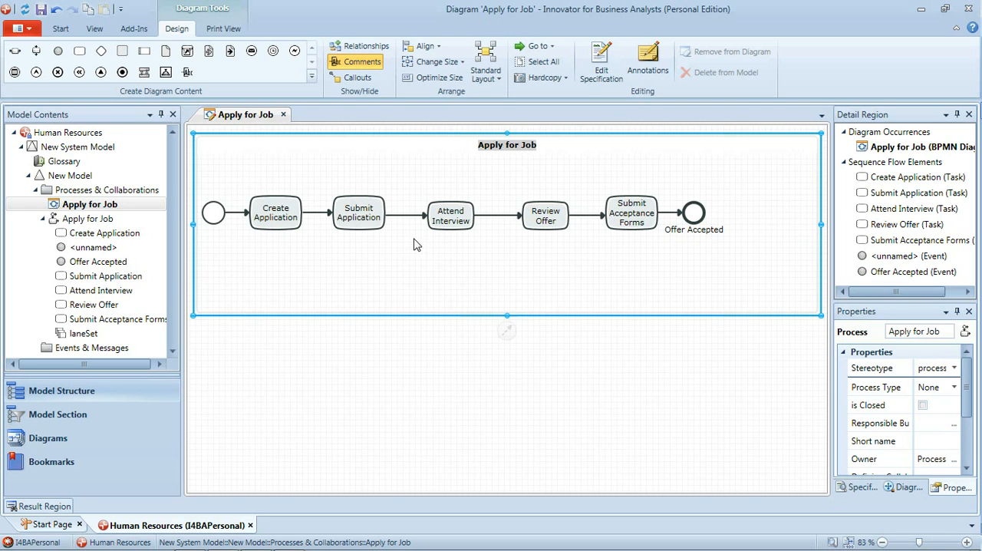
{"action": "mouse_move", "coordinate": [409, 253]}
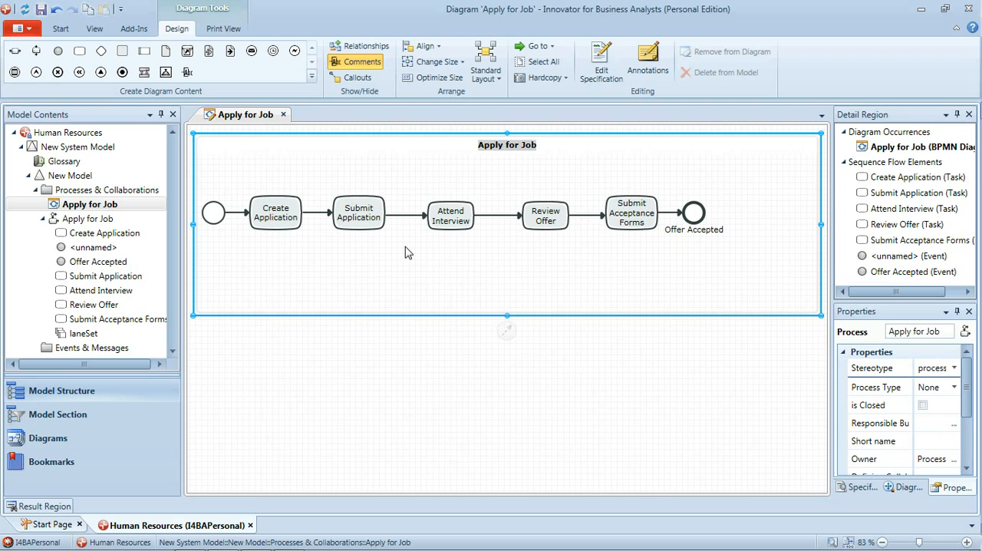
{"action": "mouse_move", "coordinate": [408, 245]}
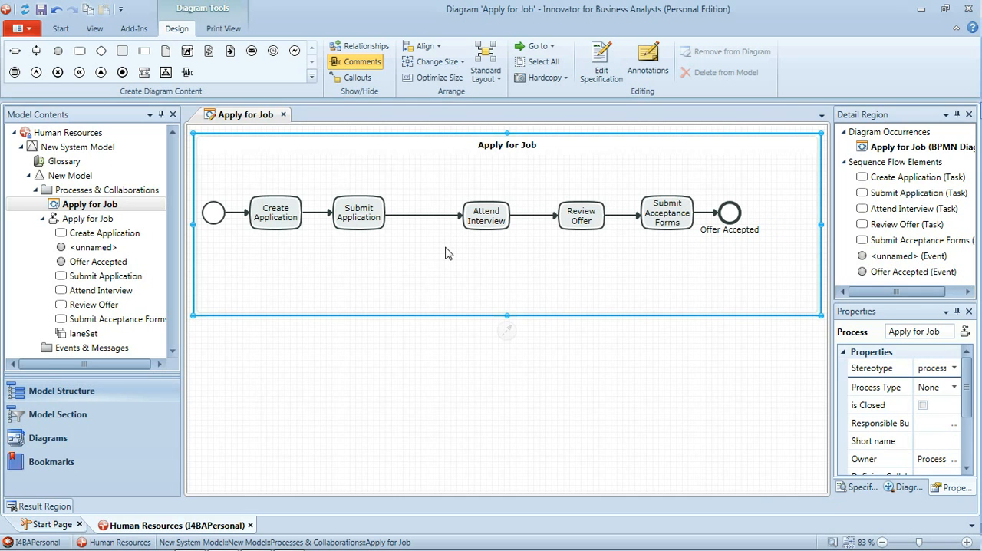
{"action": "mouse_move", "coordinate": [102, 51]}
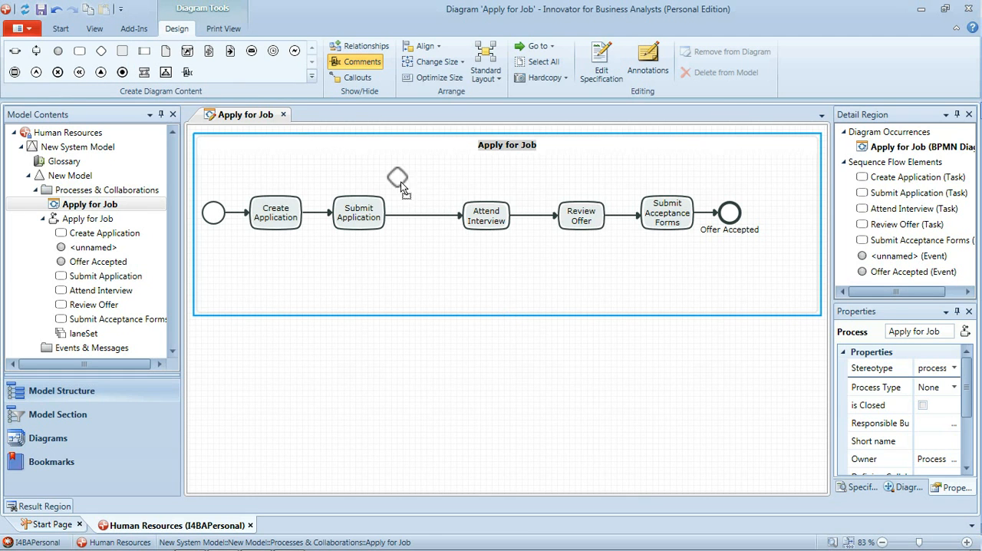
Insert a gateway after Submit Application and name it 'Called for interview?'
{"action": "left_click_drag", "start_coordinate": [397, 176], "coordinate": [428, 215]}
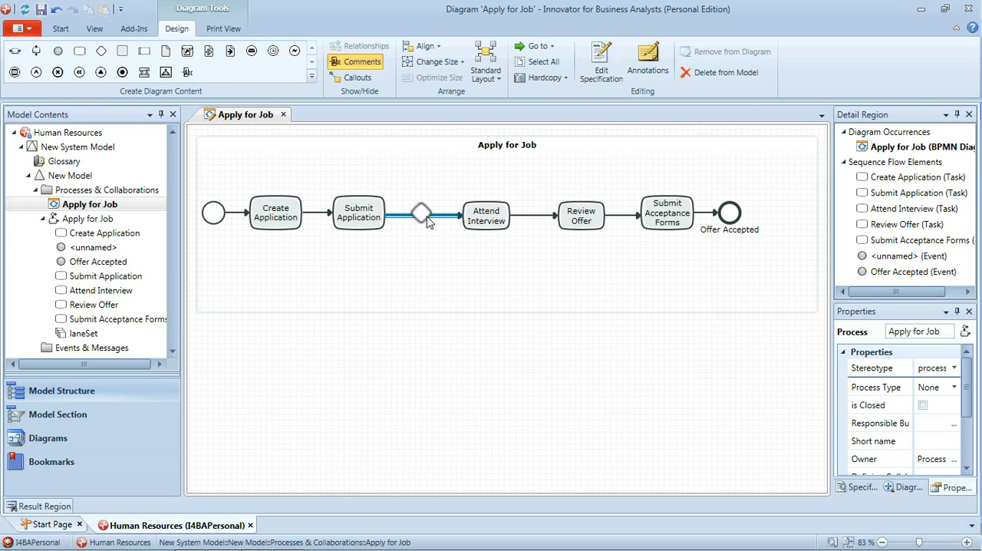
{"action": "left_click", "coordinate": [421, 214]}
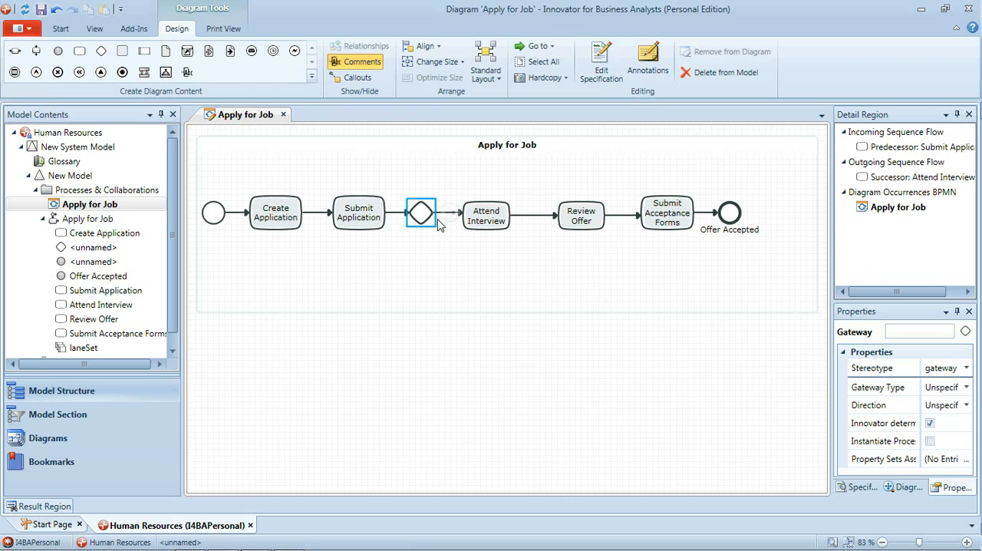
{"action": "mouse_move", "coordinate": [421, 251]}
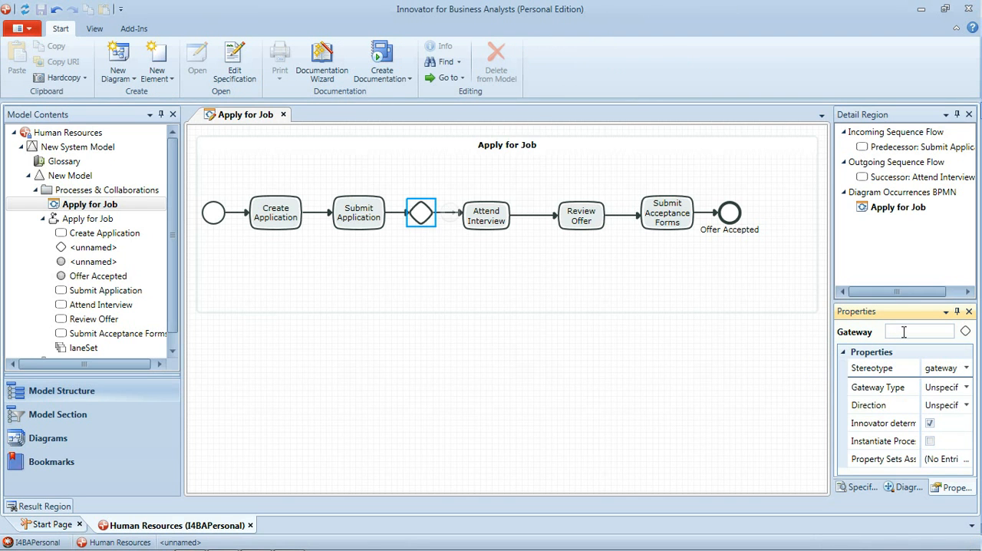
{"action": "type", "text": "Called for inter"}
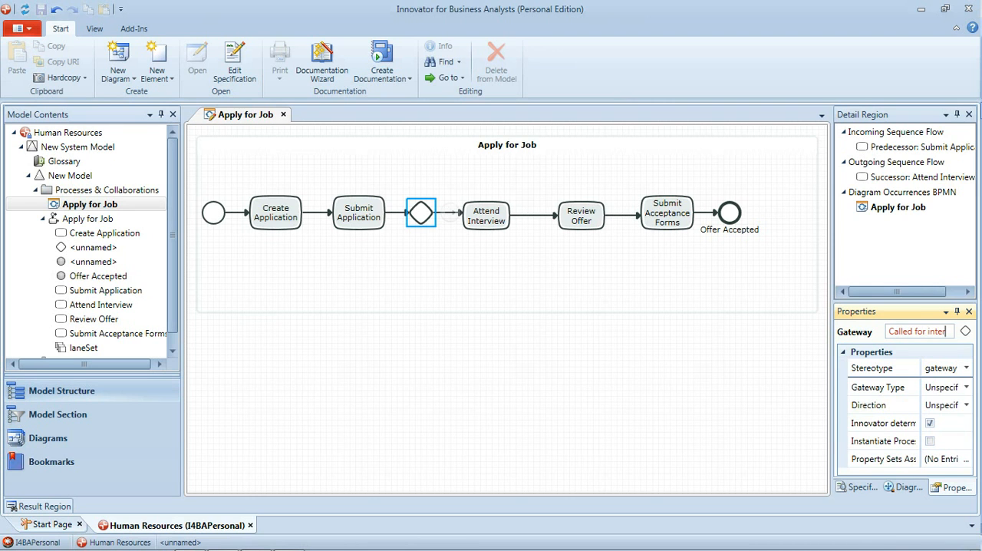
{"action": "type", "text": "Called for interview?"}
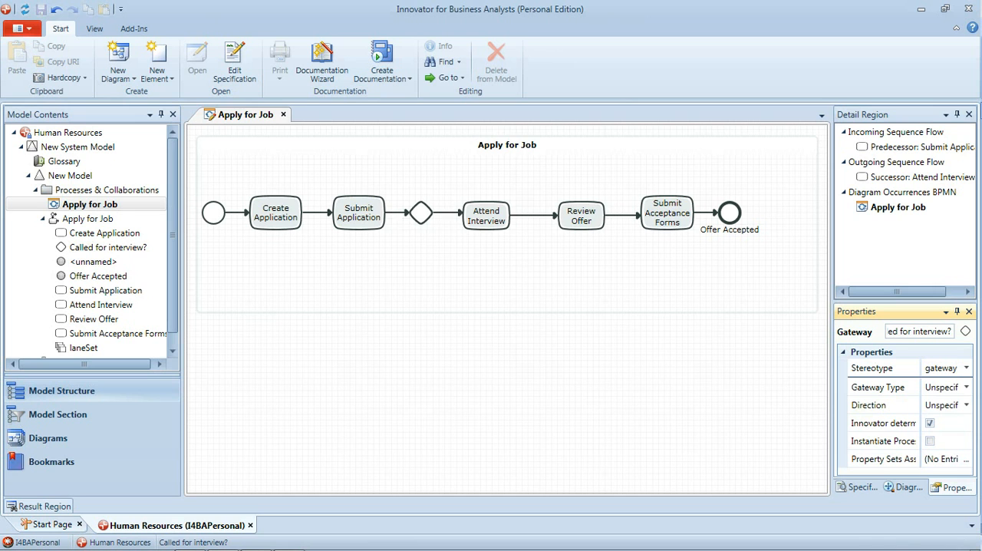
{"action": "left_click", "coordinate": [420, 212]}
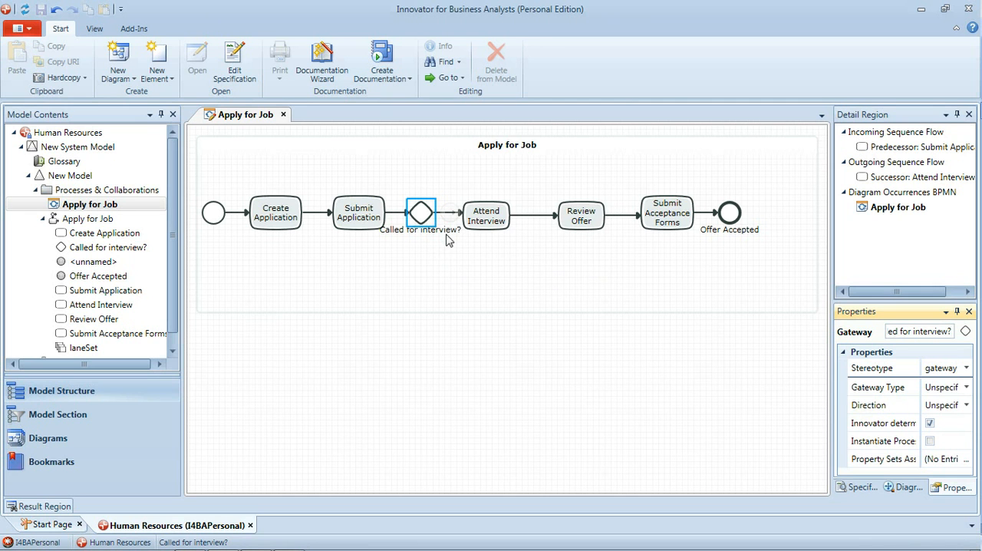
{"action": "mouse_move", "coordinate": [449, 212]}
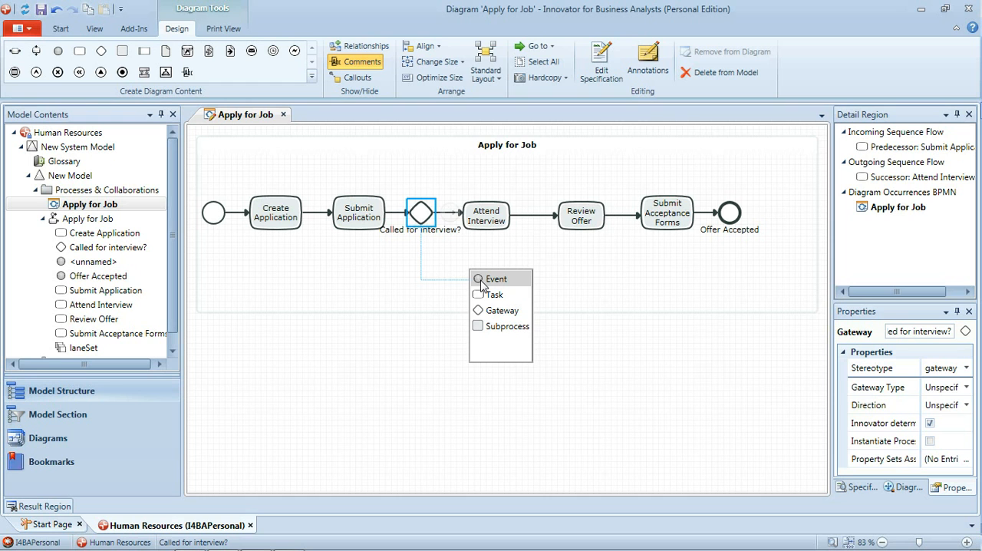
End the new branch in an end event named 'Application Rejected'
{"action": "left_click", "coordinate": [496, 280]}
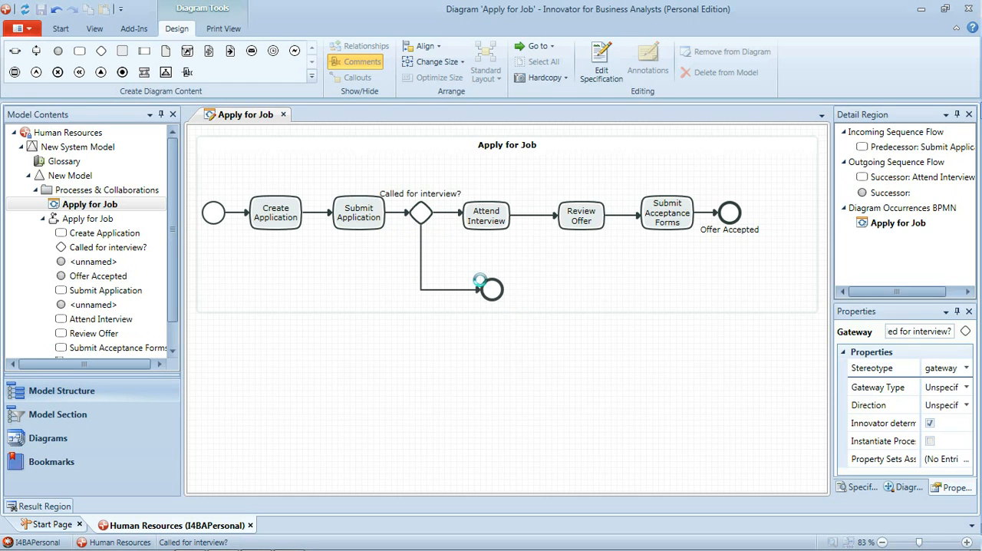
{"action": "left_click", "coordinate": [491, 289]}
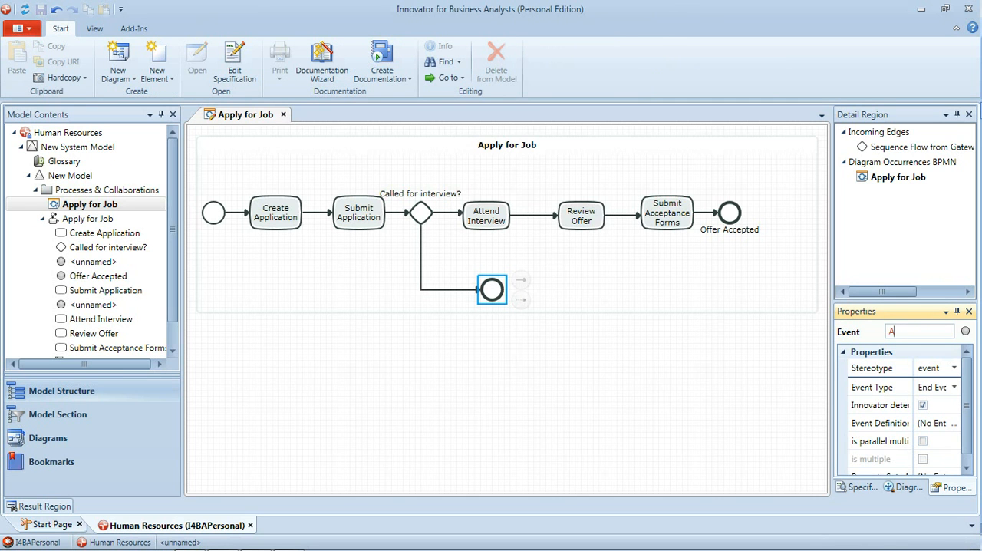
{"action": "type", "text": "Application R"}
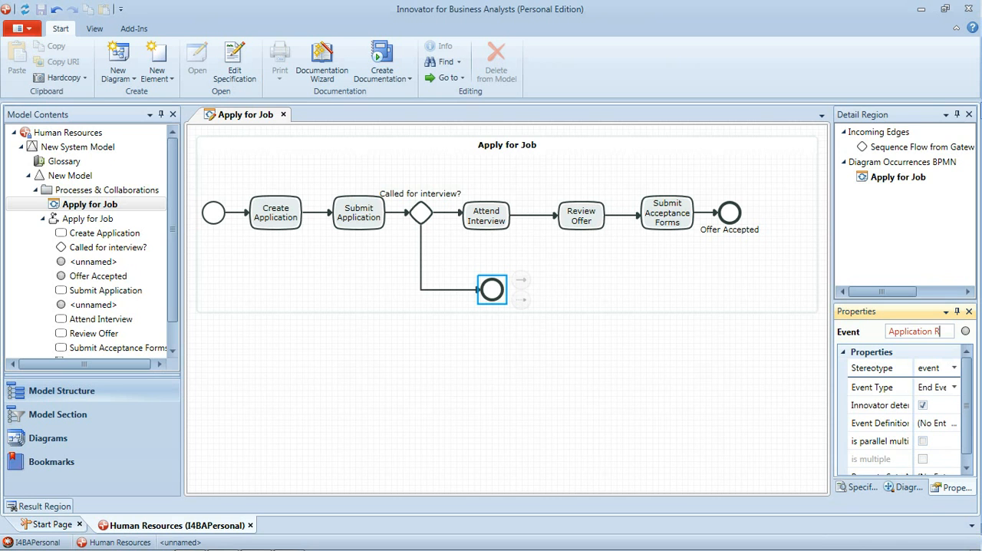
{"action": "type", "text": "Application Rejected"}
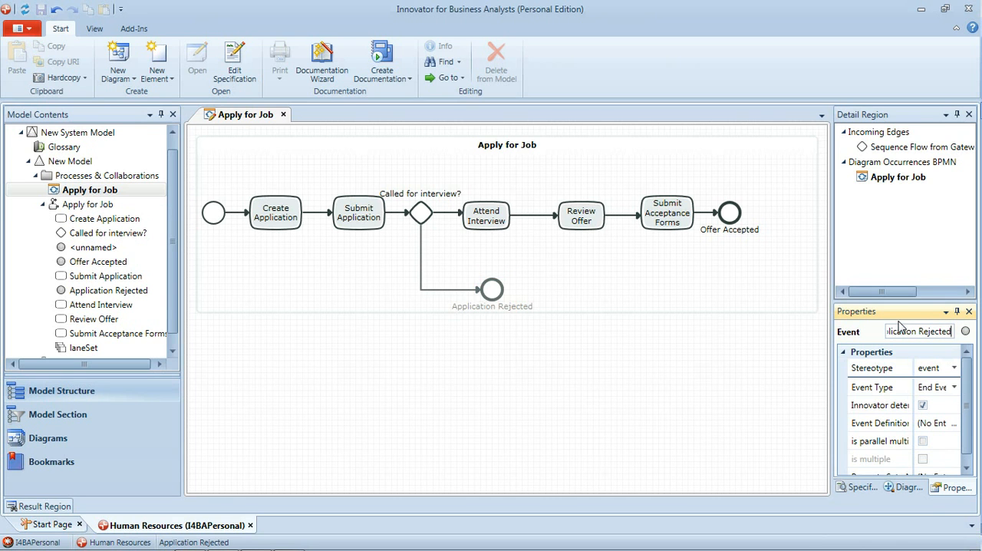
{"action": "left_click", "coordinate": [491, 288]}
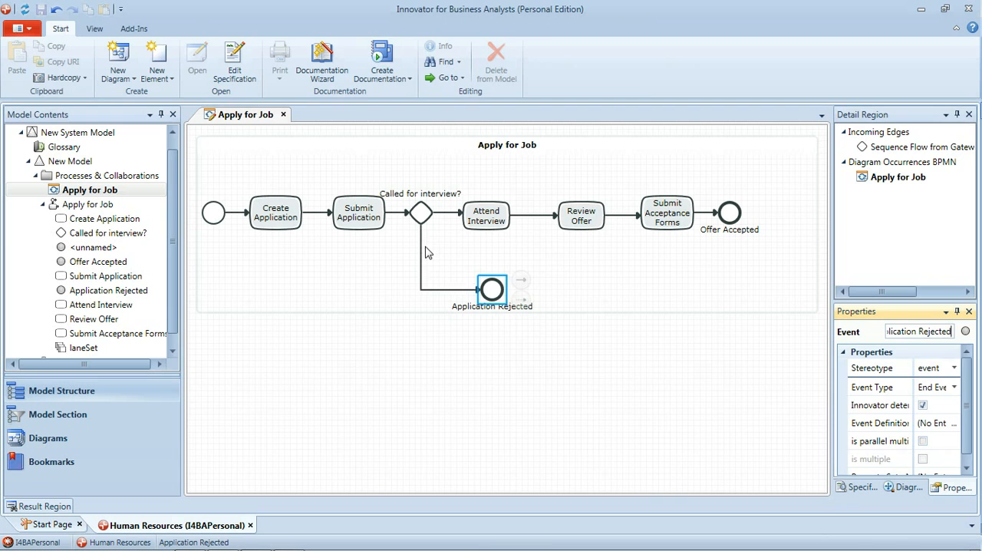
Set condition 'No' on the flow to Application Rejected and 'Yes' on the flow to Attend Interview
{"action": "left_click", "coordinate": [421, 268]}
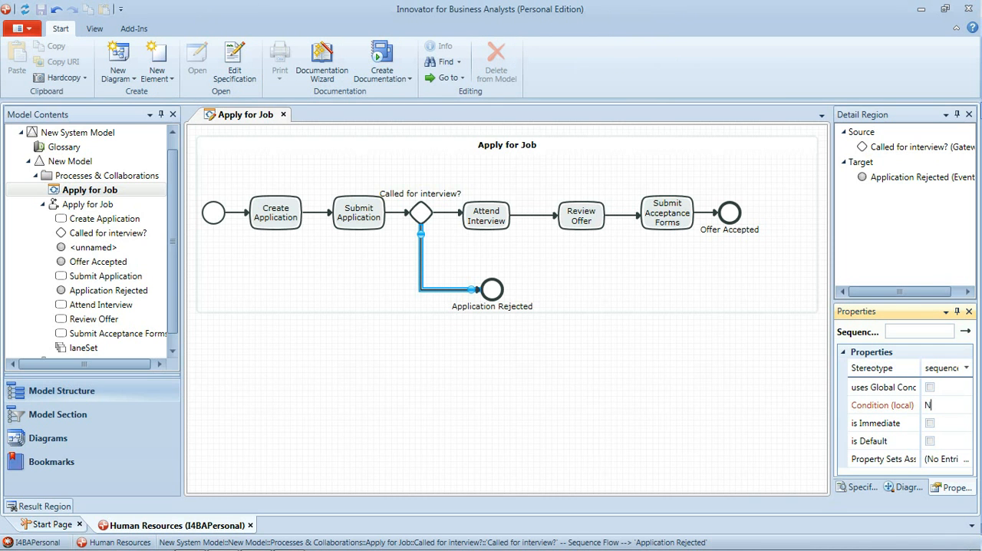
{"action": "type", "text": "No"}
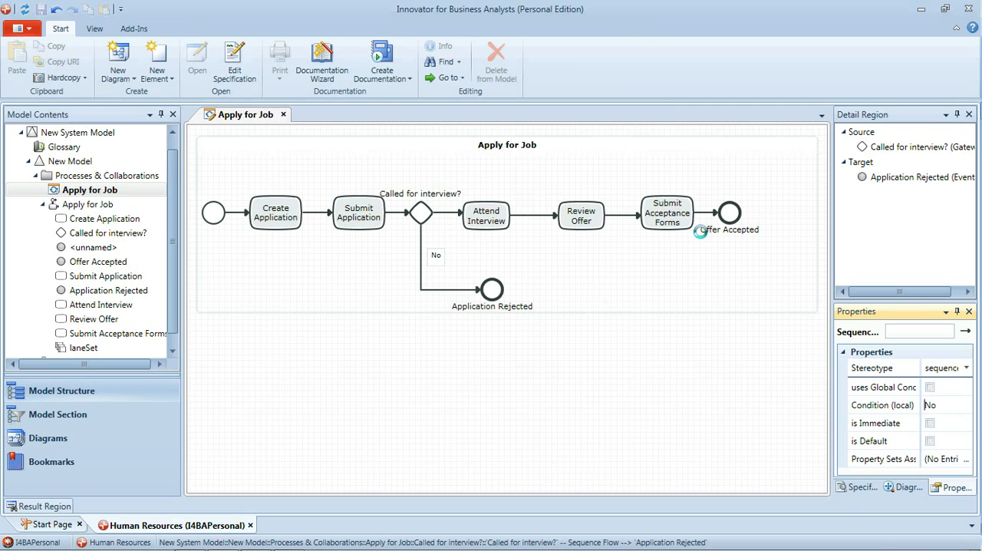
{"action": "left_click", "coordinate": [453, 211]}
{"action": "type", "text": "Yes"}
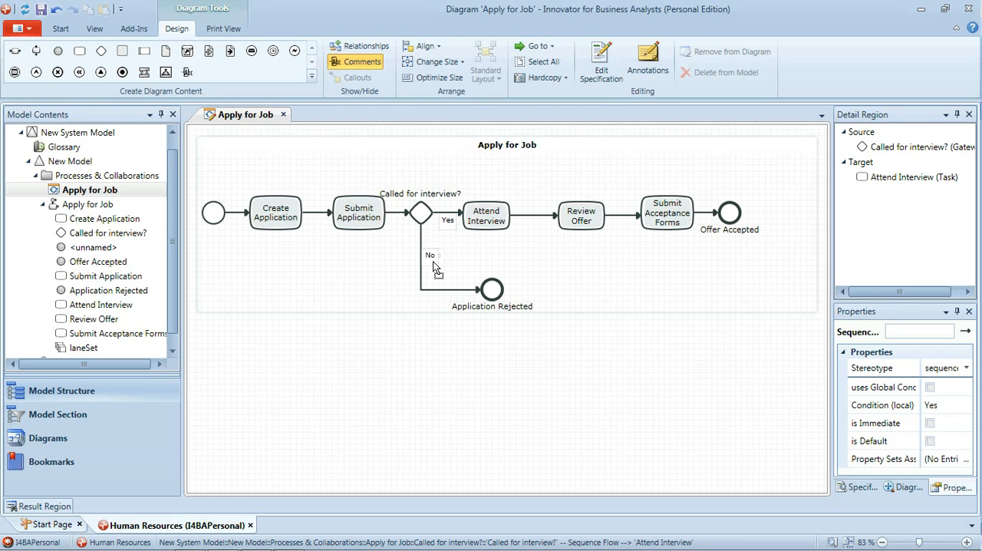
{"action": "left_click", "coordinate": [430, 255]}
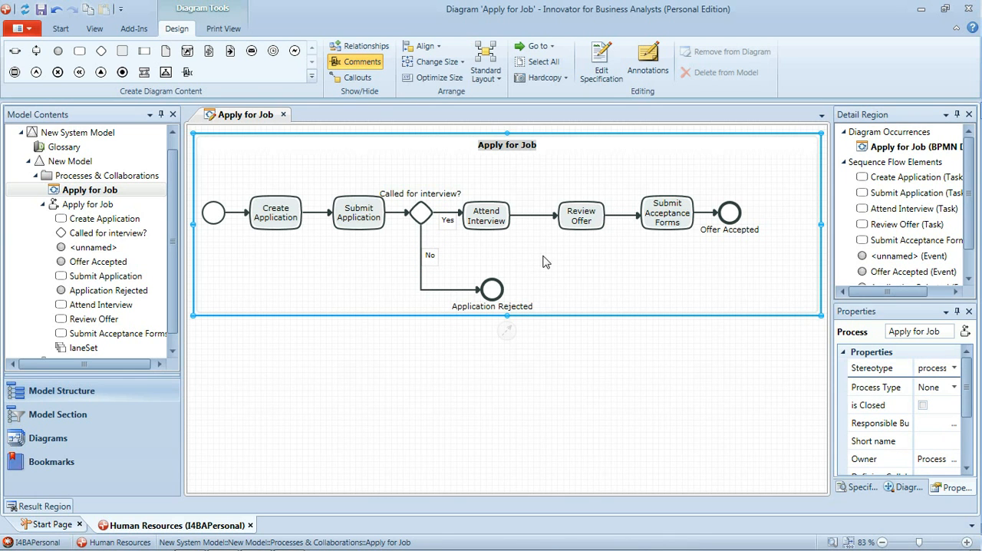
{"action": "mouse_move", "coordinate": [537, 238]}
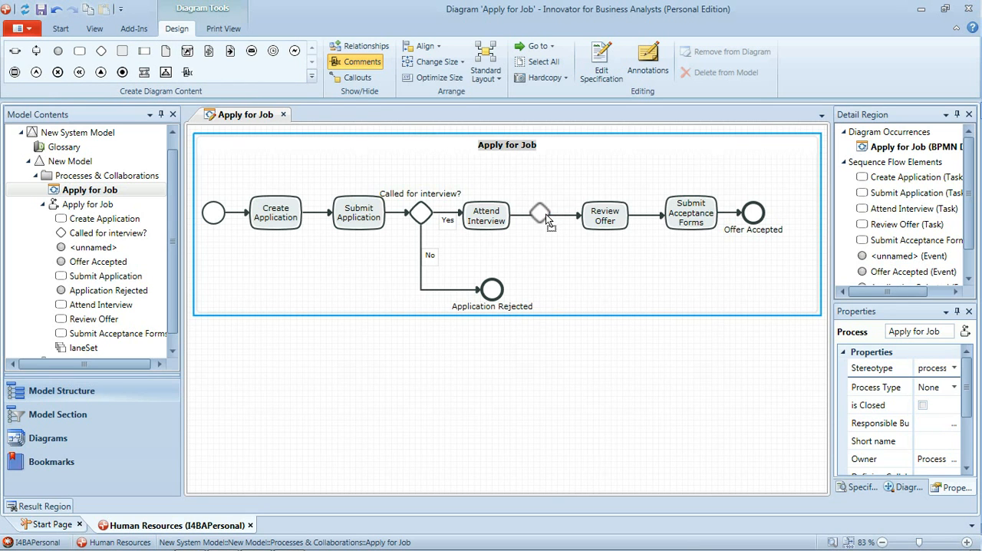
Drop a gateway on the Attend Interview–Review Offer flow and name it 'Interview successful?'
{"action": "left_click", "coordinate": [540, 213]}
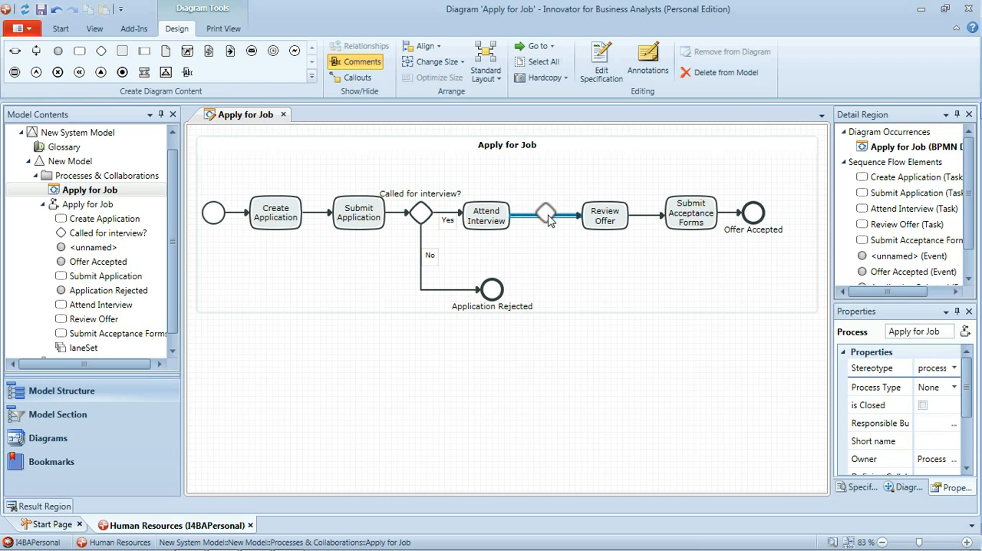
{"action": "left_click", "coordinate": [545, 213]}
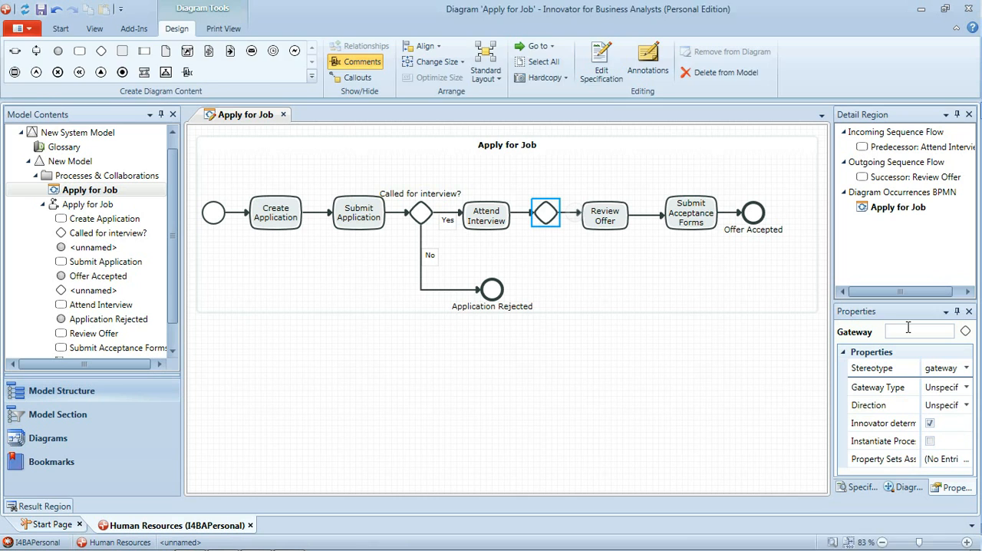
{"action": "type", "text": "Interview"}
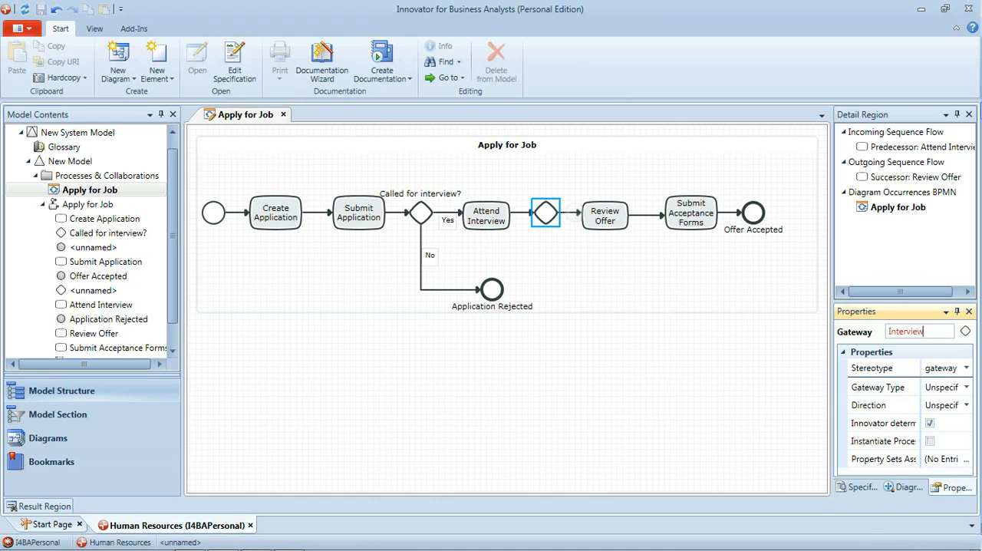
{"action": "type", "text": "interview successful?"}
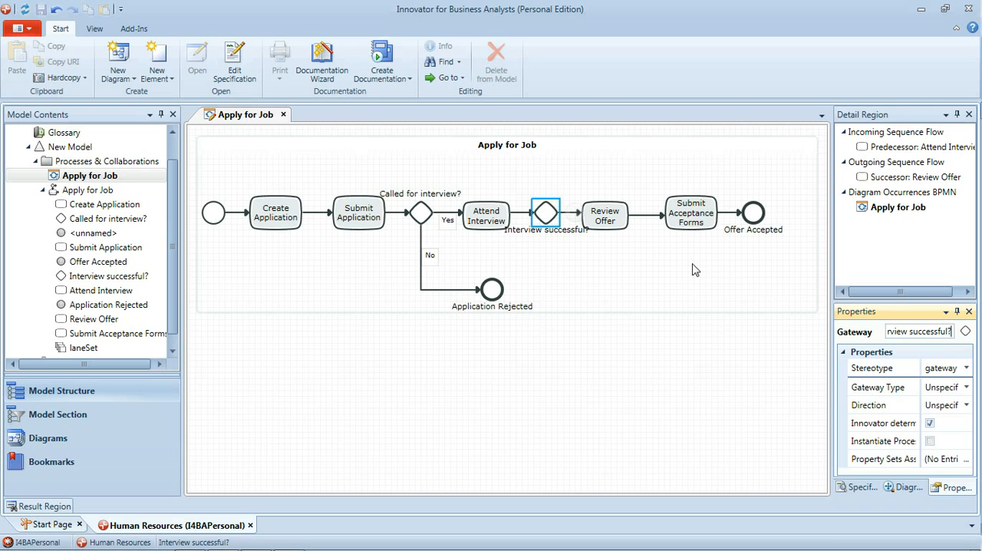
{"action": "left_click", "coordinate": [558, 295]}
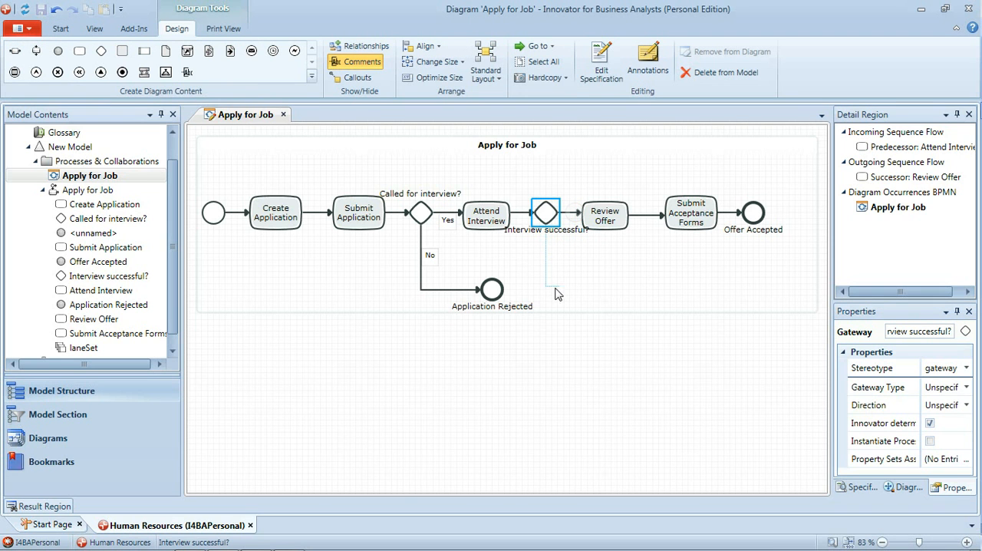
Draw a No sequence flow from the Interview successful? gateway to Application Rejected
{"action": "left_click", "coordinate": [491, 291]}
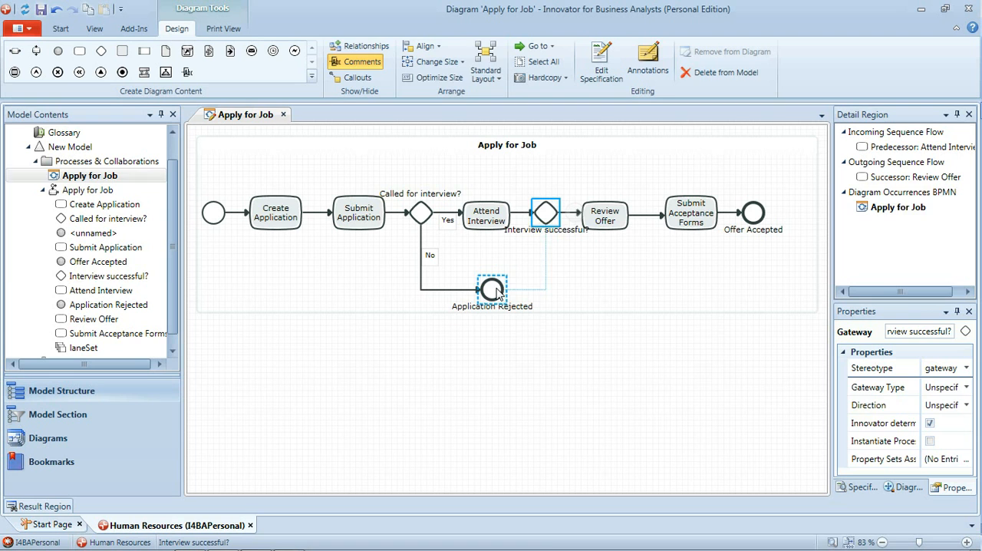
{"action": "left_click", "coordinate": [545, 261]}
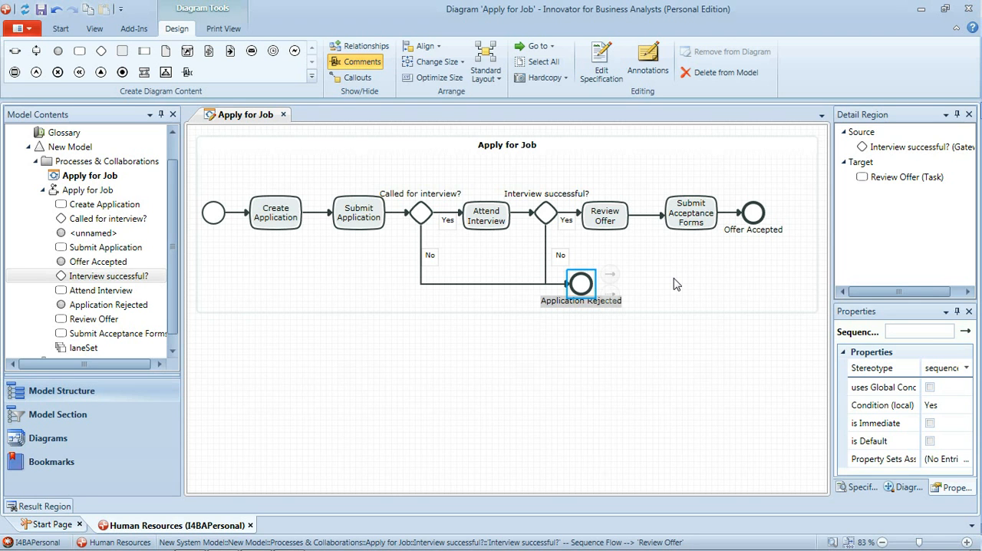
{"action": "mouse_move", "coordinate": [651, 250]}
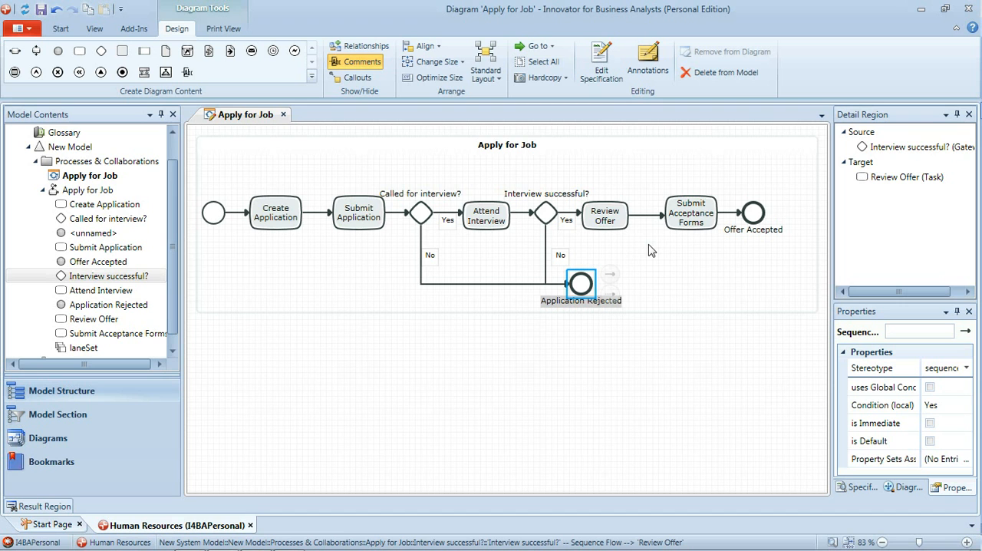
{"action": "mouse_move", "coordinate": [647, 234]}
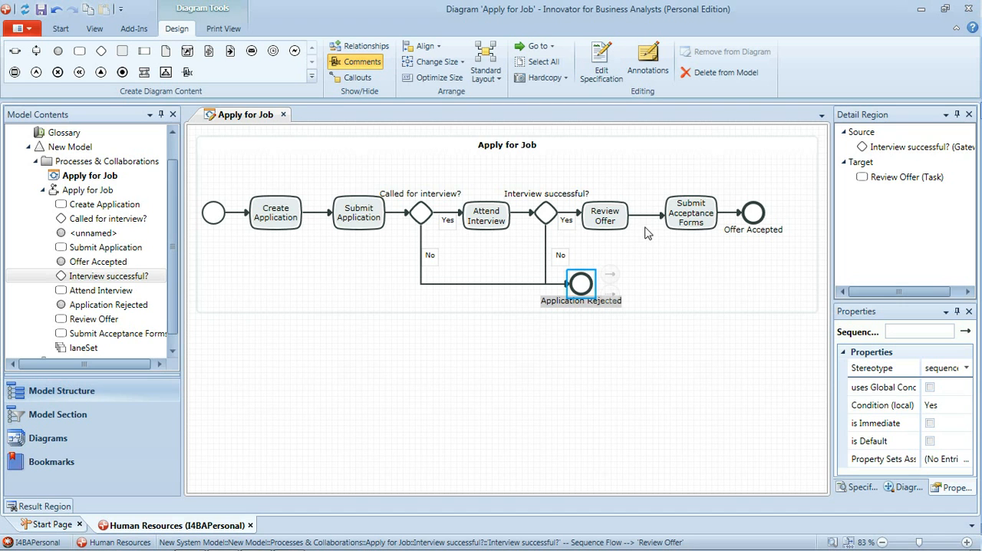
{"action": "mouse_move", "coordinate": [614, 239]}
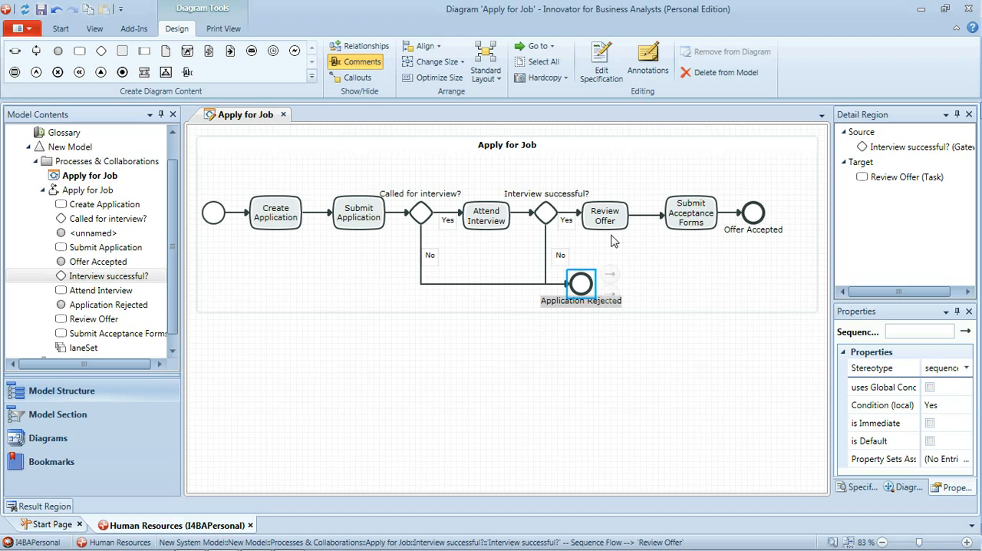
{"action": "mouse_move", "coordinate": [623, 232]}
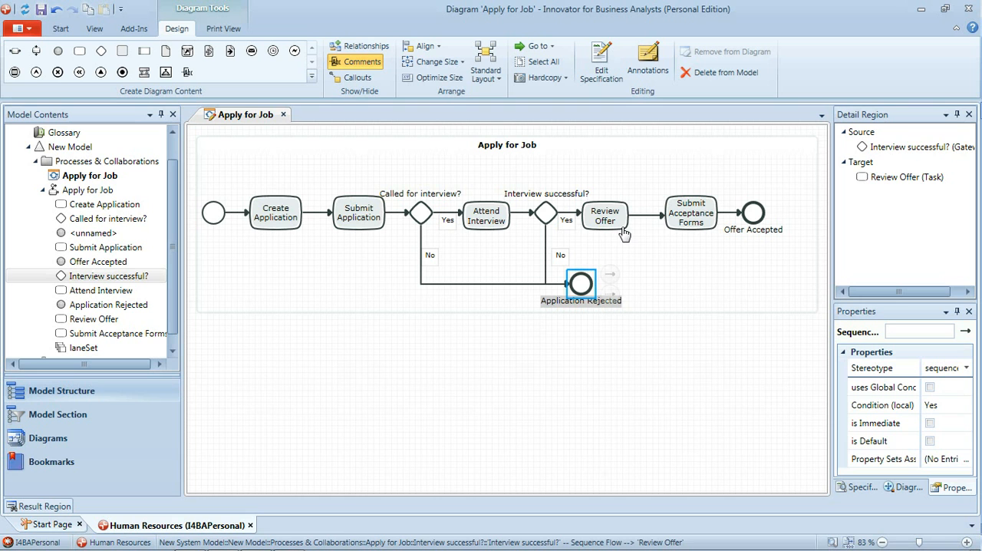
{"action": "mouse_move", "coordinate": [650, 233]}
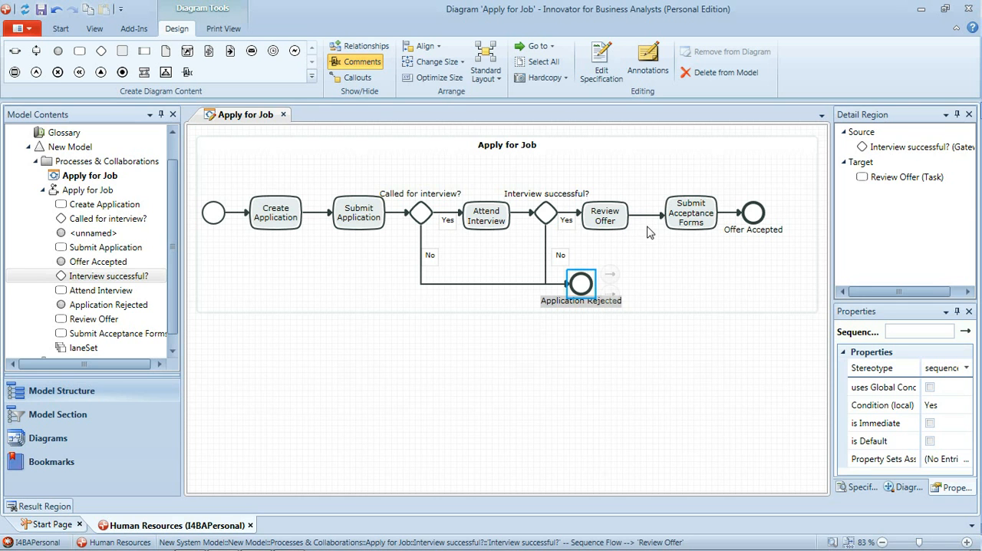
{"action": "left_click", "coordinate": [506, 384]}
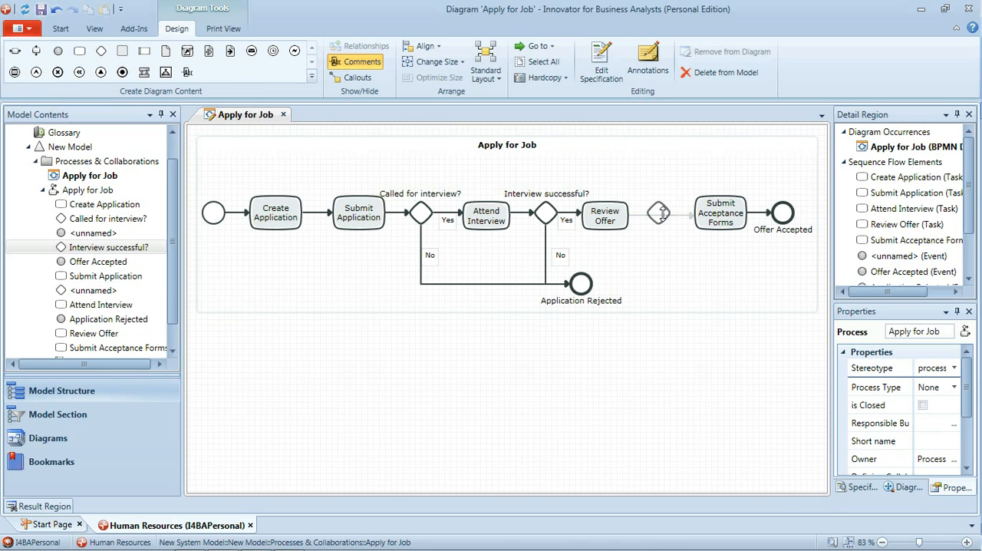
Place a gateway named 'Accept Offer?' on the Review Offer–Submit Acceptance Forms flow
{"action": "left_click", "coordinate": [658, 211]}
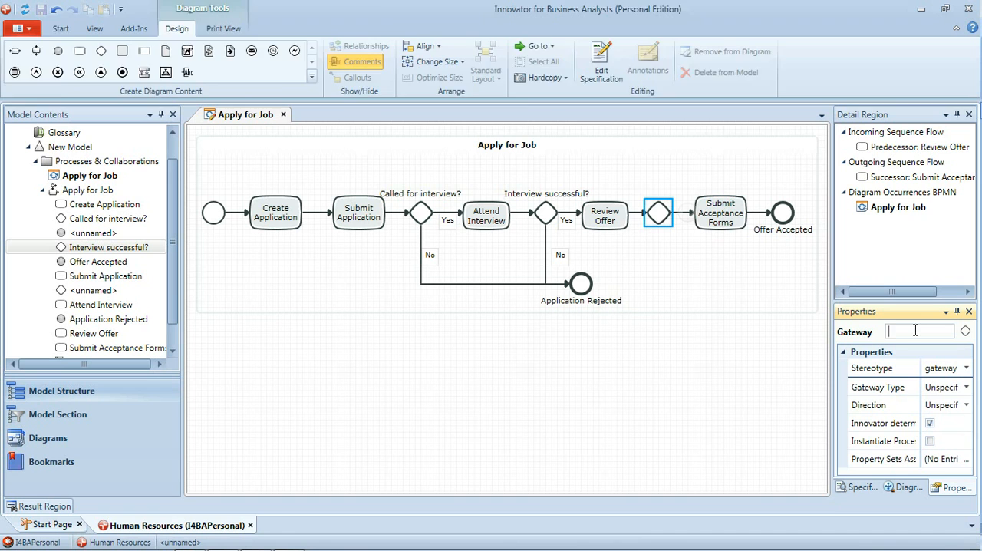
{"action": "type", "text": "Accept"}
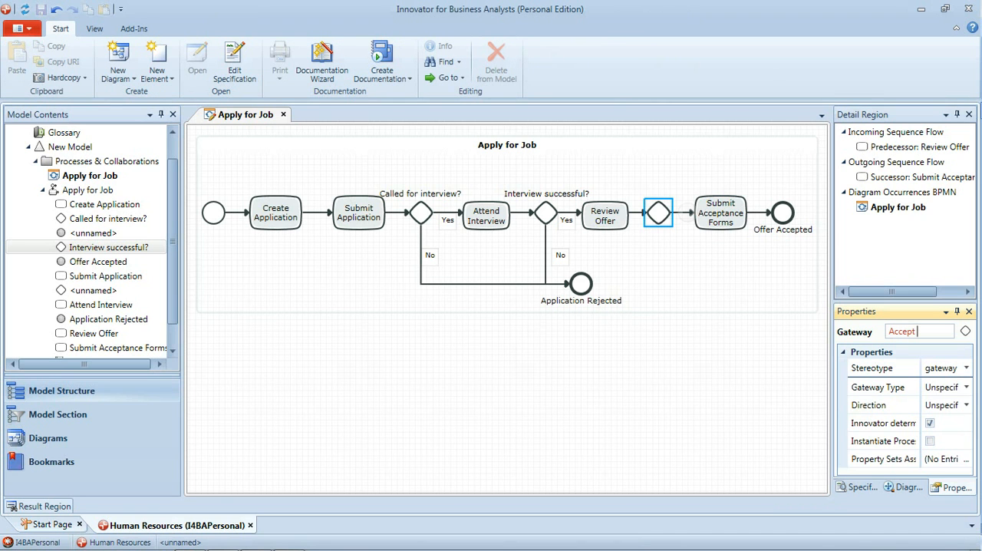
{"action": "type", "text": "Offer?"}
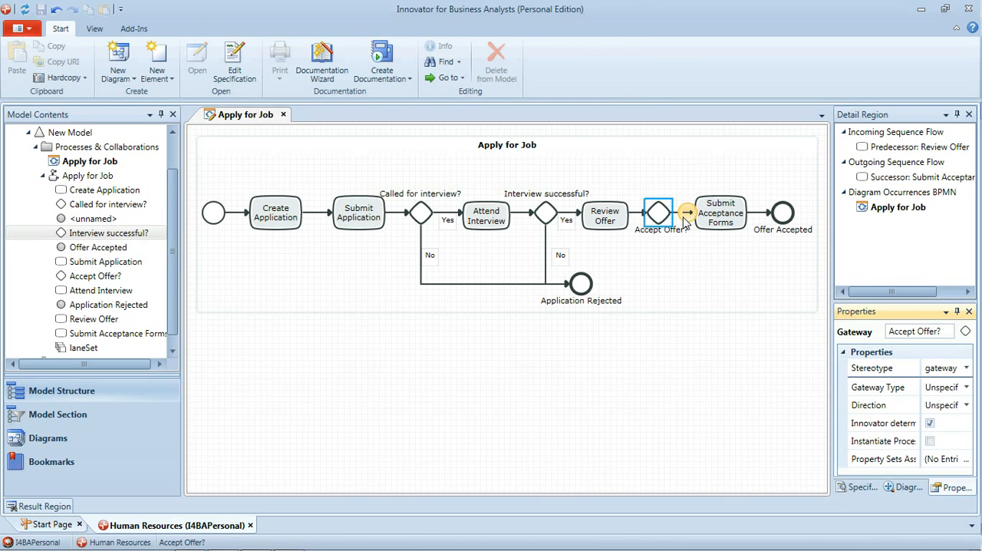
{"action": "mouse_move", "coordinate": [684, 224]}
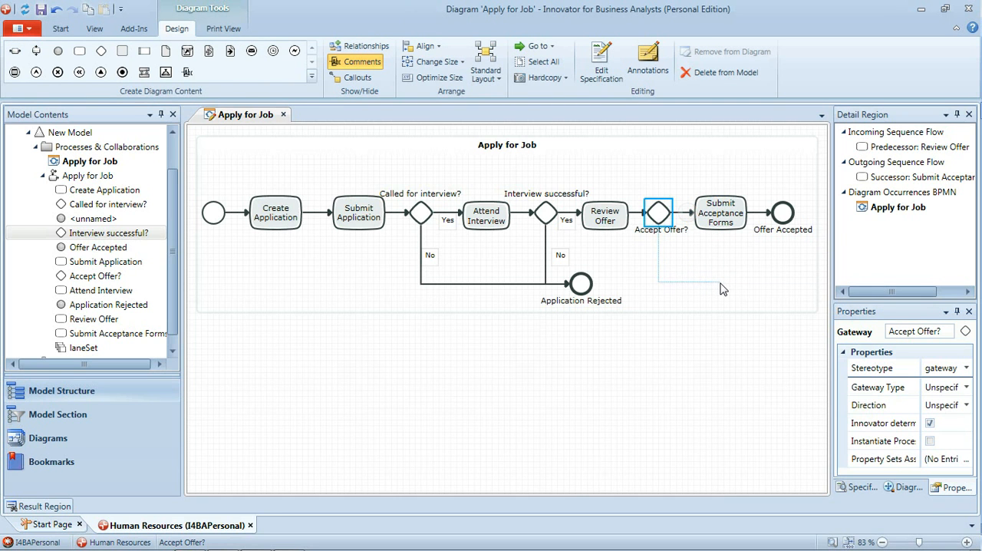
Add a branch below Accept Offer? ending in a new 'Offer Rejected' end event
{"action": "left_click", "coordinate": [721, 288]}
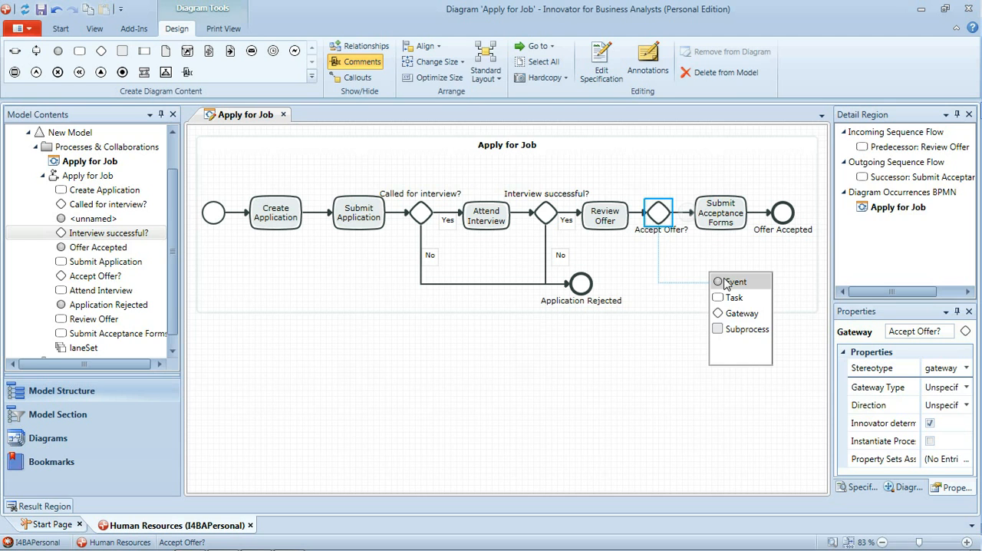
{"action": "left_click", "coordinate": [737, 282]}
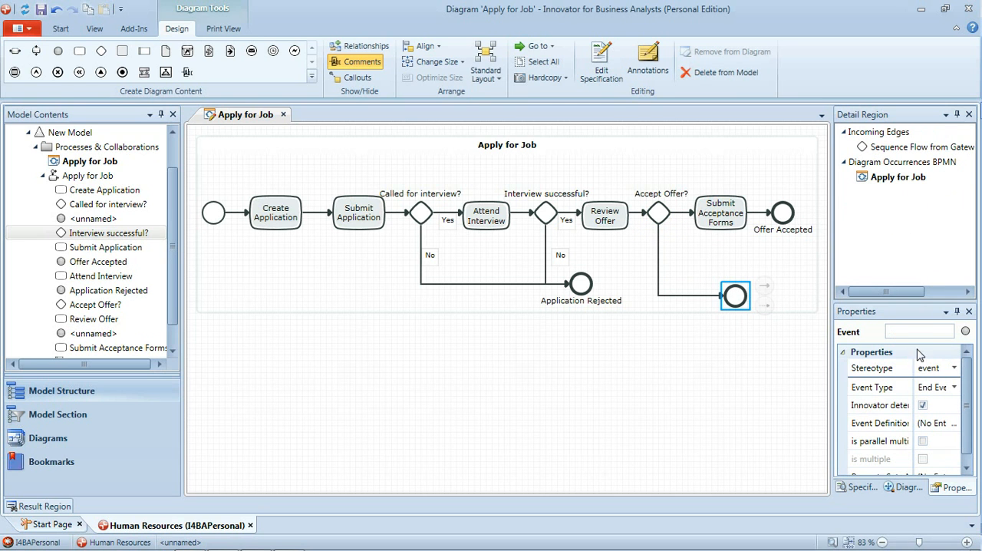
{"action": "type", "text": "Offer Rejected"}
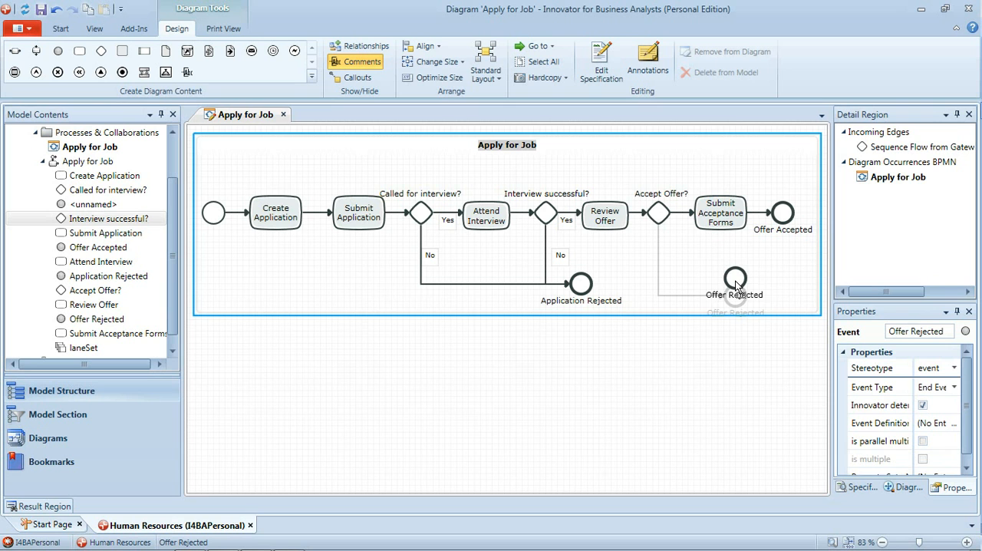
{"action": "left_click", "coordinate": [734, 285]}
{"action": "type", "text": "No"}
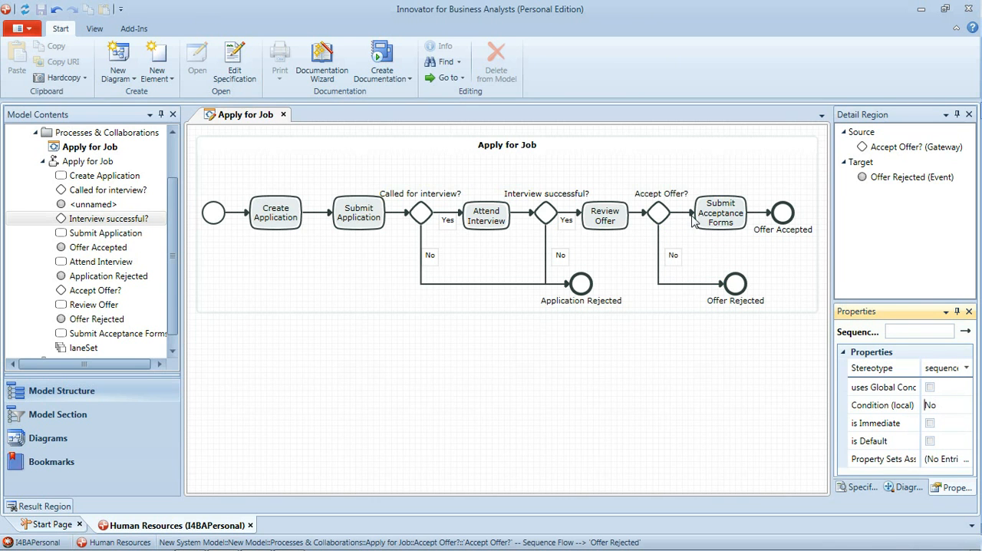
Set the flow into Submit Acceptance Forms to condition Yes
{"action": "left_click", "coordinate": [682, 213]}
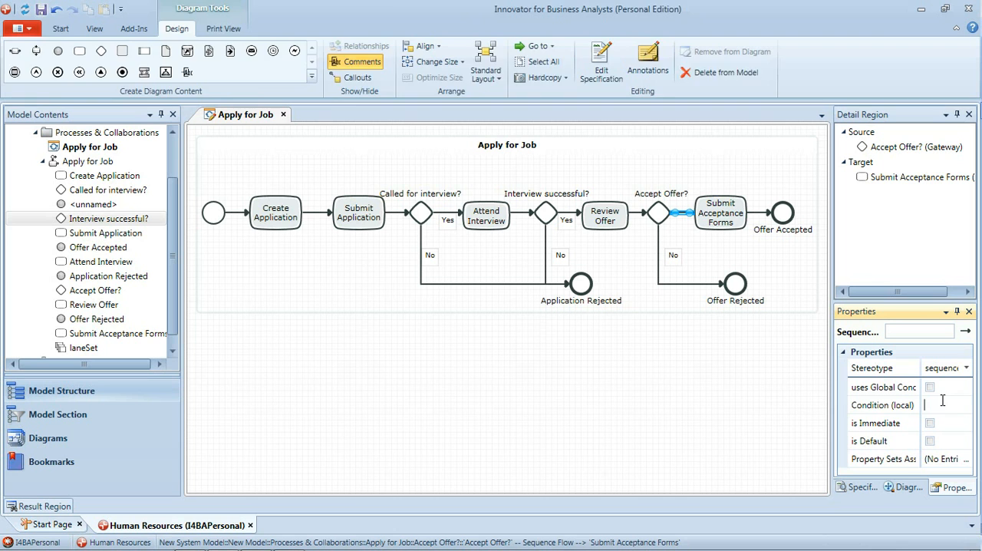
{"action": "left_click", "coordinate": [60, 28]}
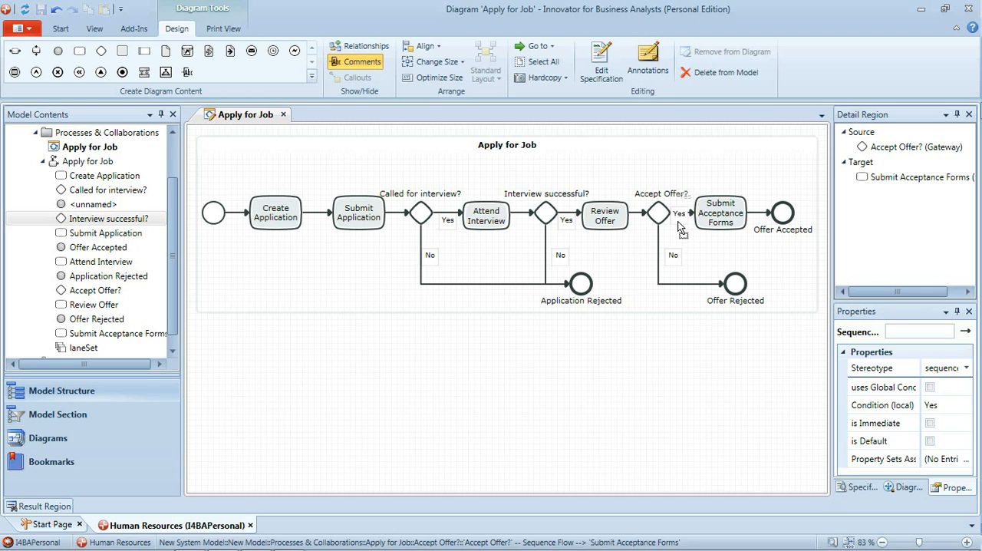
{"action": "left_click", "coordinate": [678, 219]}
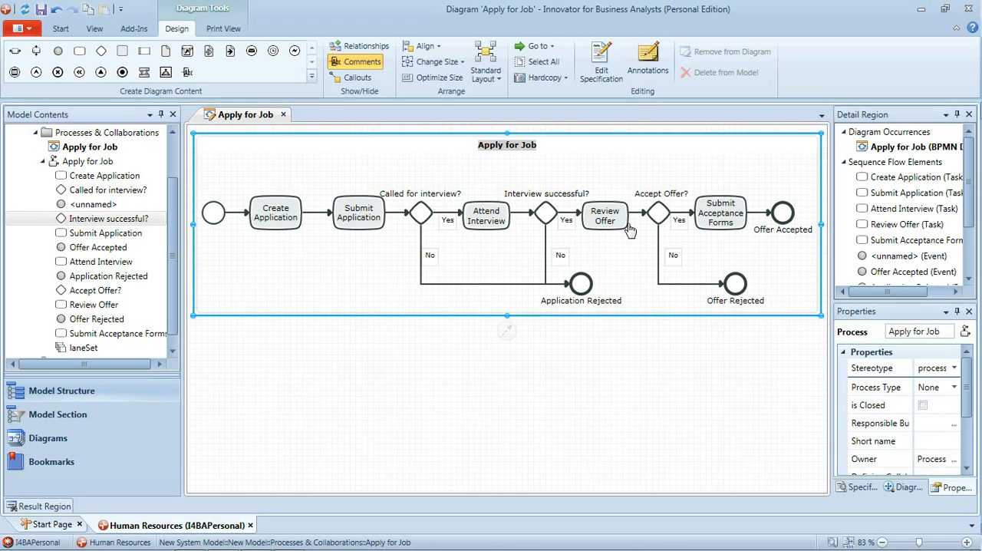
{"action": "mouse_move", "coordinate": [657, 269]}
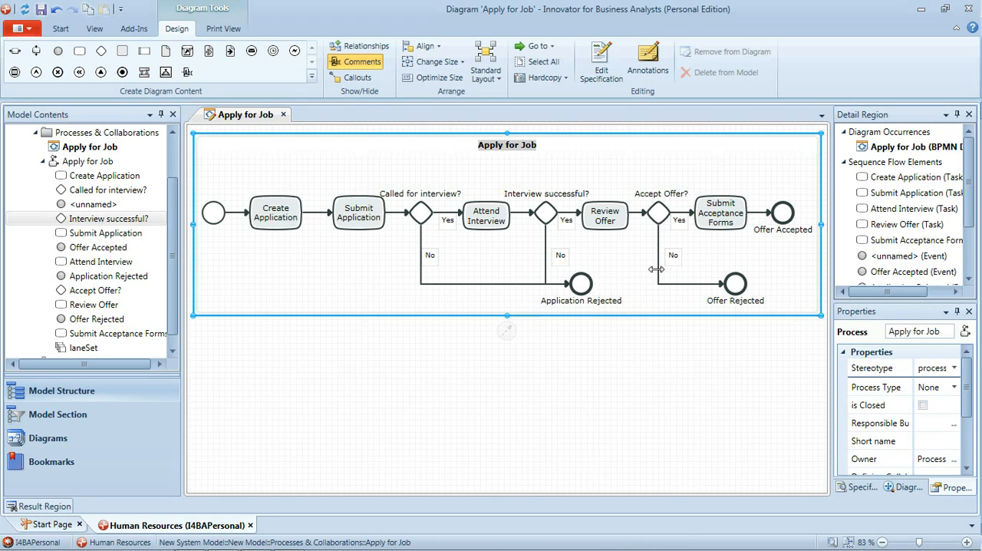
{"action": "mouse_move", "coordinate": [743, 298]}
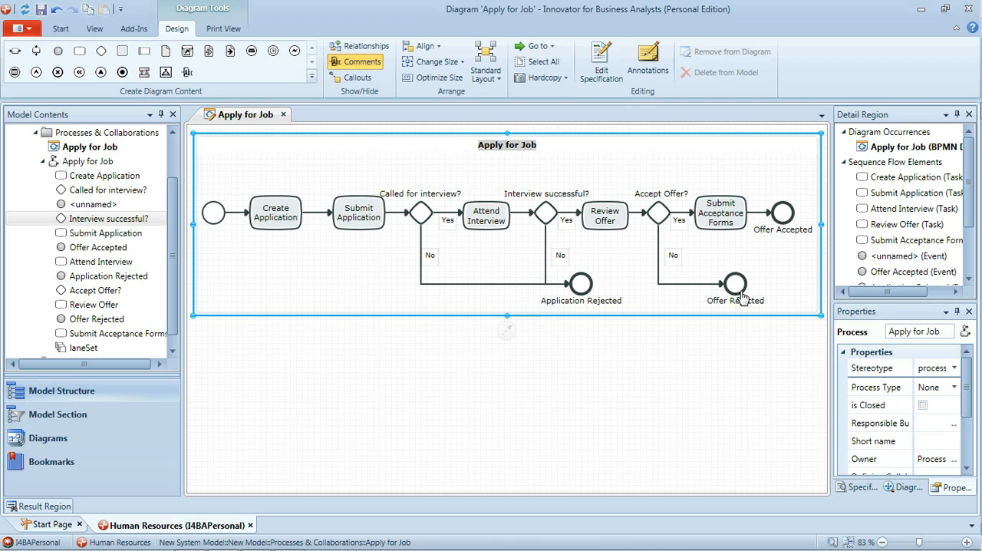
{"action": "mouse_move", "coordinate": [662, 294]}
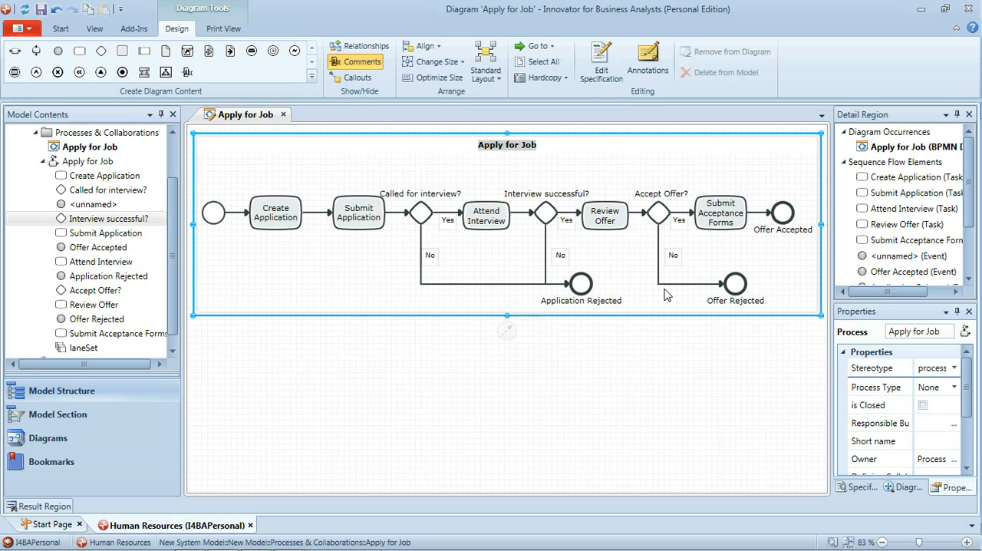
{"action": "mouse_move", "coordinate": [660, 352]}
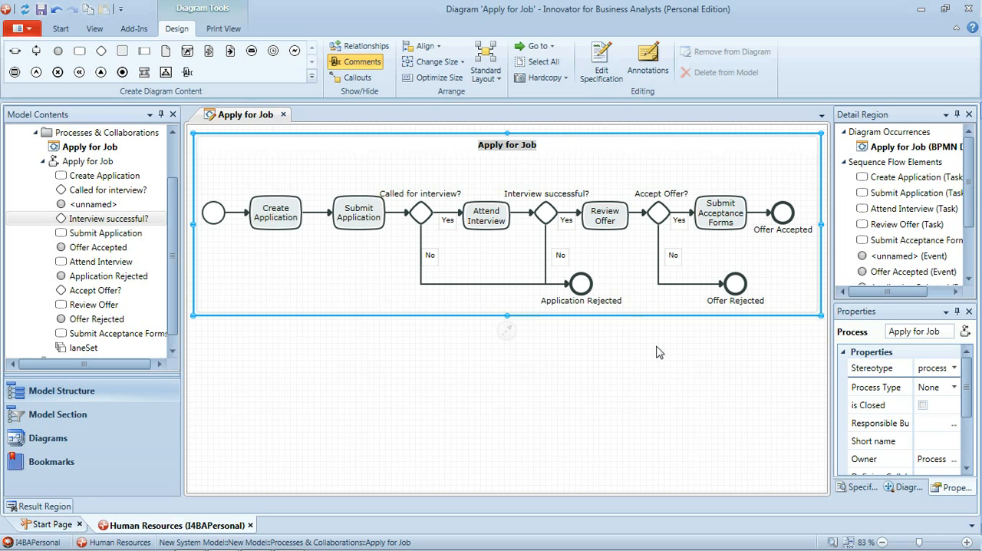
{"action": "mouse_move", "coordinate": [684, 295]}
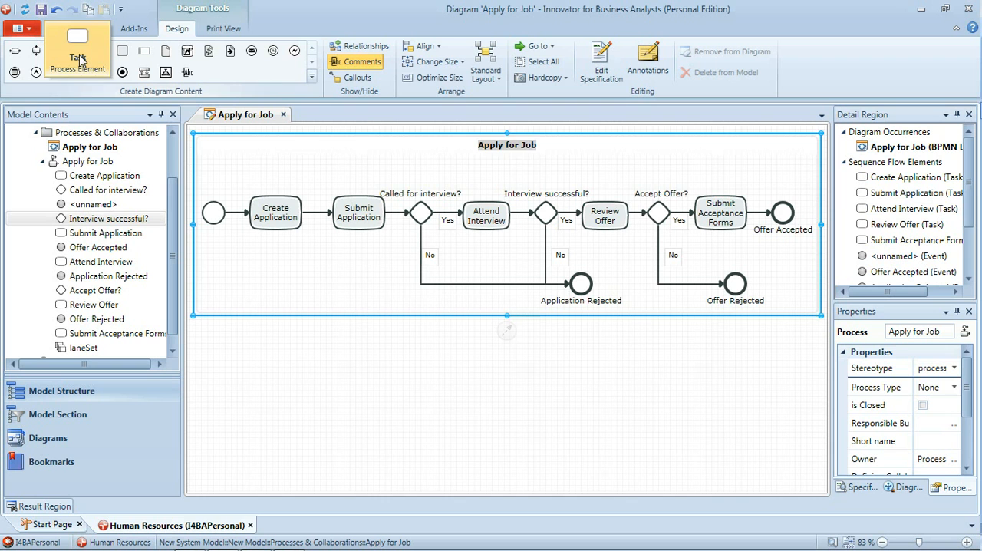
Drop a new task on the No path to Offer Rejected and name it 'Reject Offer'
{"action": "left_click", "coordinate": [657, 278]}
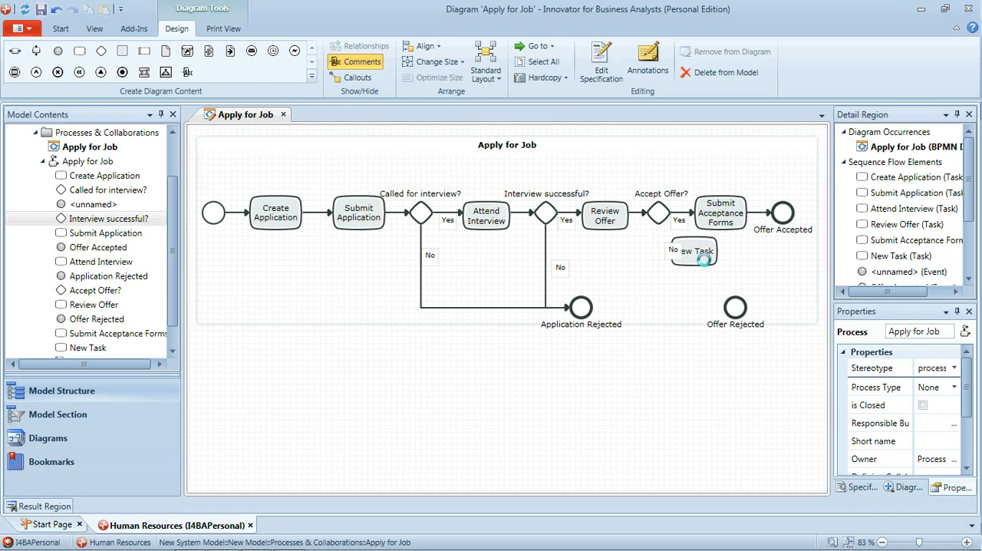
{"action": "left_click_drag", "start_coordinate": [693, 252], "coordinate": [663, 292]}
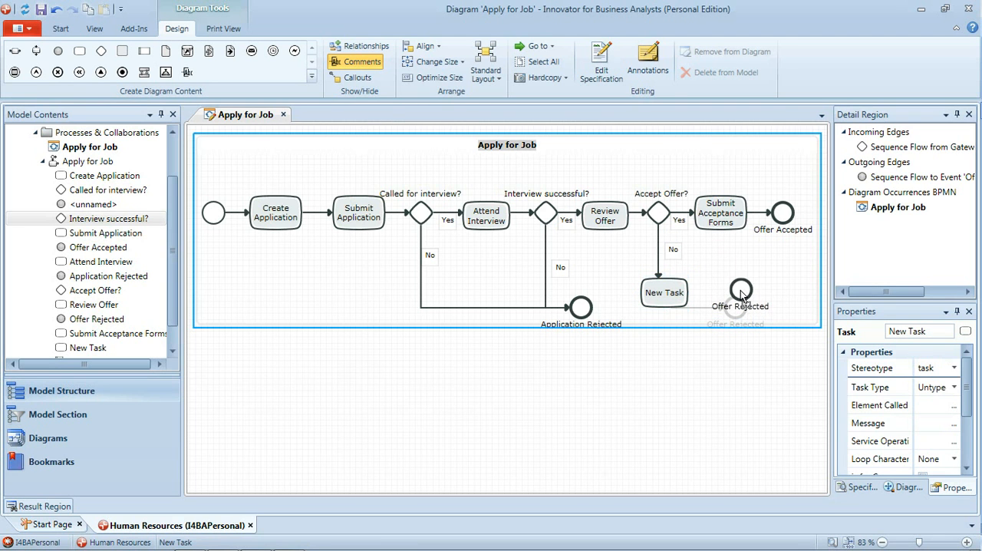
{"action": "left_click", "coordinate": [663, 291]}
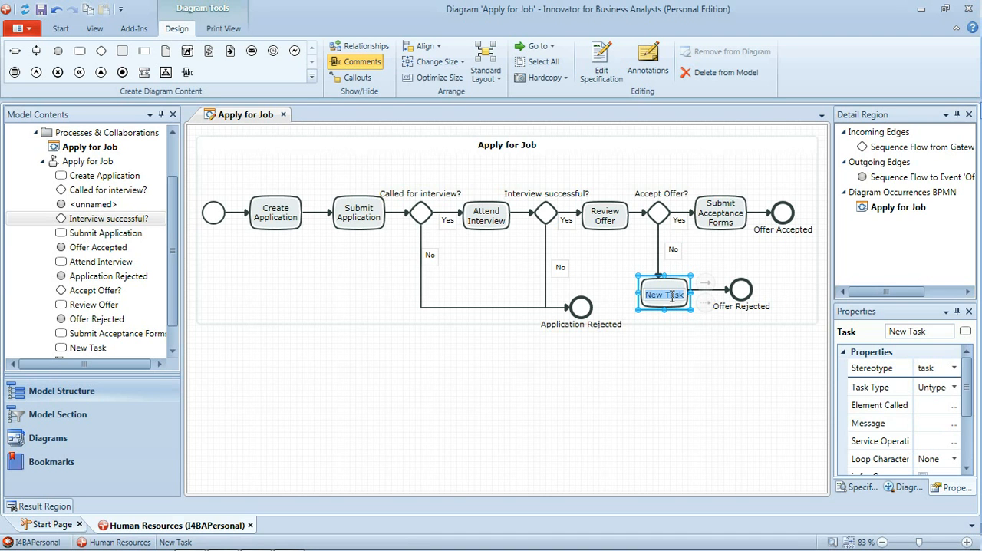
{"action": "double_click", "coordinate": [662, 294]}
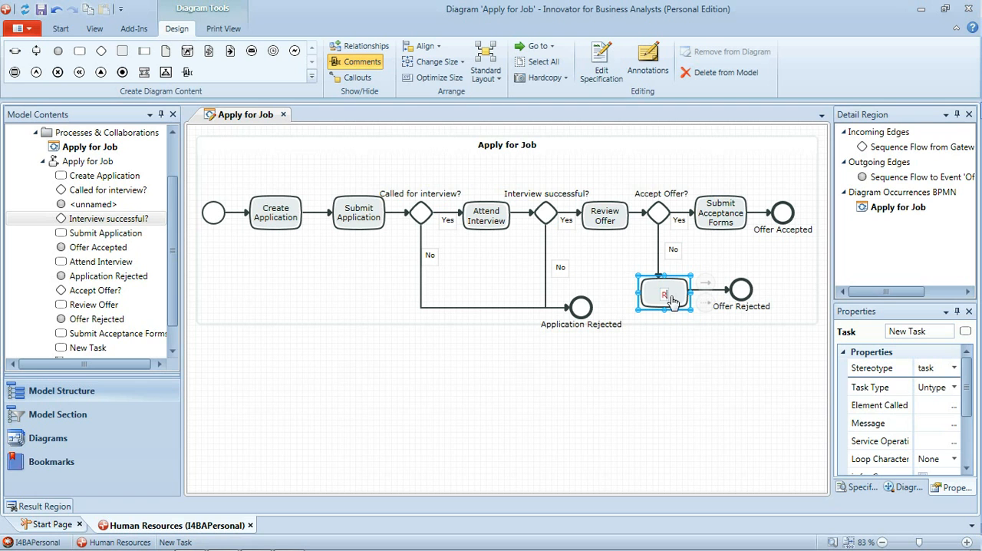
{"action": "type", "text": "Reject Offer"}
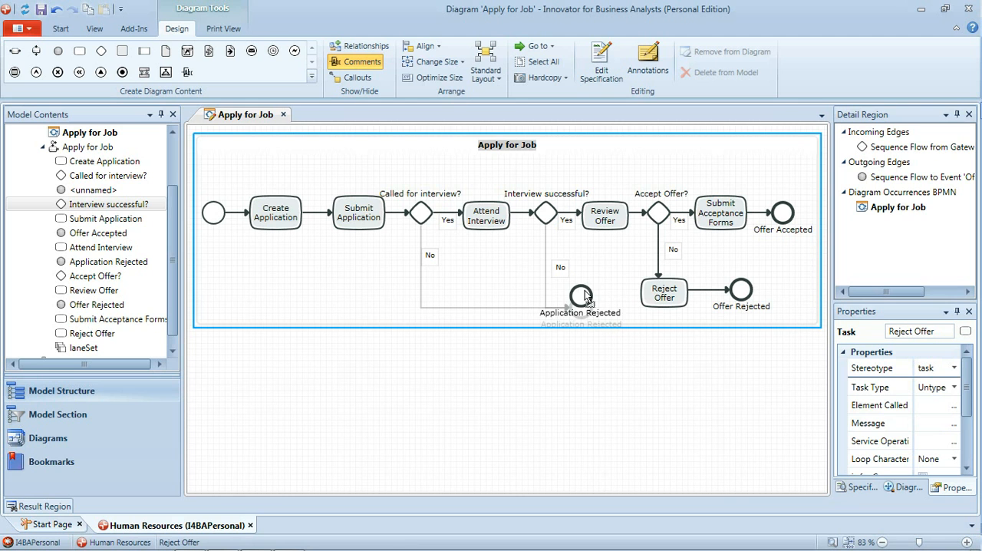
{"action": "left_click", "coordinate": [580, 292]}
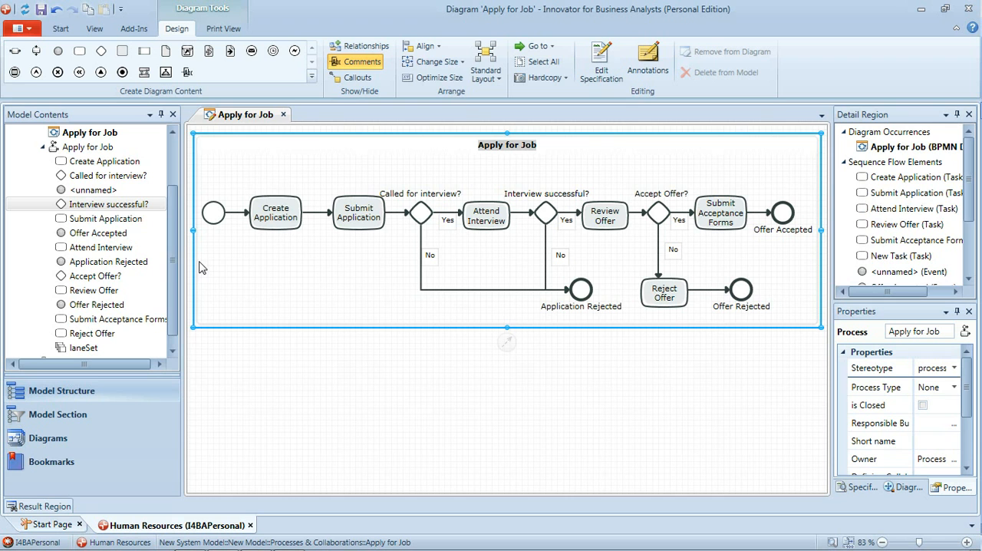
{"action": "mouse_move", "coordinate": [260, 284]}
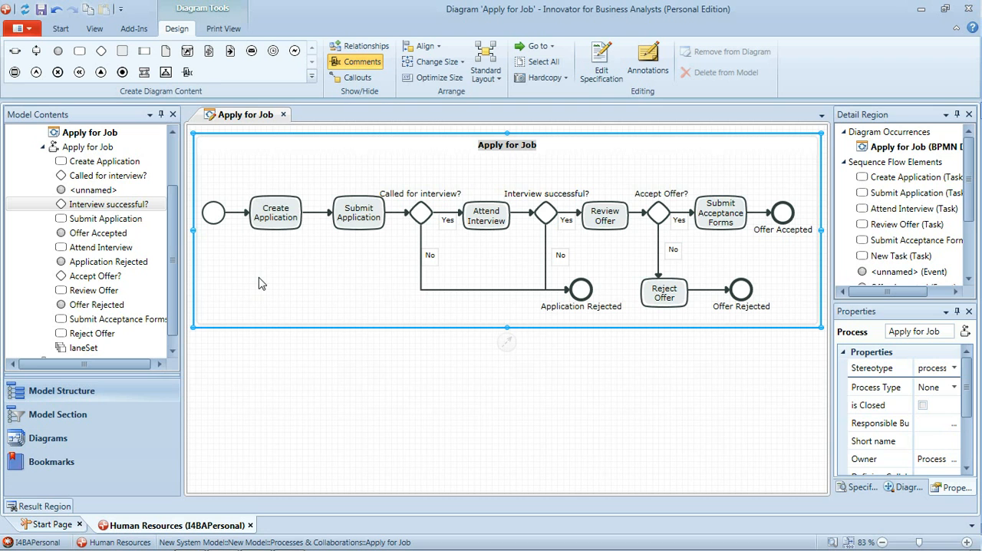
{"action": "mouse_move", "coordinate": [215, 232]}
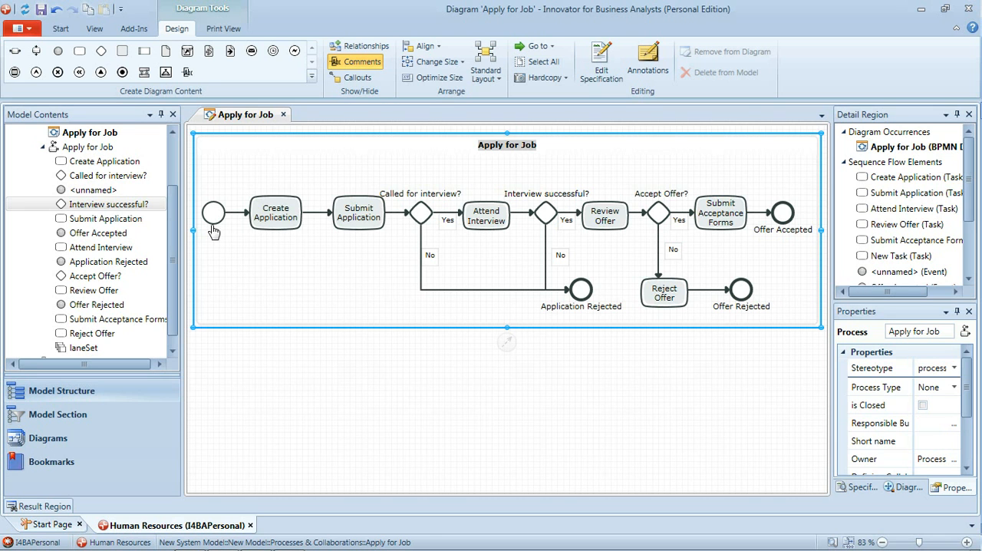
{"action": "mouse_move", "coordinate": [279, 227]}
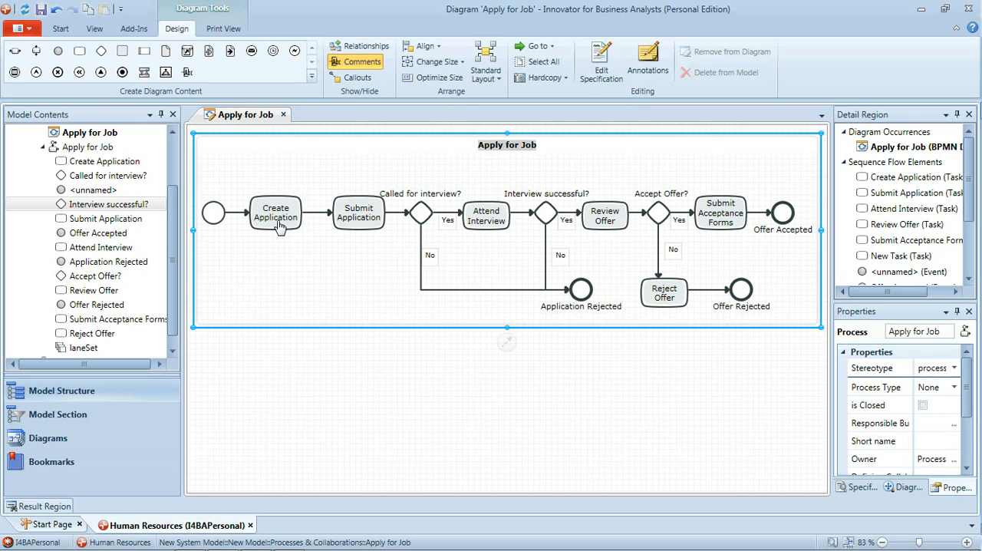
{"action": "mouse_move", "coordinate": [361, 232]}
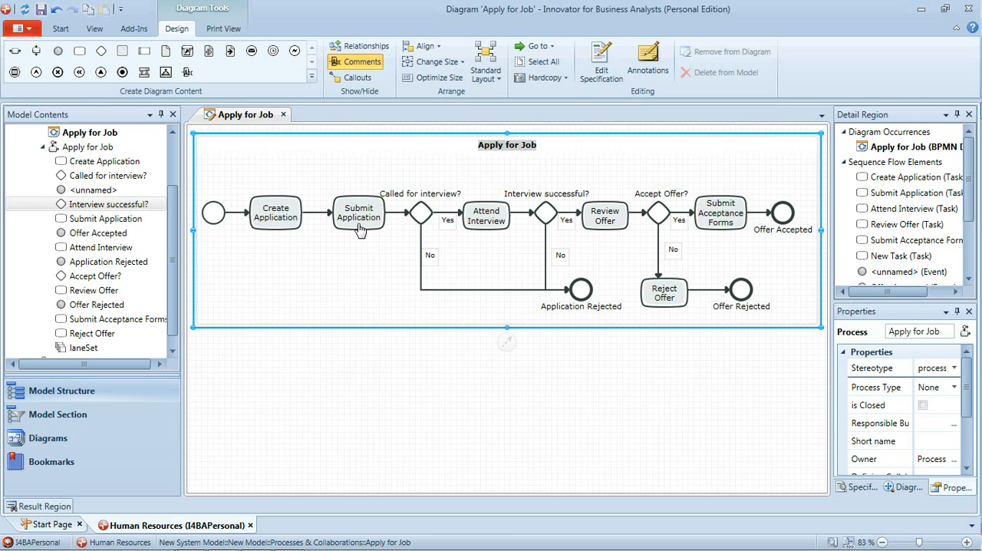
{"action": "mouse_move", "coordinate": [424, 230]}
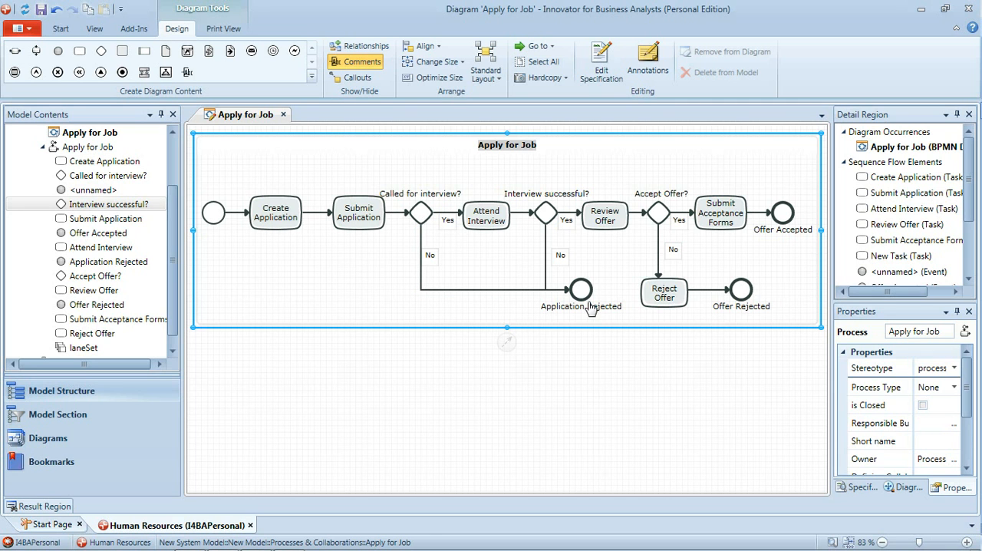
{"action": "mouse_move", "coordinate": [591, 307]}
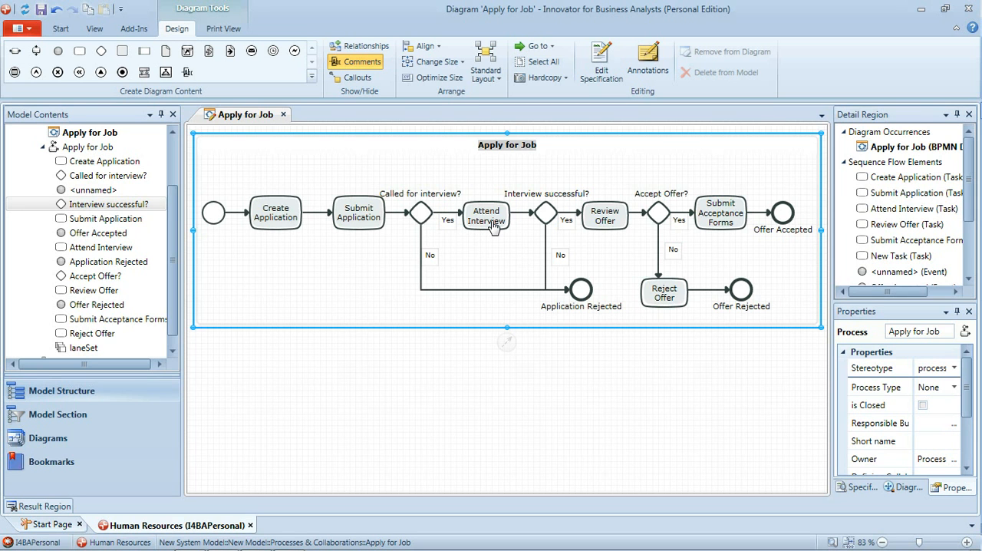
{"action": "mouse_move", "coordinate": [543, 222]}
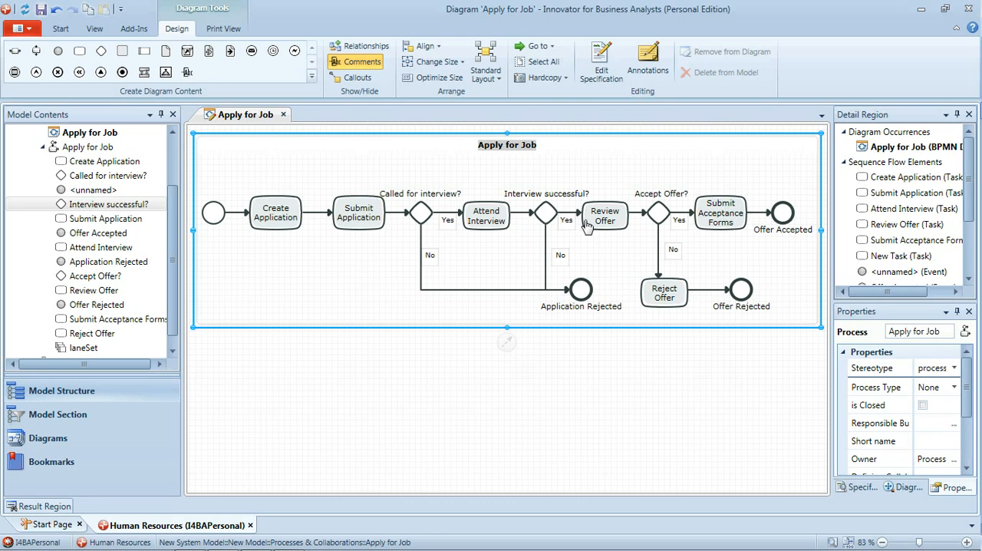
{"action": "mouse_move", "coordinate": [617, 224]}
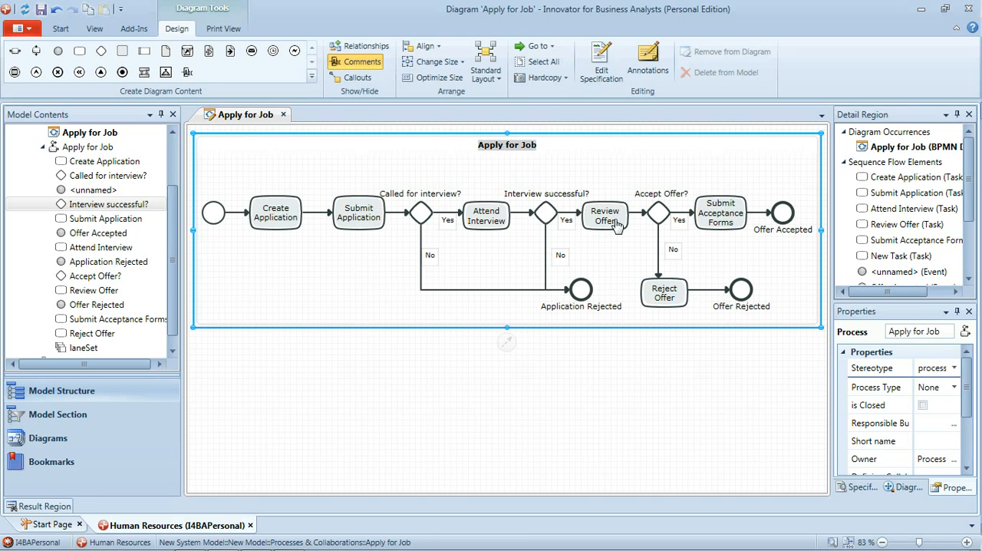
{"action": "mouse_move", "coordinate": [650, 227]}
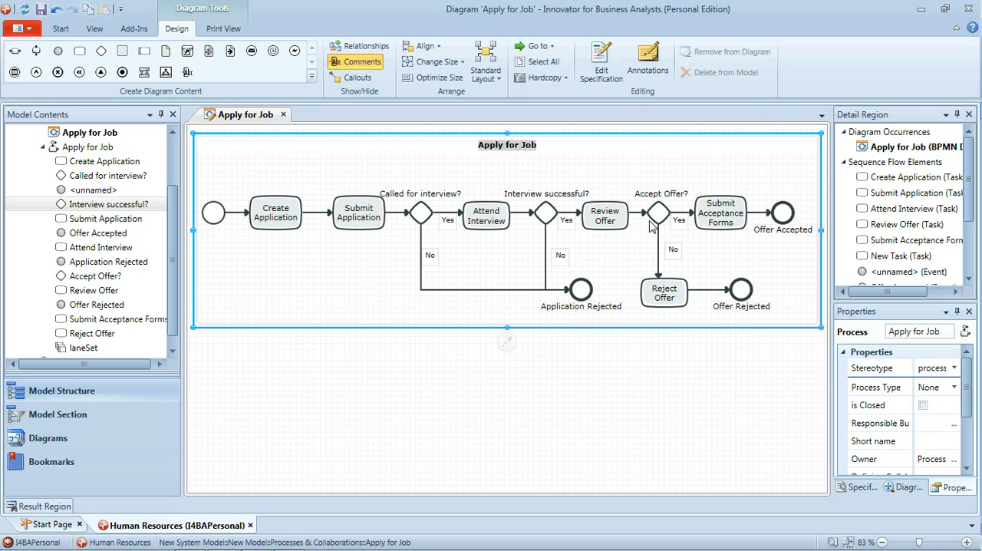
{"action": "mouse_move", "coordinate": [666, 297]}
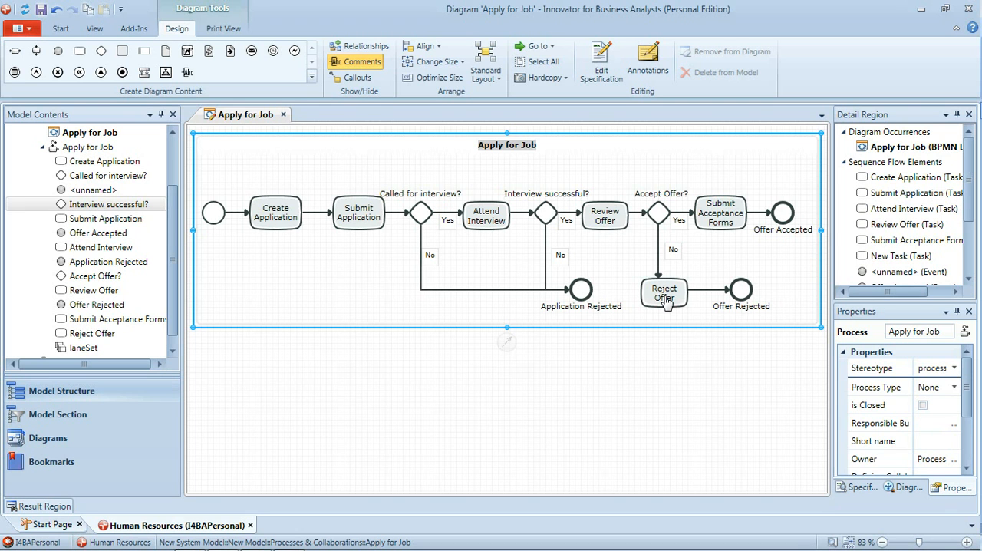
{"action": "mouse_move", "coordinate": [749, 298]}
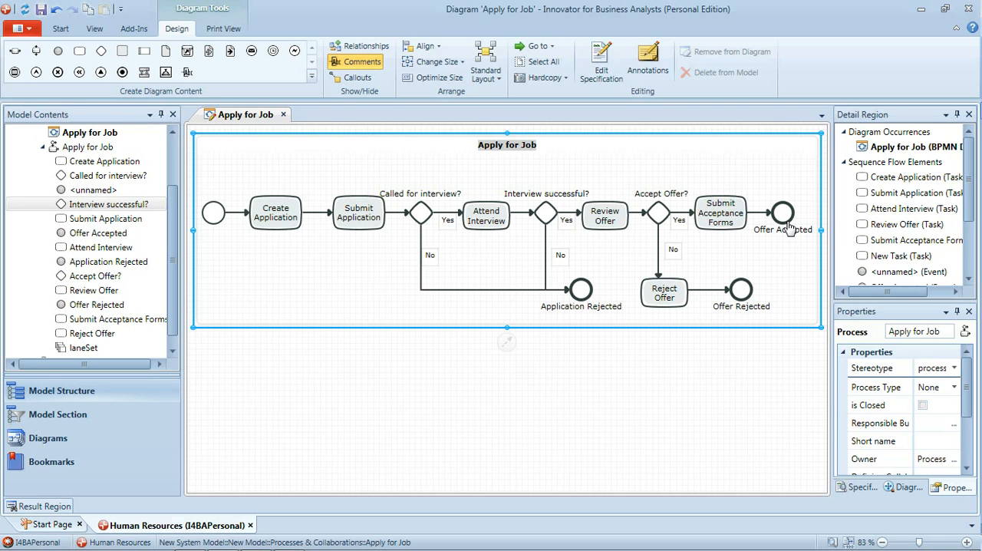
{"action": "mouse_move", "coordinate": [795, 251]}
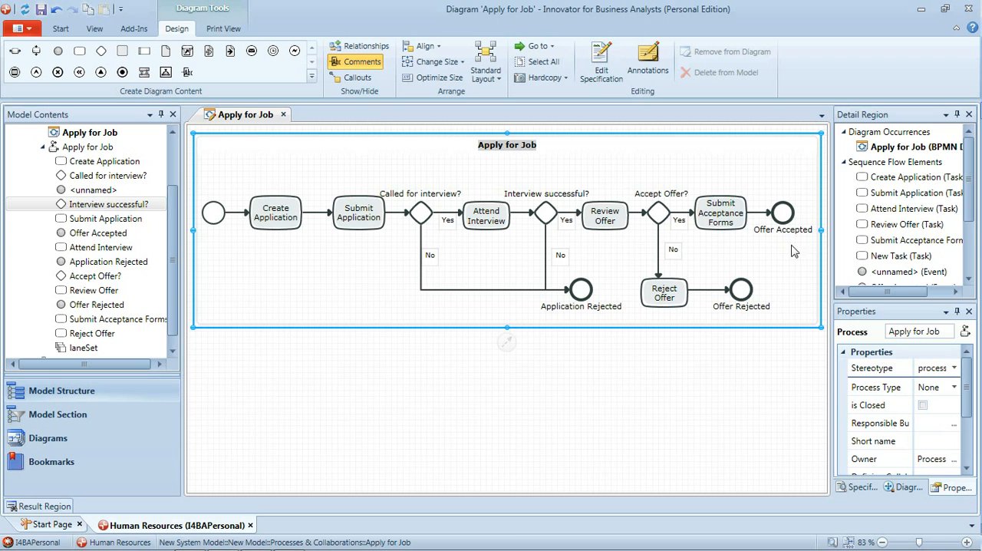
{"action": "mouse_move", "coordinate": [632, 147]}
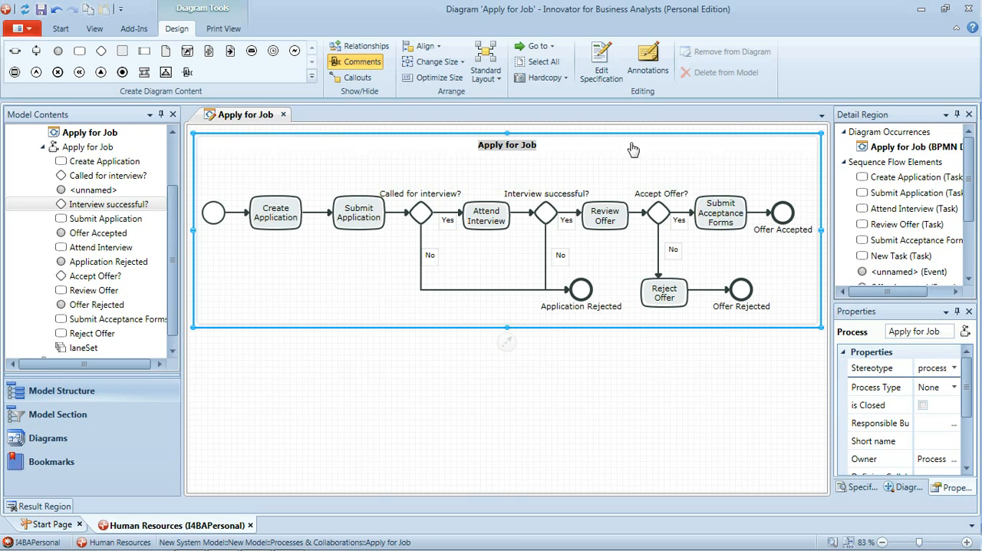
{"action": "mouse_move", "coordinate": [544, 166]}
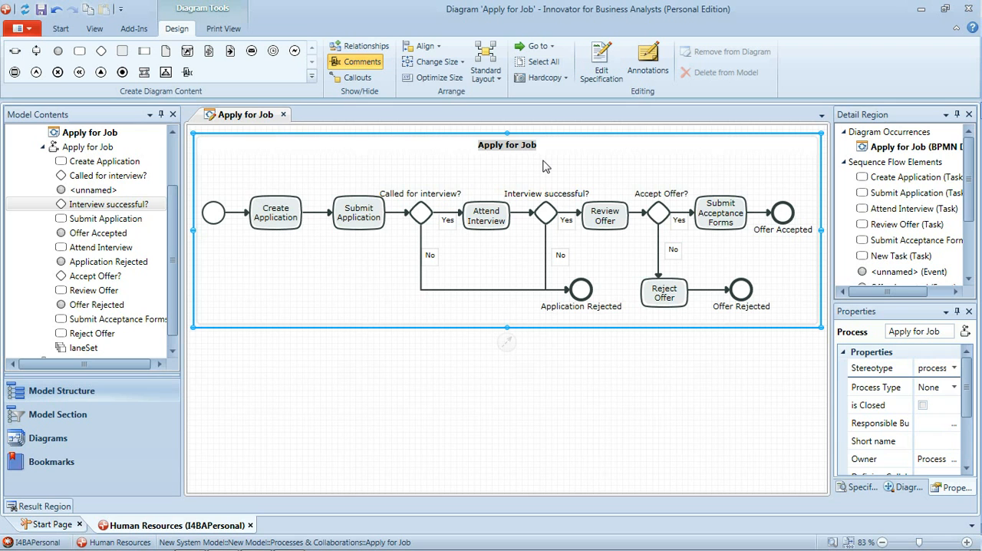